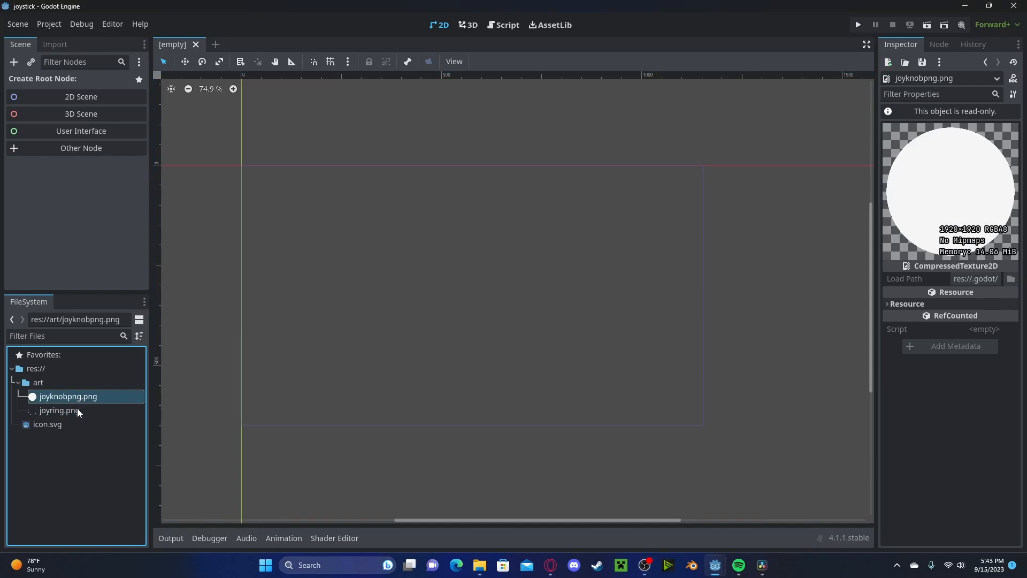
Create a 2D scene root named Joystick and save it as joystick.tscn with the ring image.
left_click(59, 410)
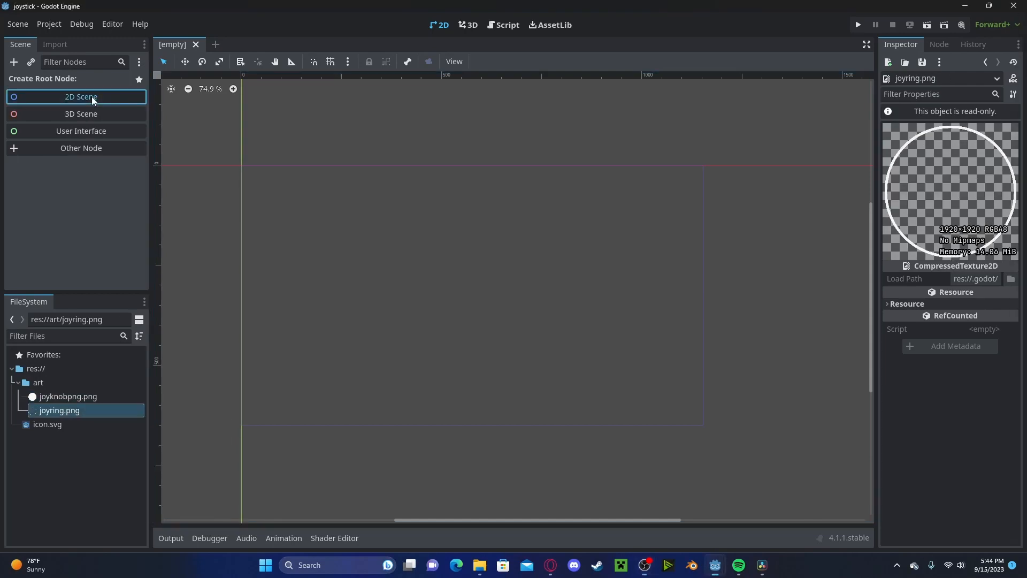
left_click(80, 98)
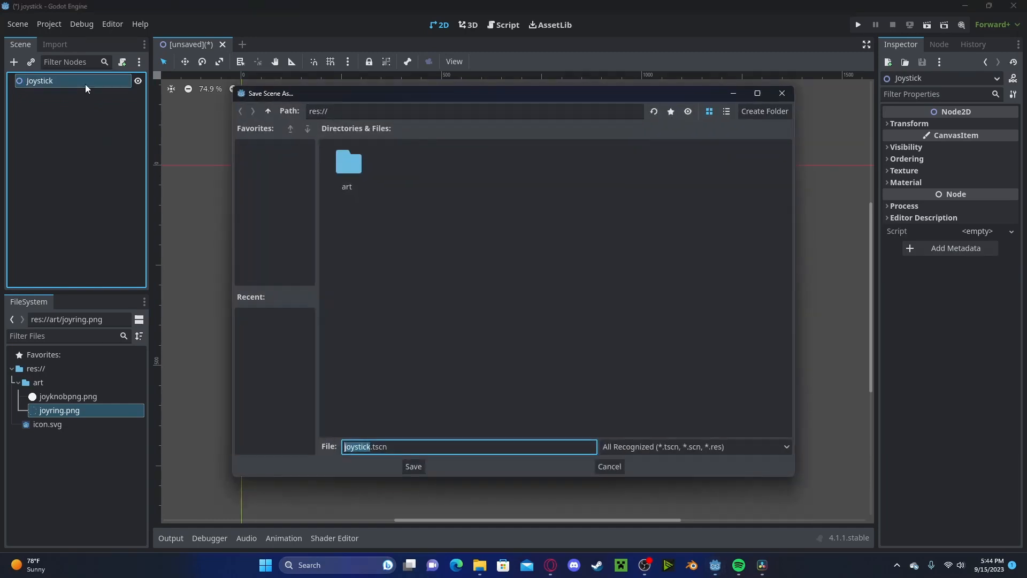
left_click(412, 467)
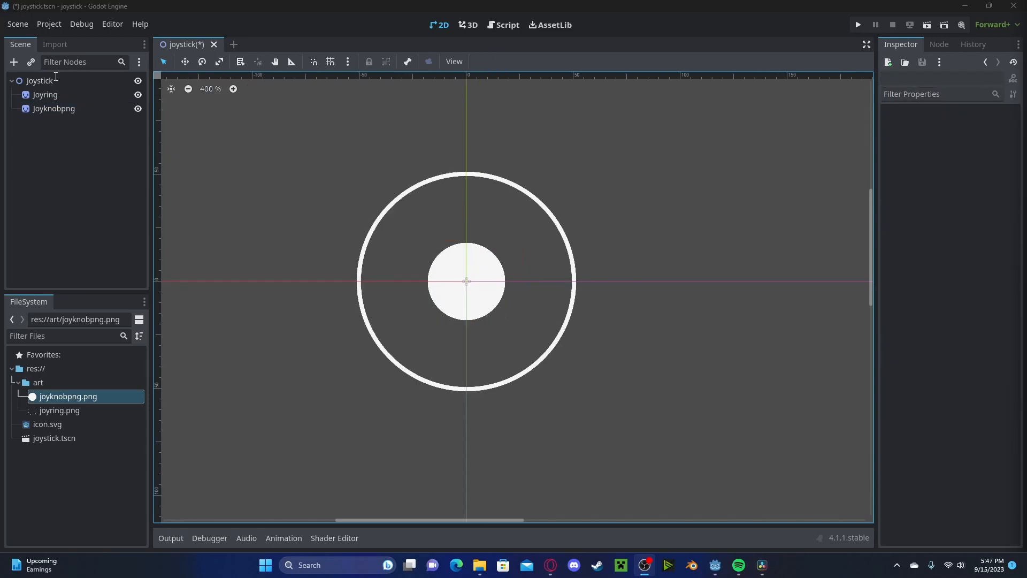
Add a Button child over the joystick and set its Self Modulate alpha to 0.
left_click(13, 62)
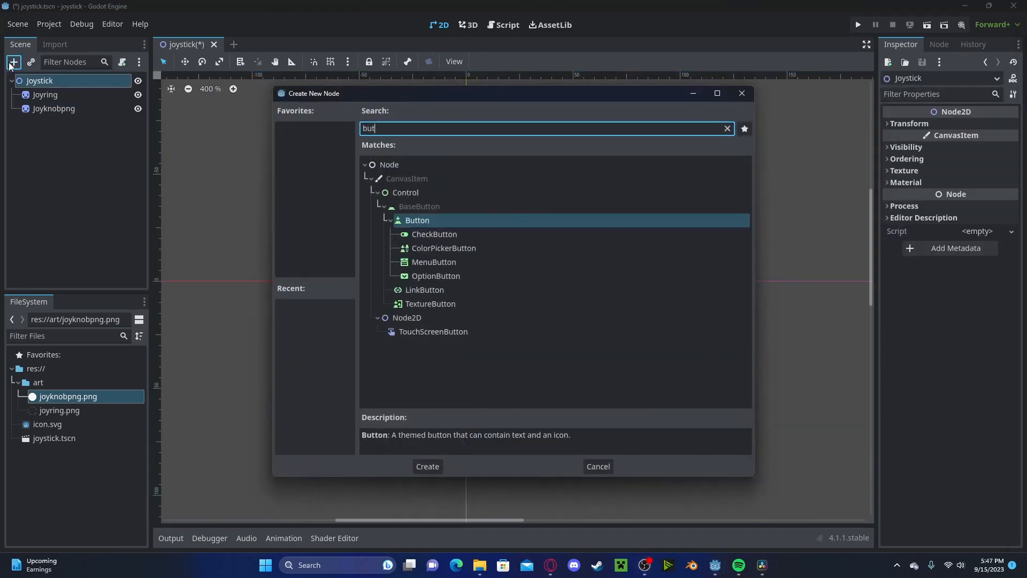
left_click(427, 465)
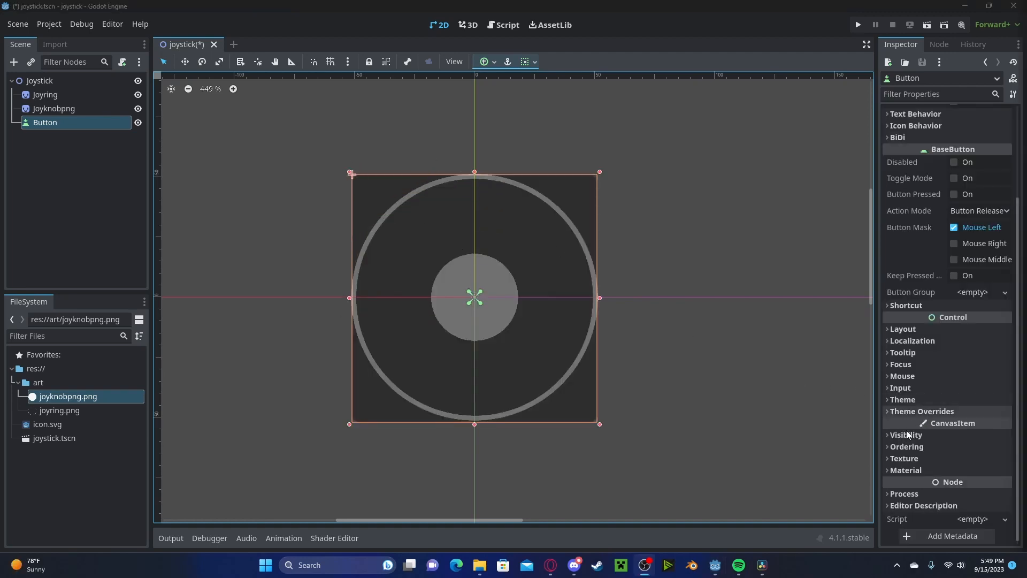
left_click(907, 434)
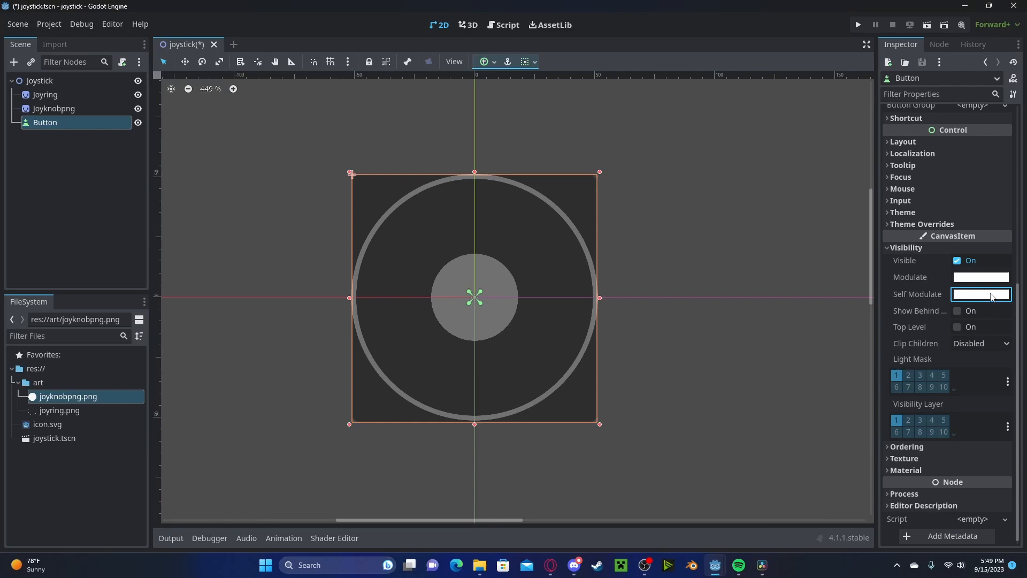
left_click(981, 294)
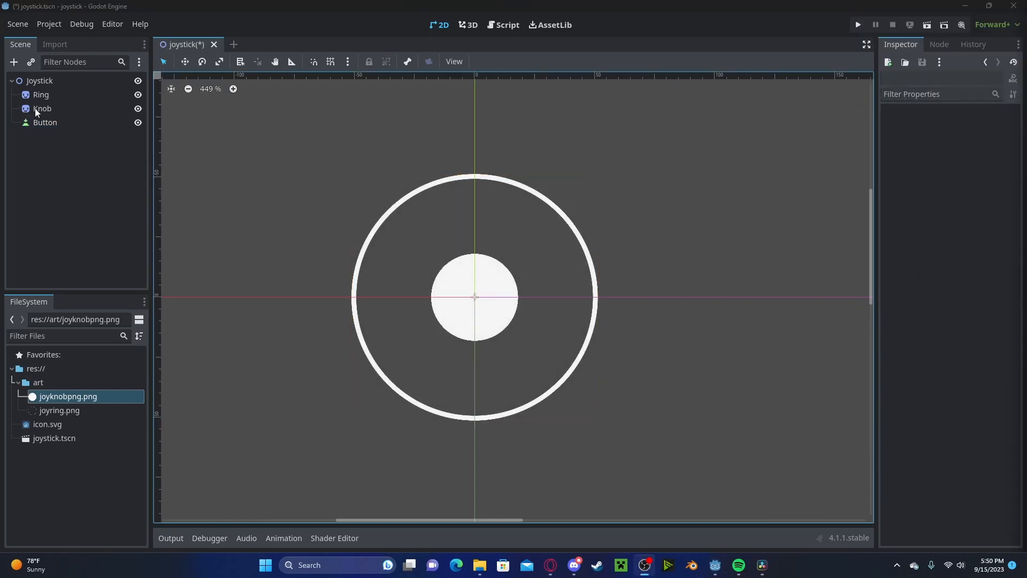
Attach new scripts to the Joystick root and the Knob sprite.
left_click(39, 80)
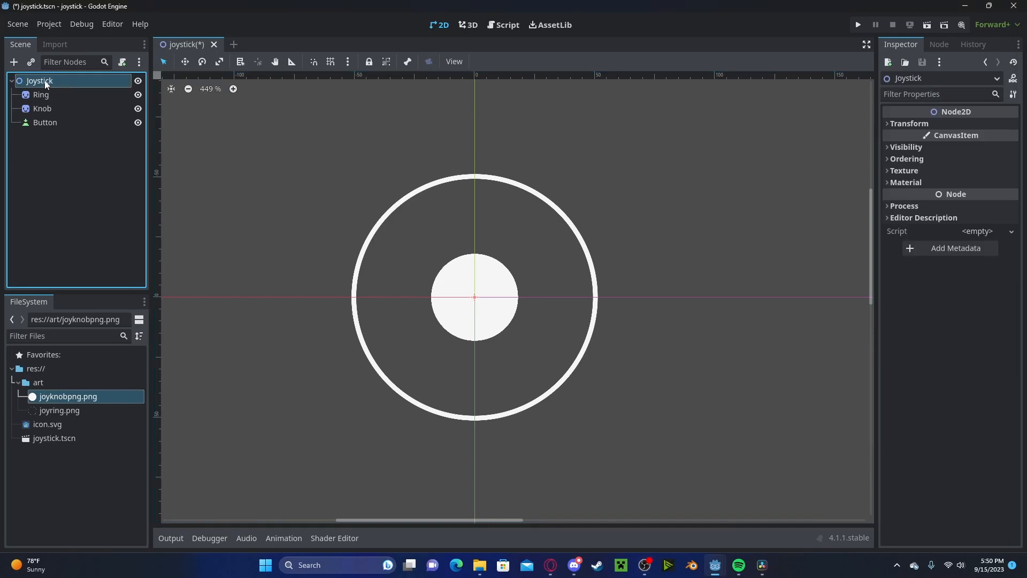
left_click(507, 25)
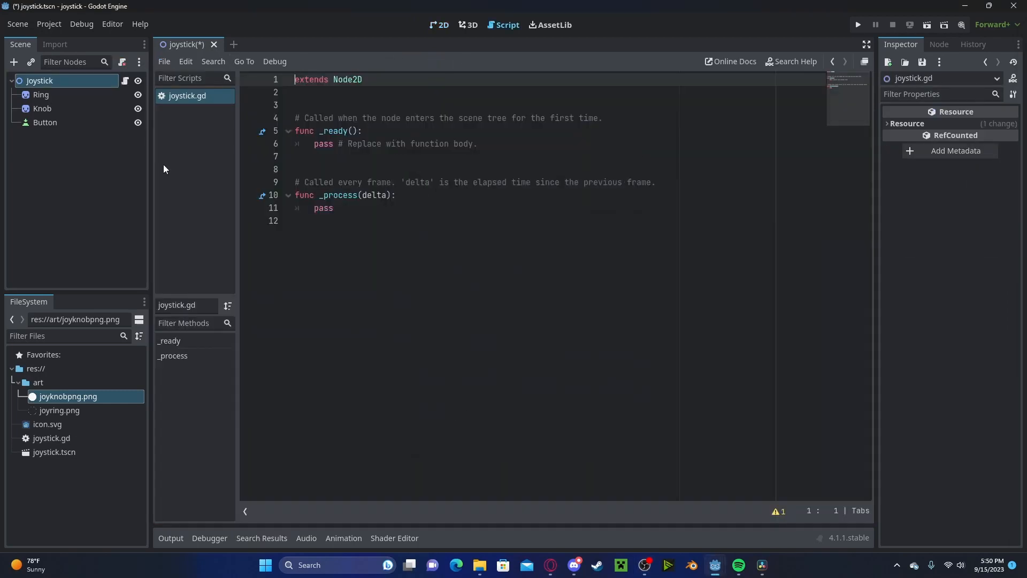
left_click(42, 109)
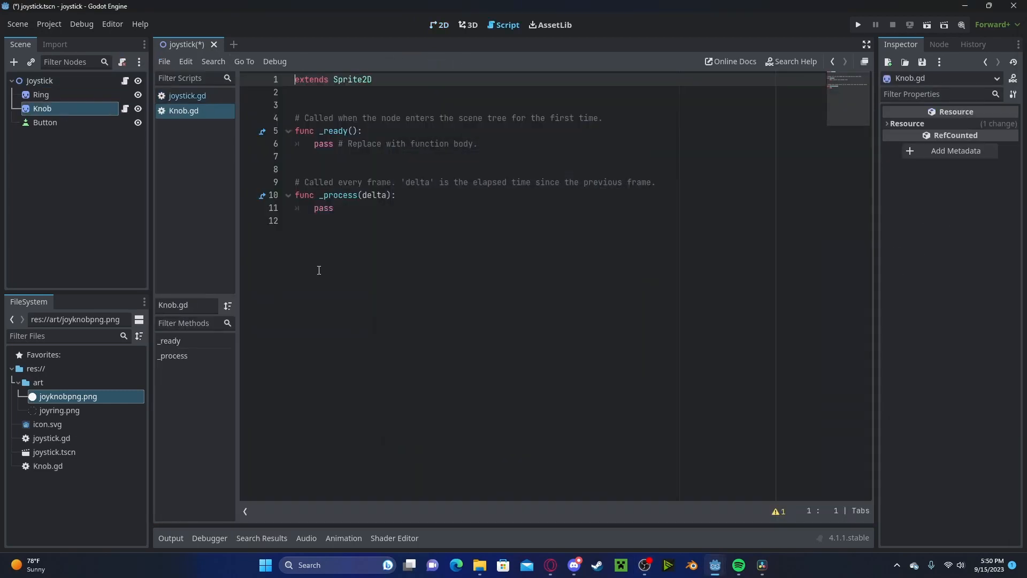
left_click(186, 95)
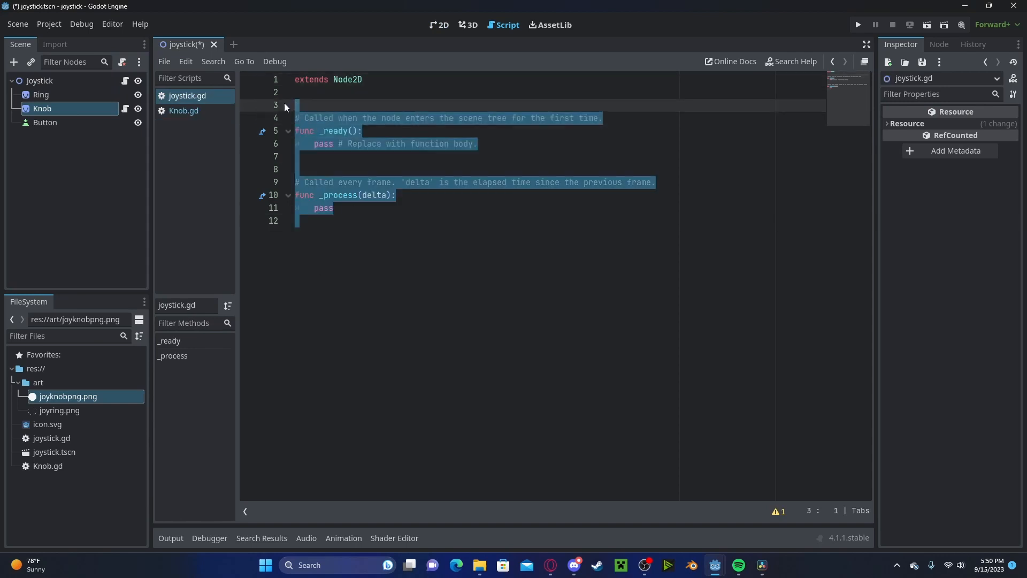
Declare 'var posVector: Vector2' in joystick.gd, then select the Button node.
type("var")
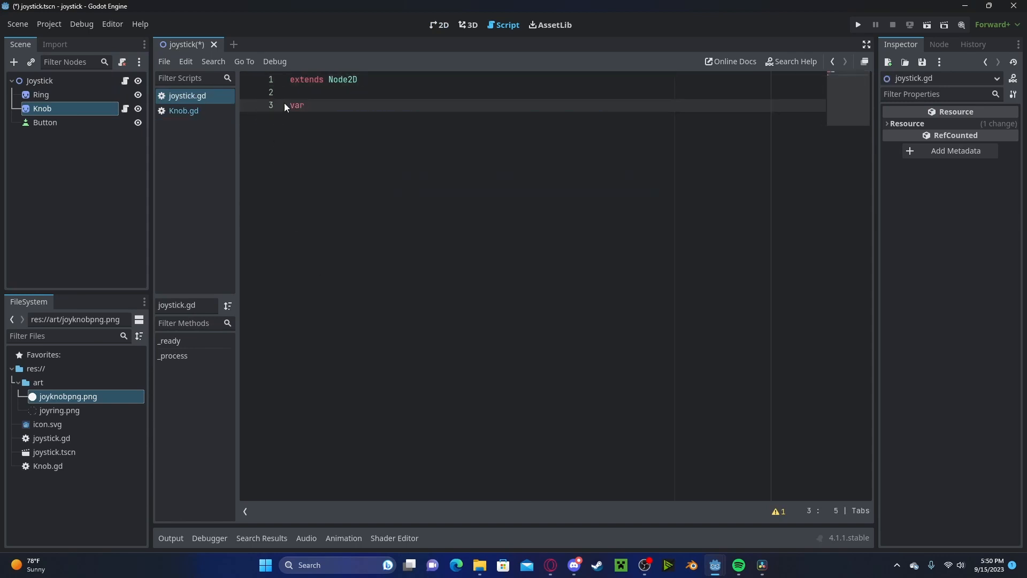
type("posVect")
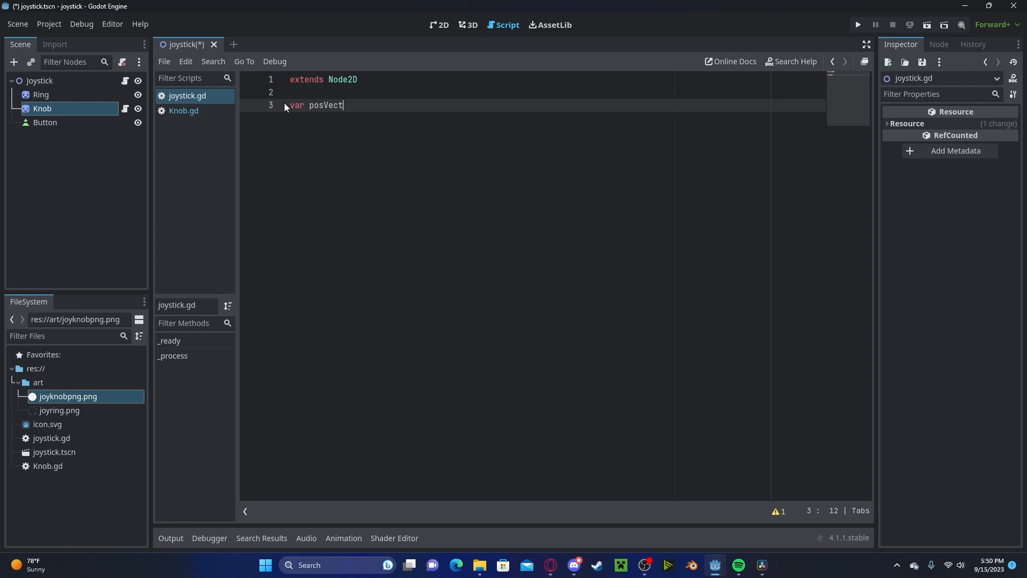
type("or")
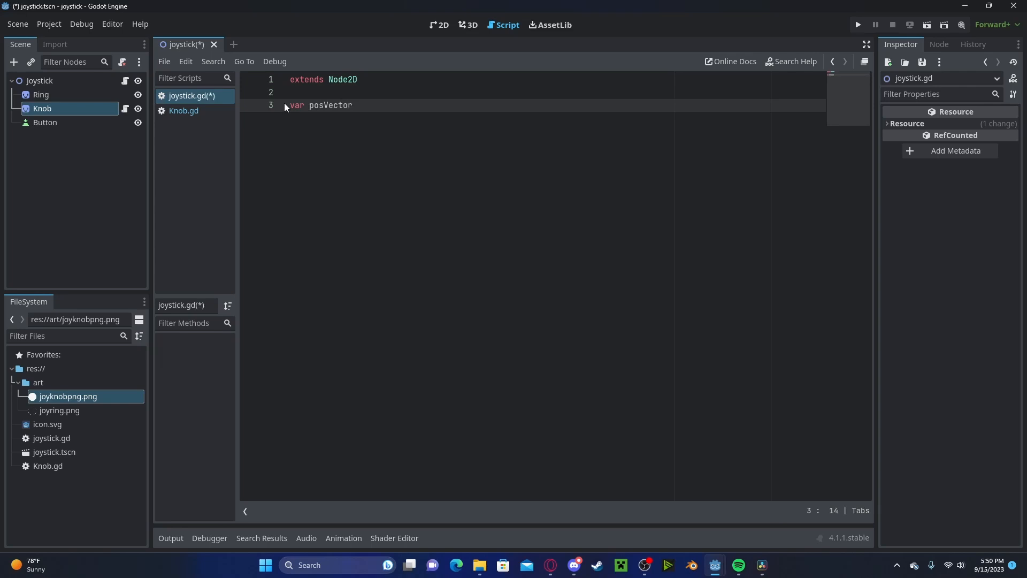
type(":")
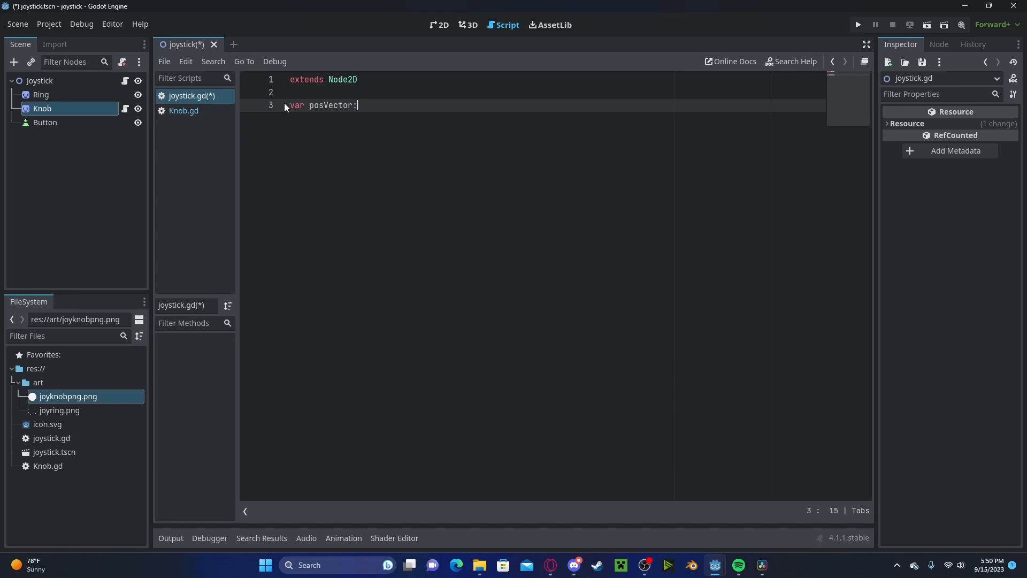
type("Vector2")
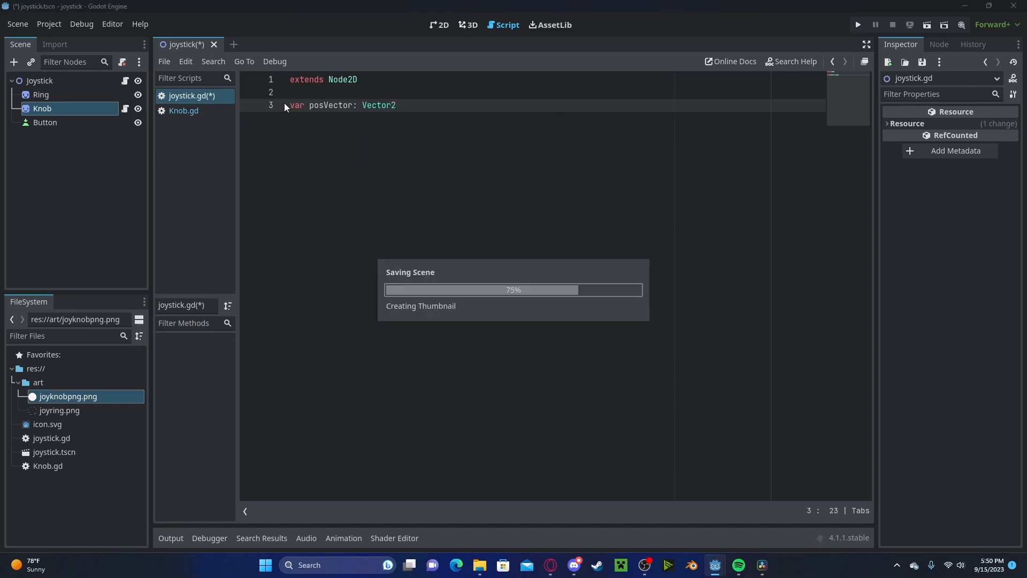
left_click(45, 122)
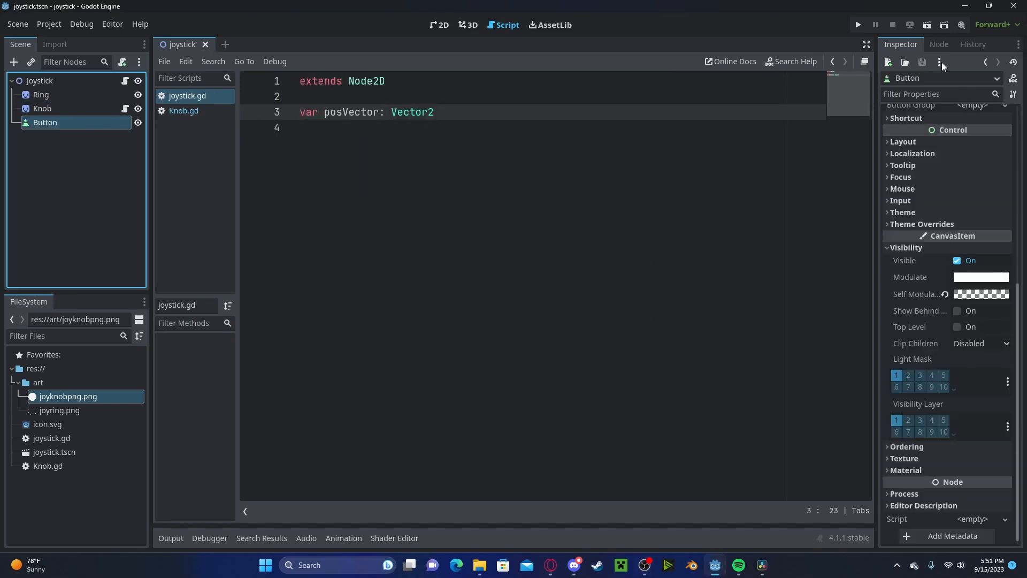
Connect the Button's button_down and button_up signals to handlers in Knob.gd.
left_click(940, 43)
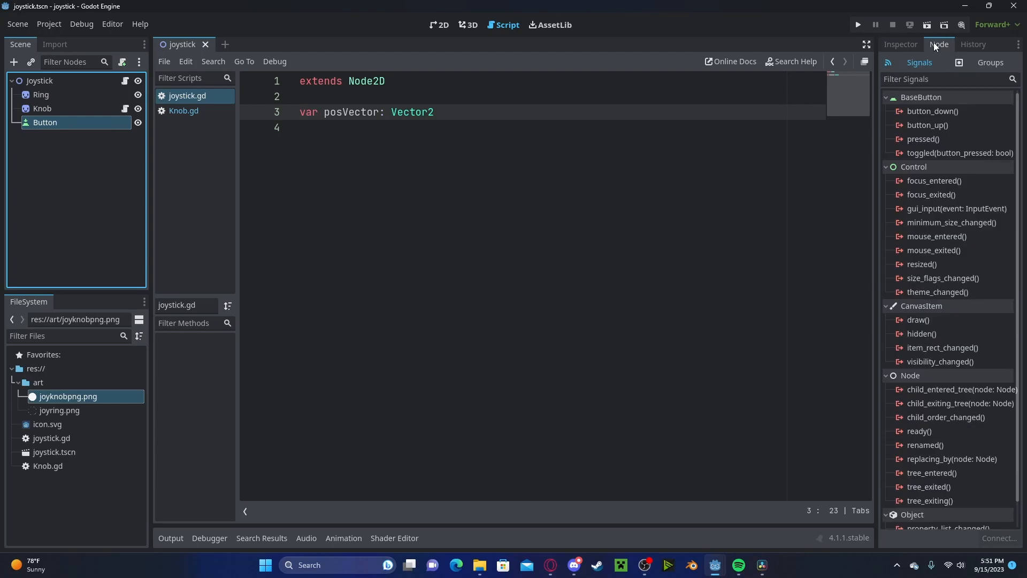
double_click(932, 110)
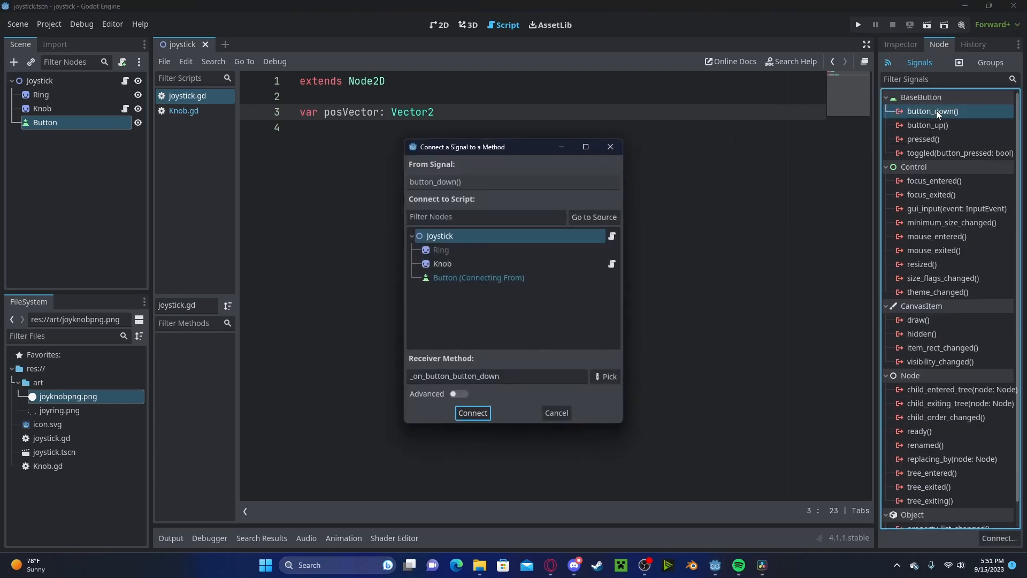
left_click(472, 413)
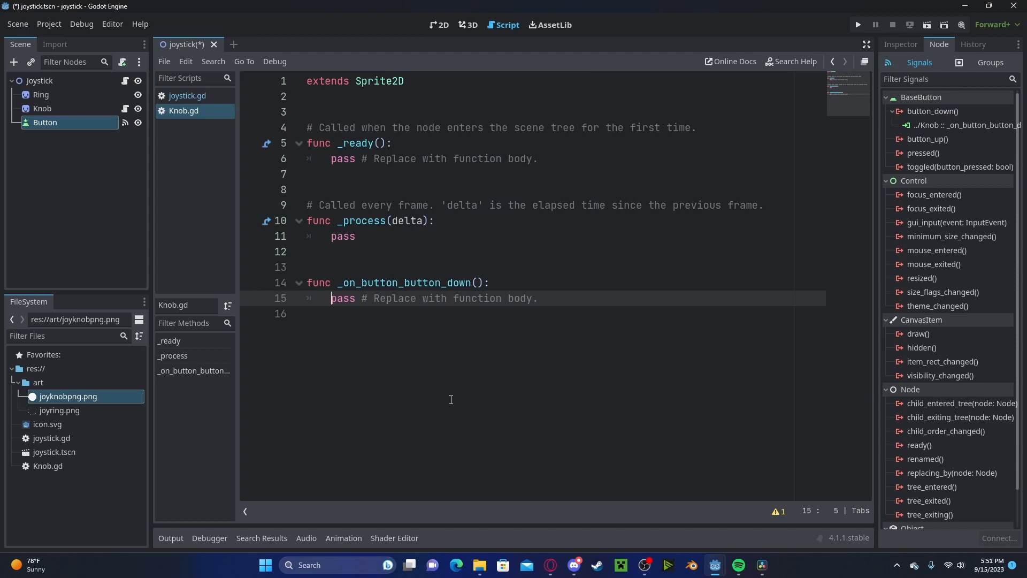
left_click(926, 139)
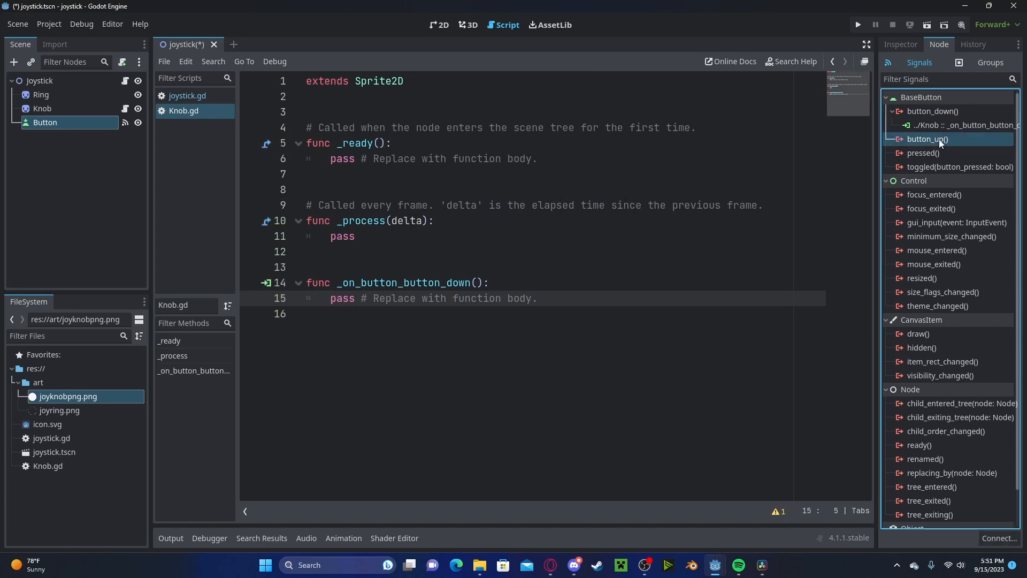
double_click(927, 139)
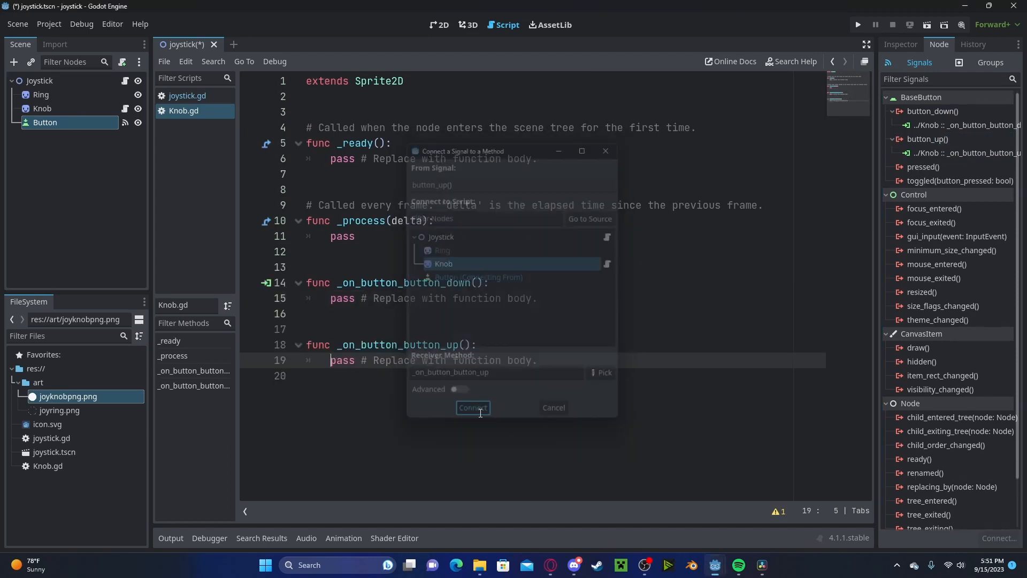
left_click(472, 406)
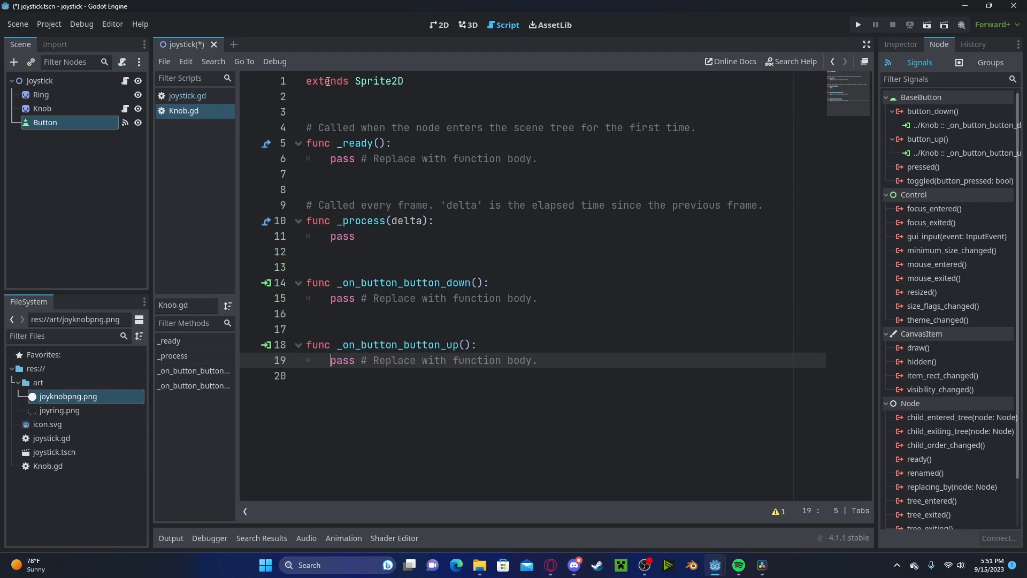
Add 'var pressing = false' in Knob.gd and toggle it in the button_down/button_up handlers.
type("var")
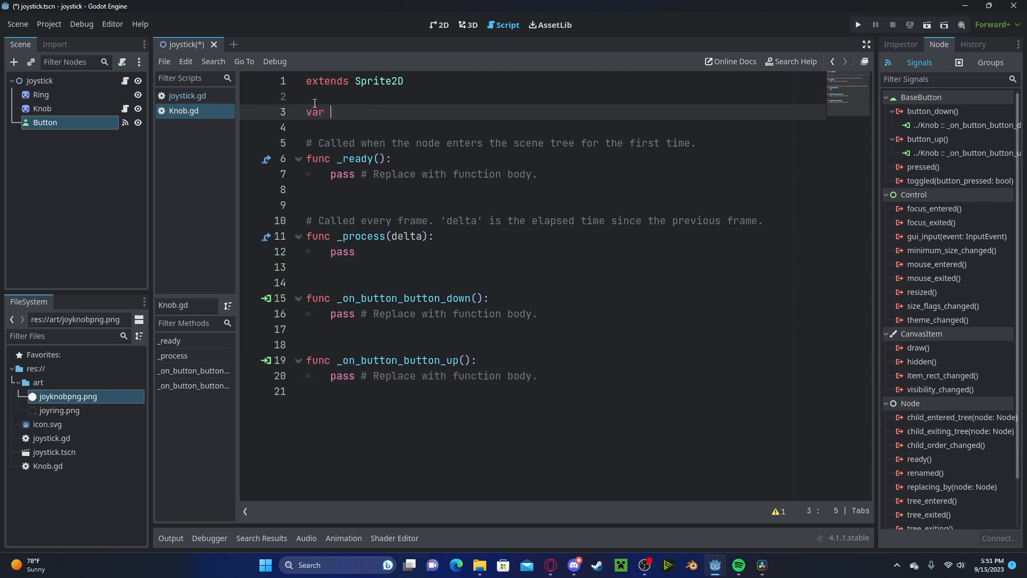
type("pressing")
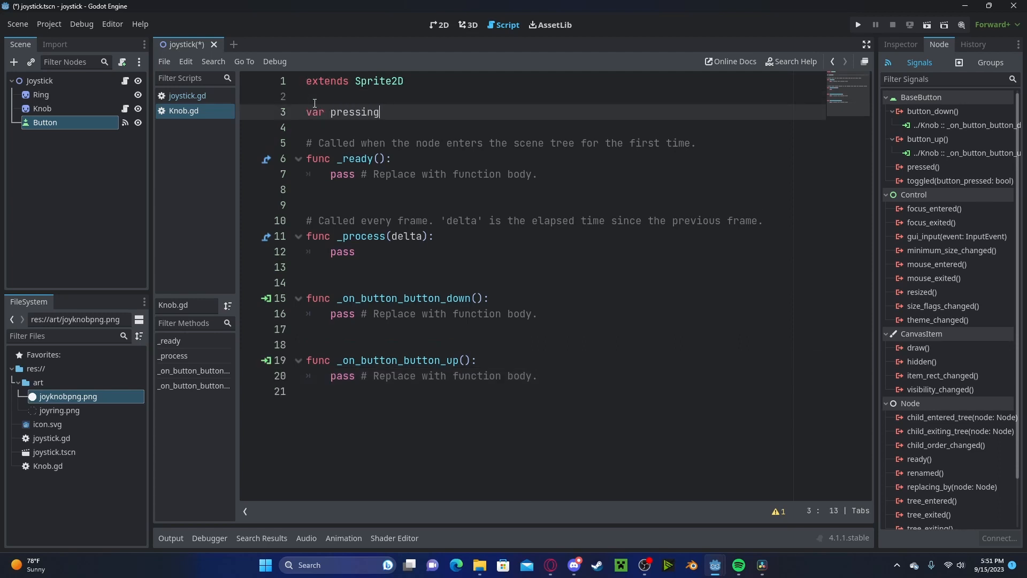
type("= false")
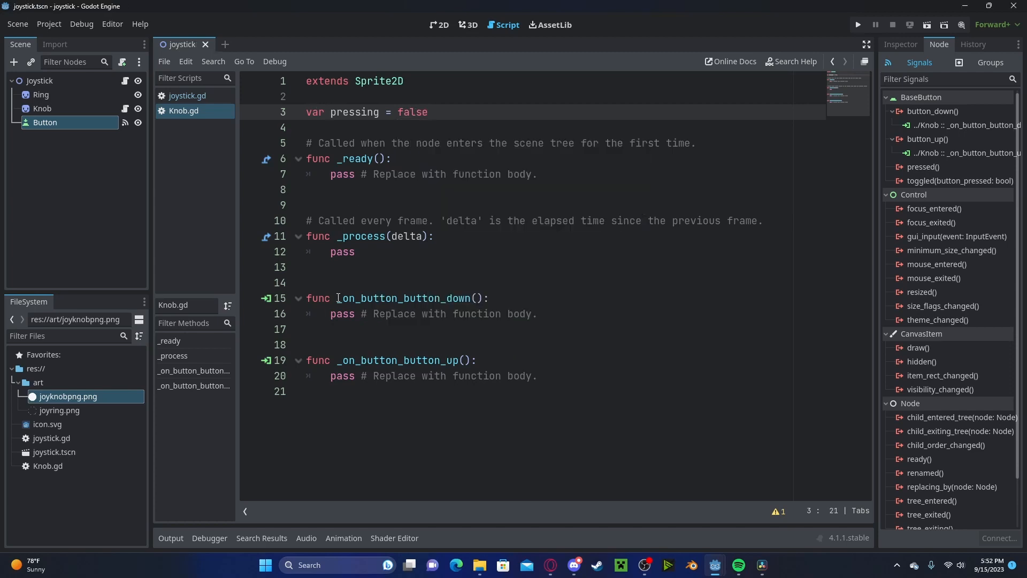
type("pressing = true")
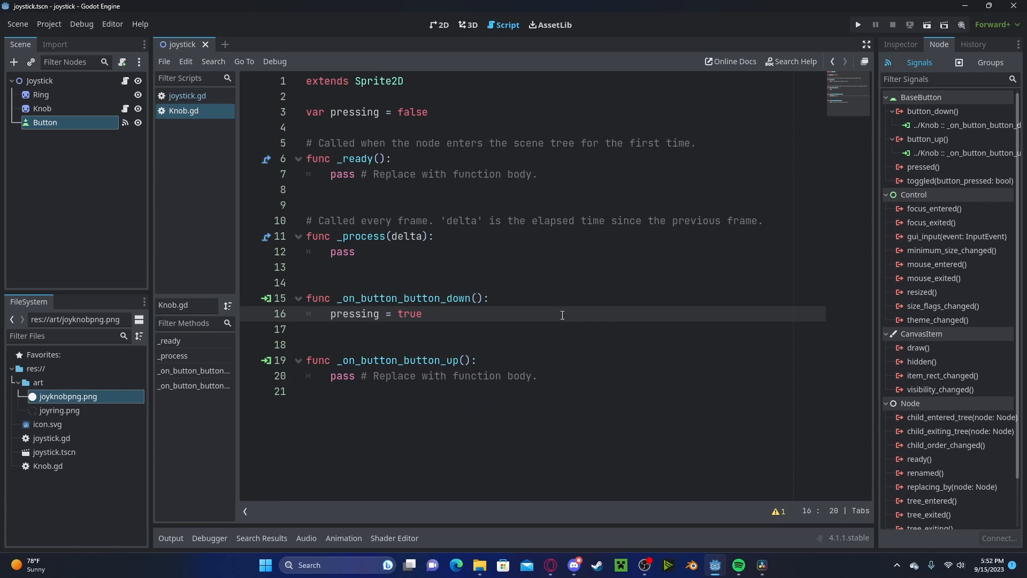
left_click(538, 375)
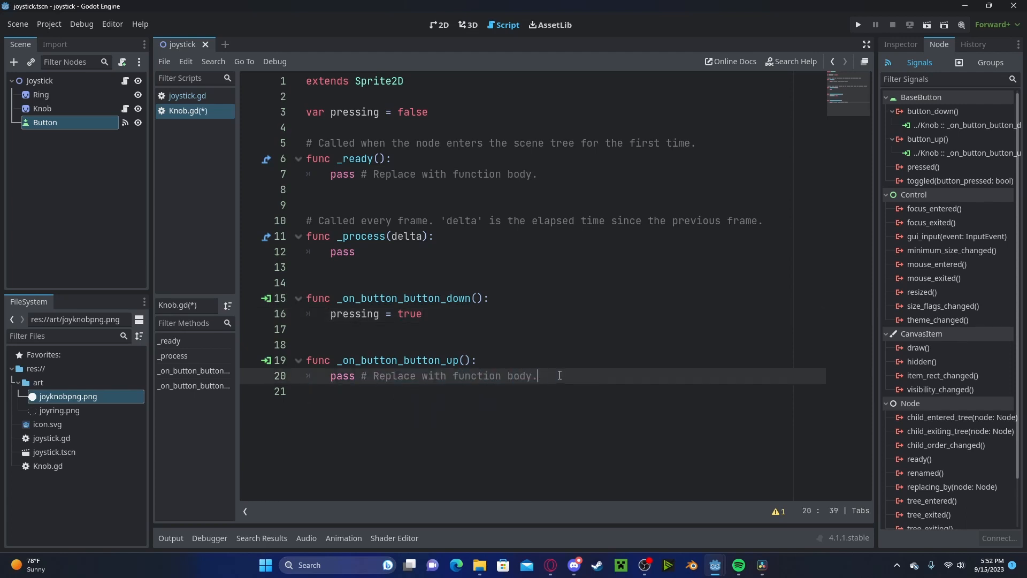
type("pressing = false")
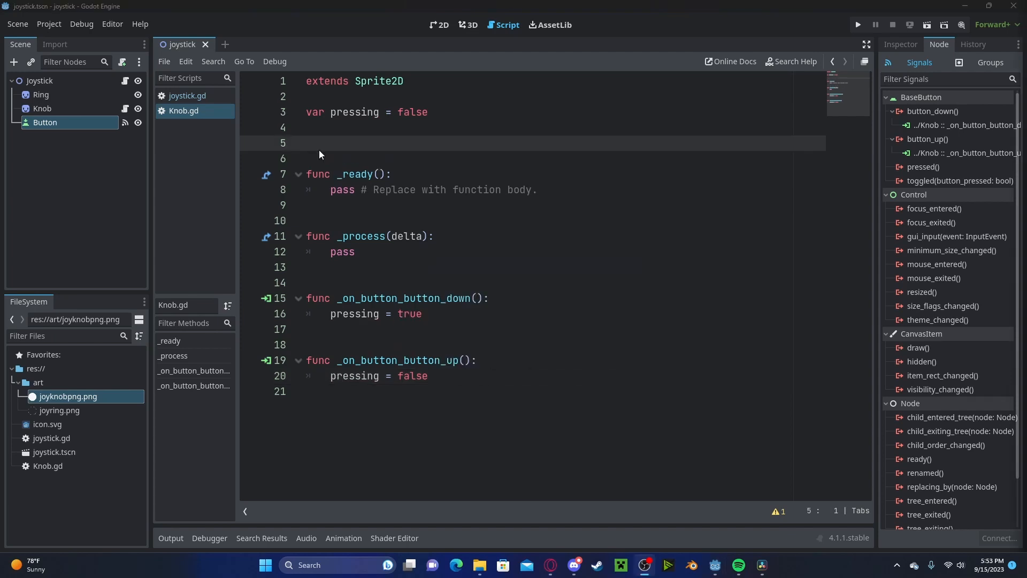
Add exported variables maxLength = 50 and deadzone to Knob.gd.
type("@export var")
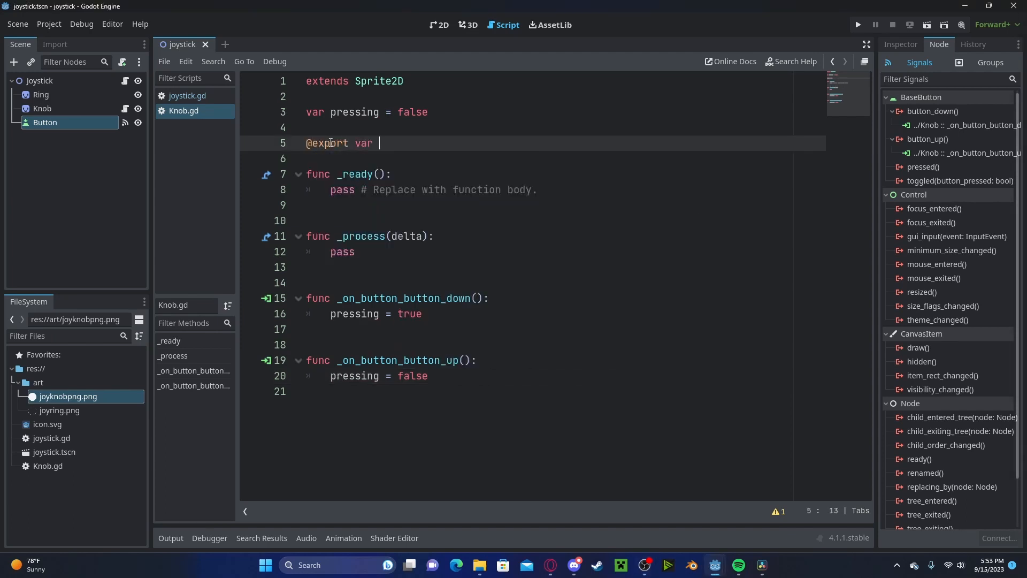
type("max")
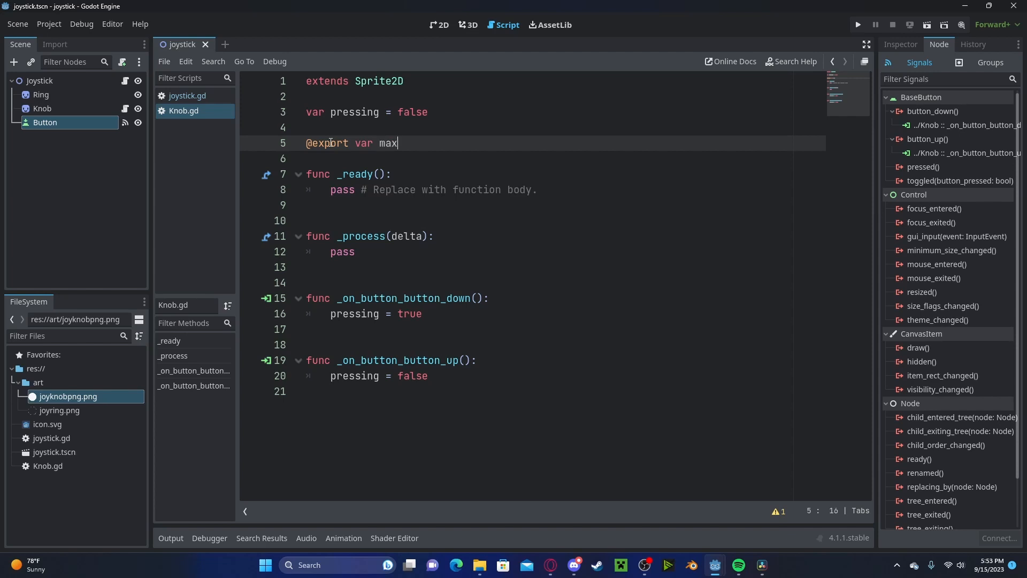
type("Length")
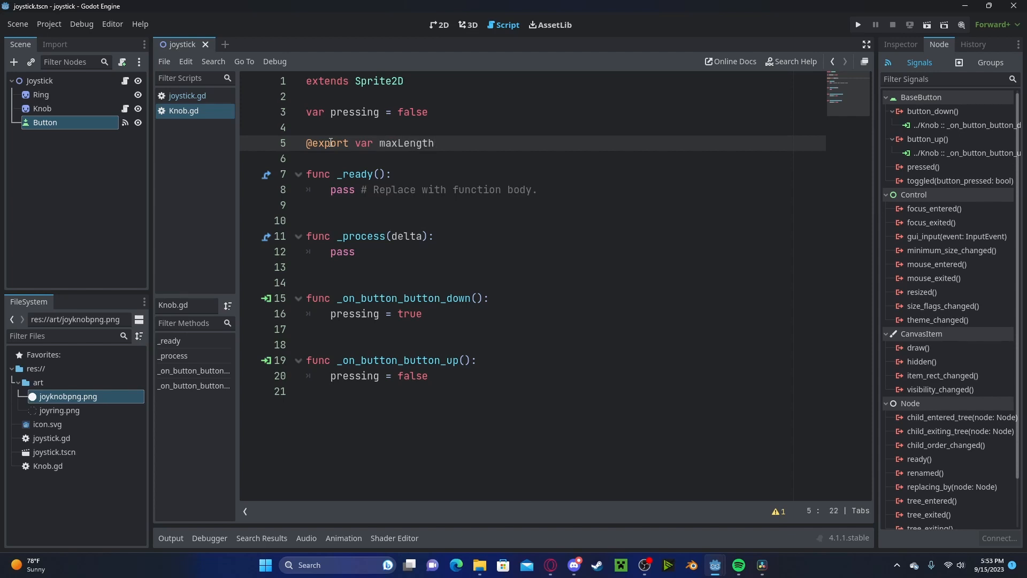
type("= 5")
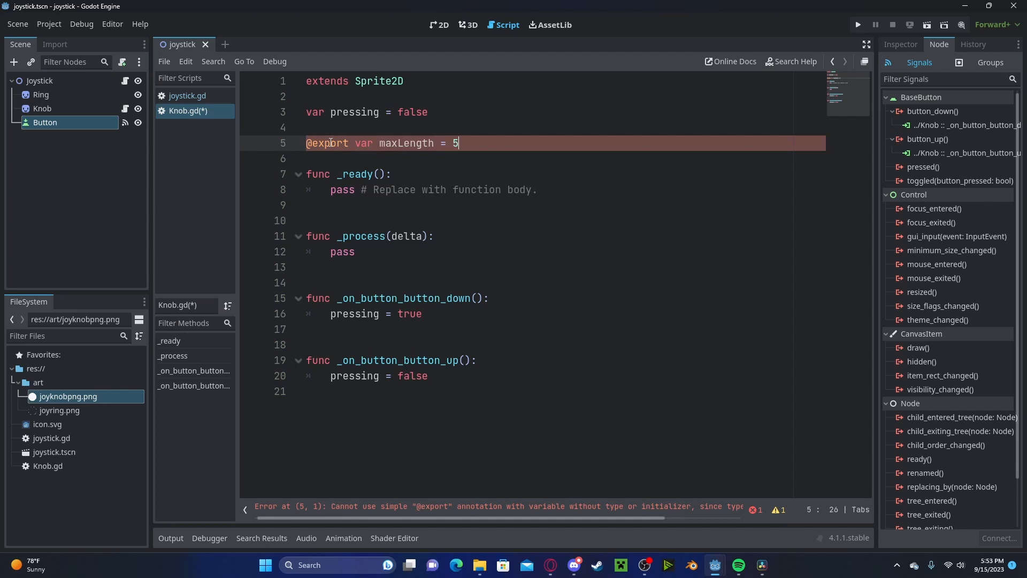
type("0")
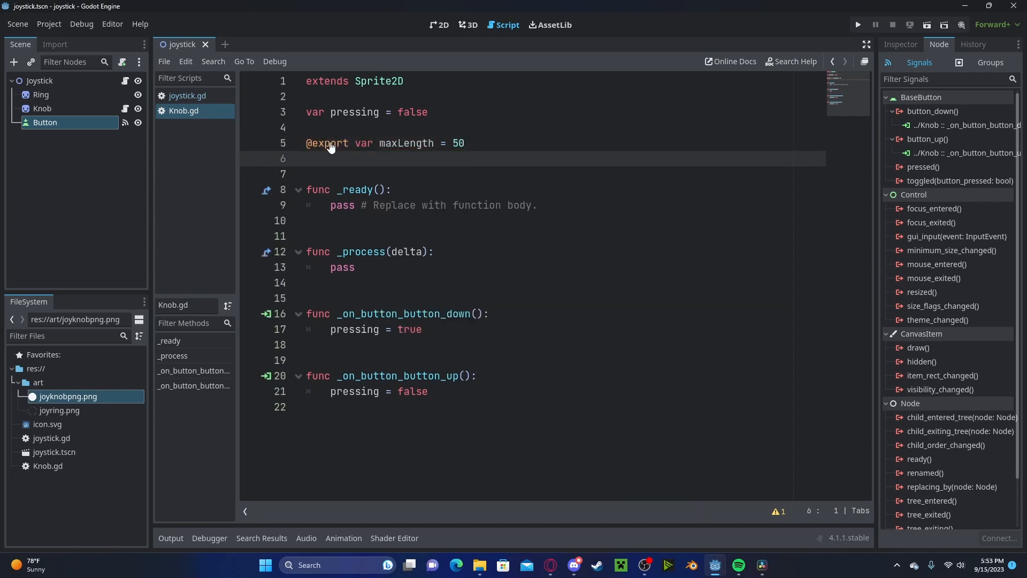
type("@export var de")
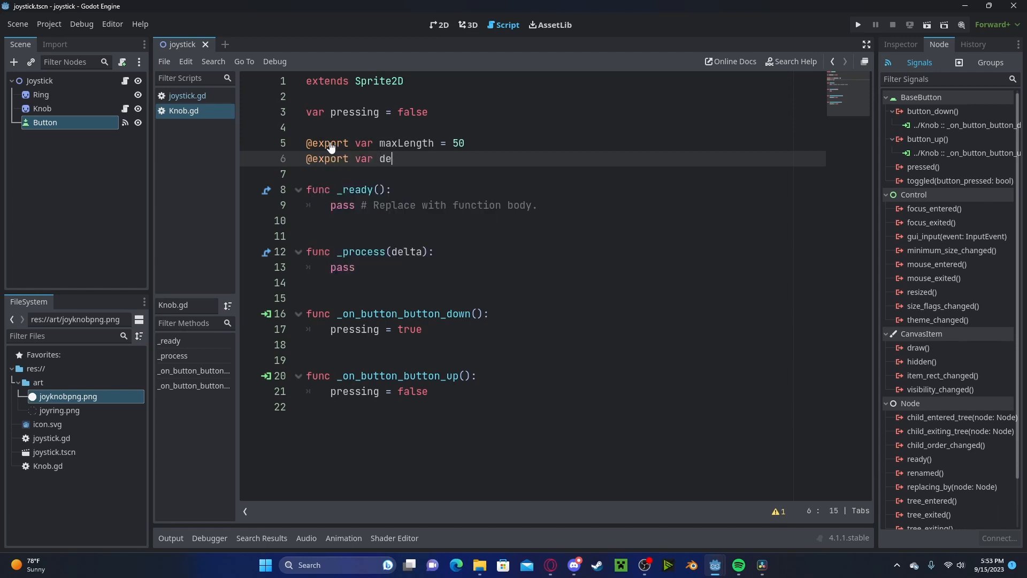
type("adzone = 5")
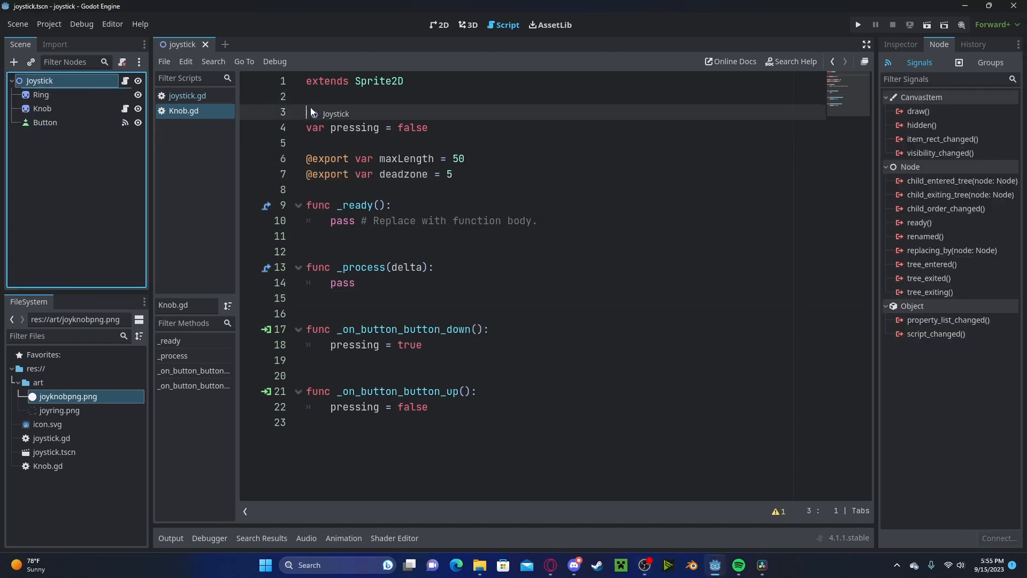
type("@onready var joystick = $\"..\"")
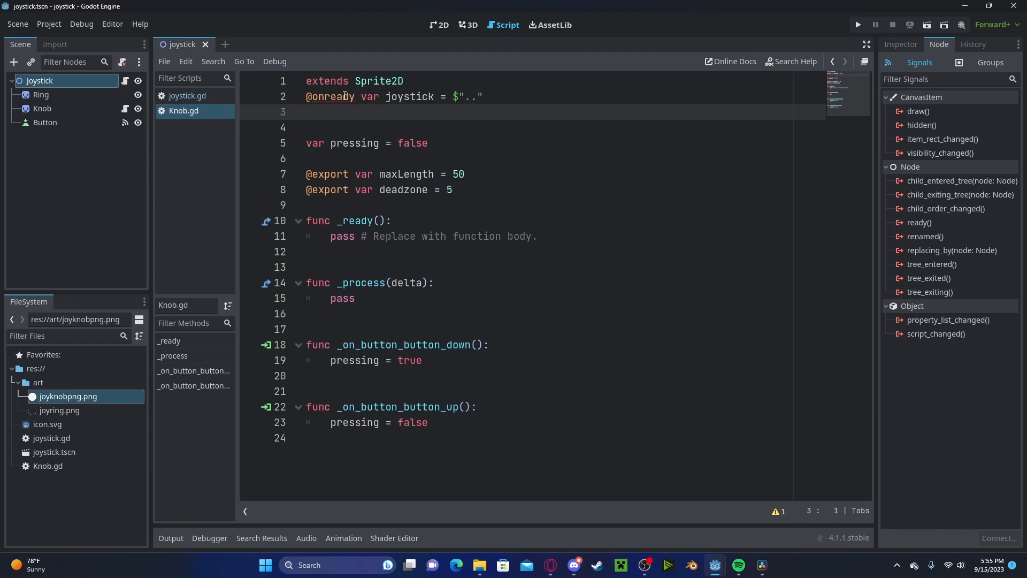
key("Return")
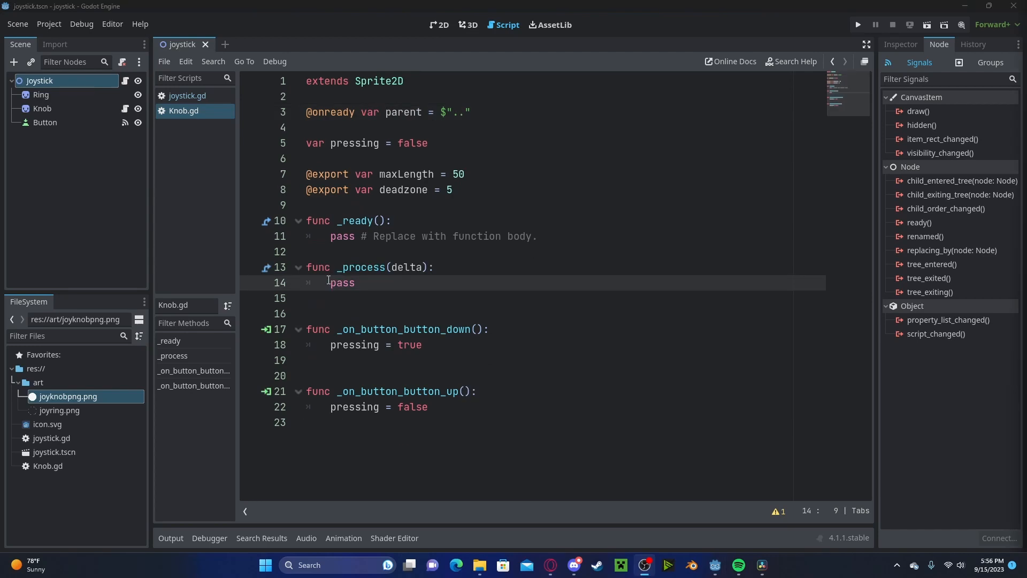
type("if pren")
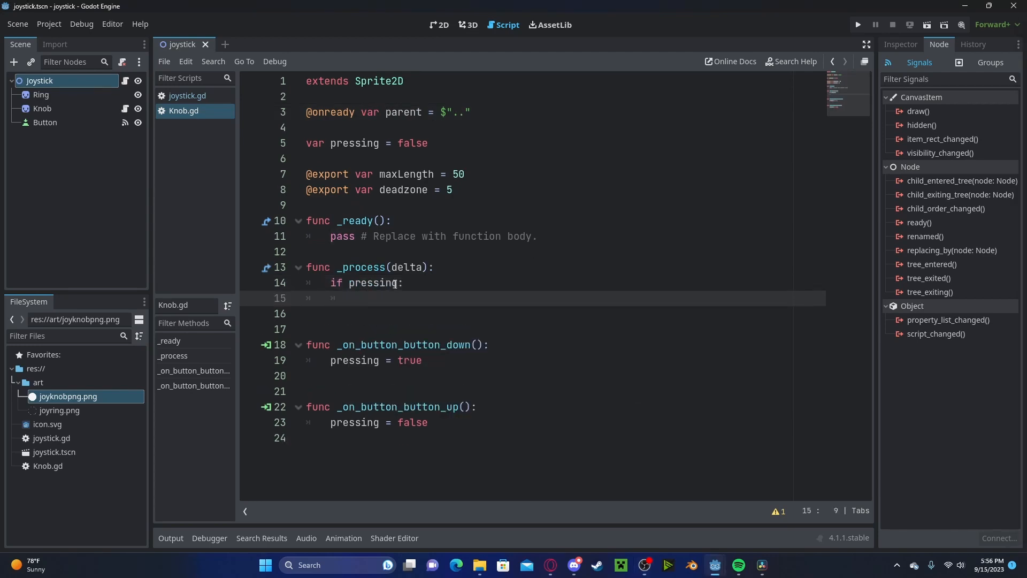
type("if get_global_mouse_position().")
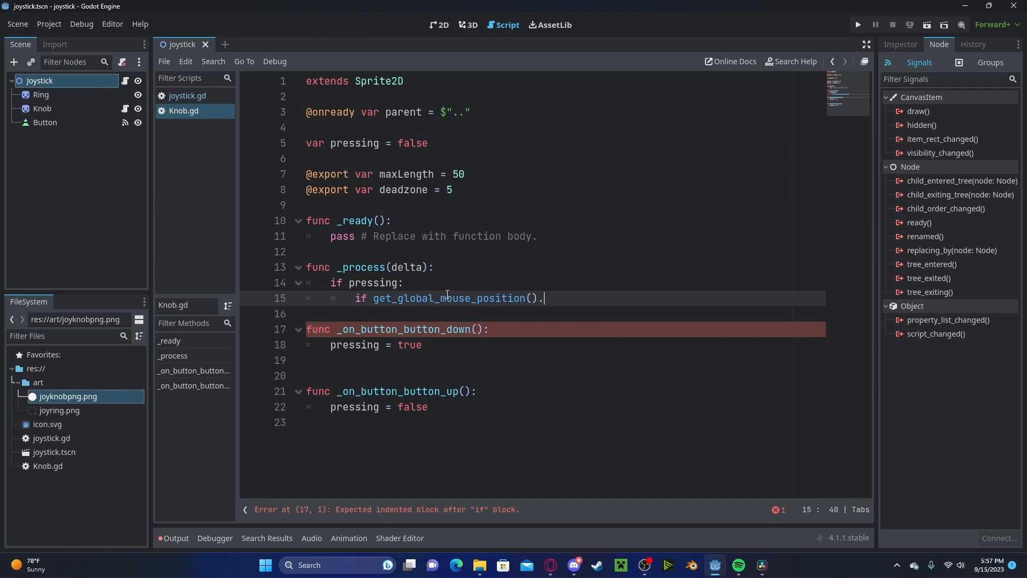
type("distance_to(")
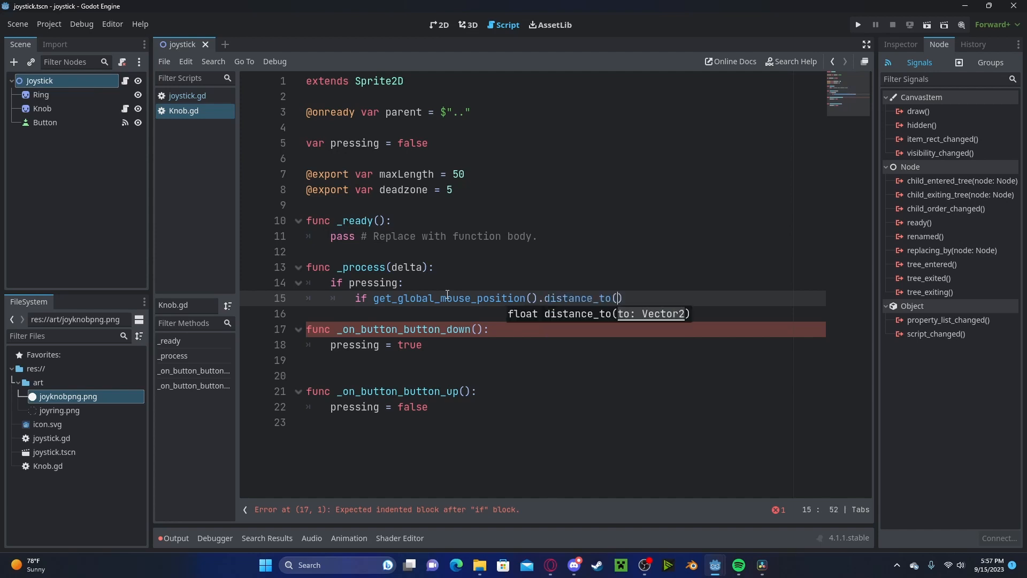
type("parent.g")
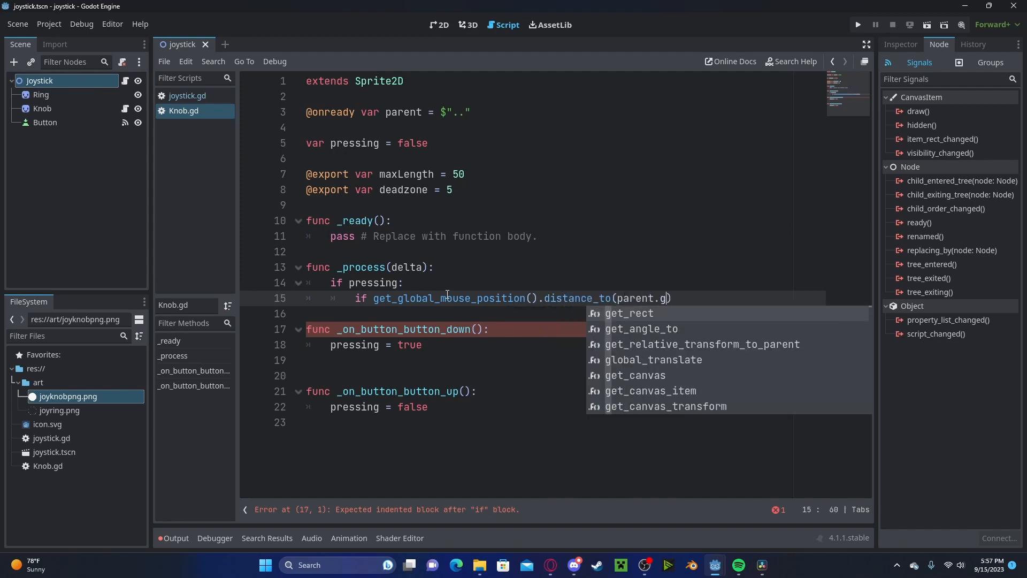
type("lob")
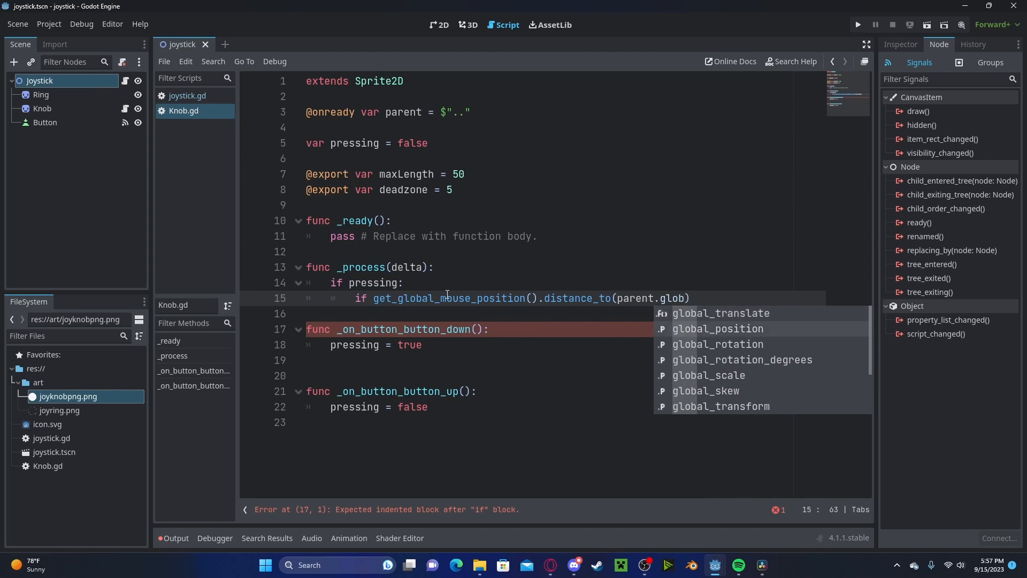
left_click(716, 328)
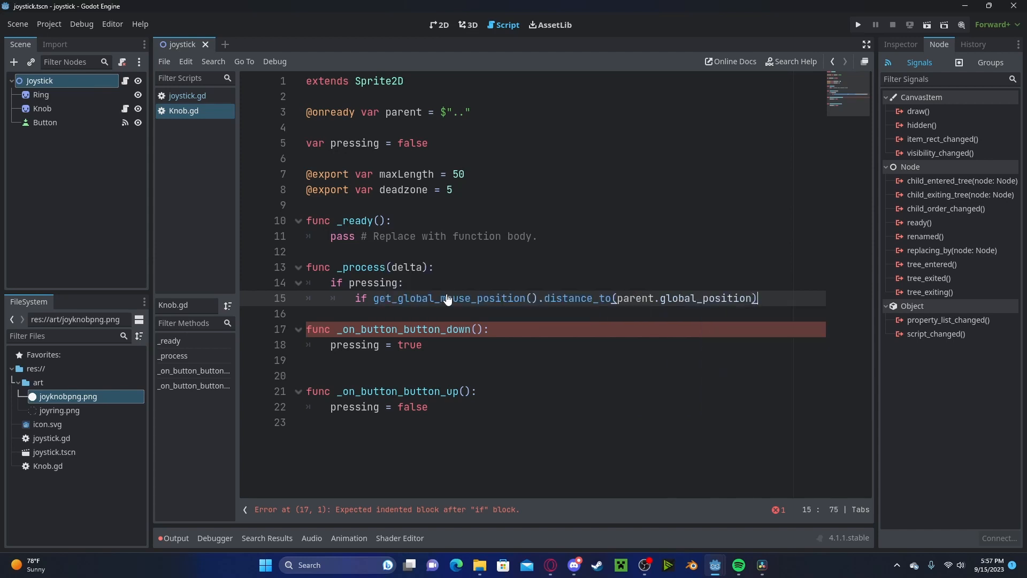
type("<= maxLength:")
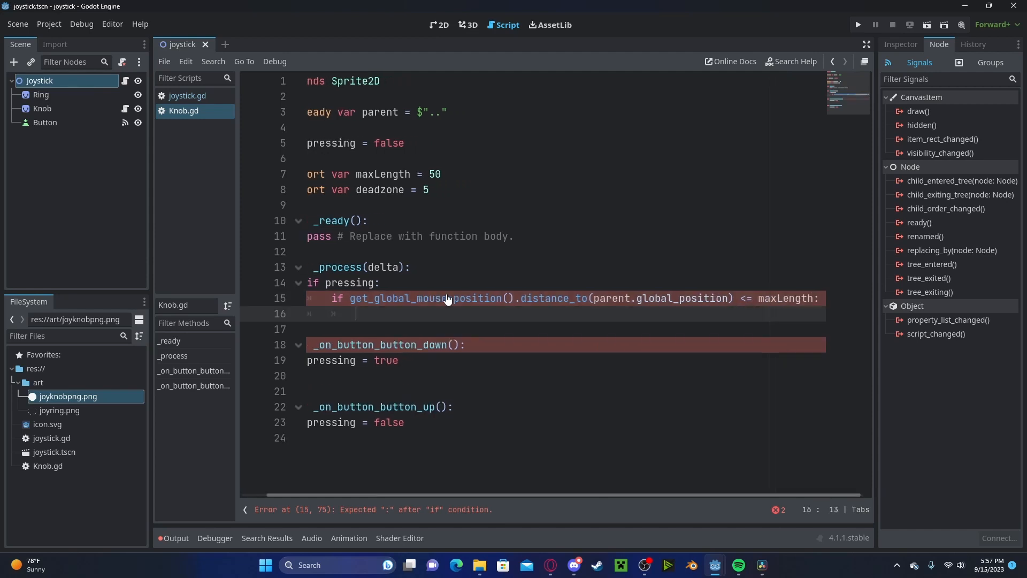
Set global_position to get_global_mouse_position() inside the distance check.
type("global_position =")
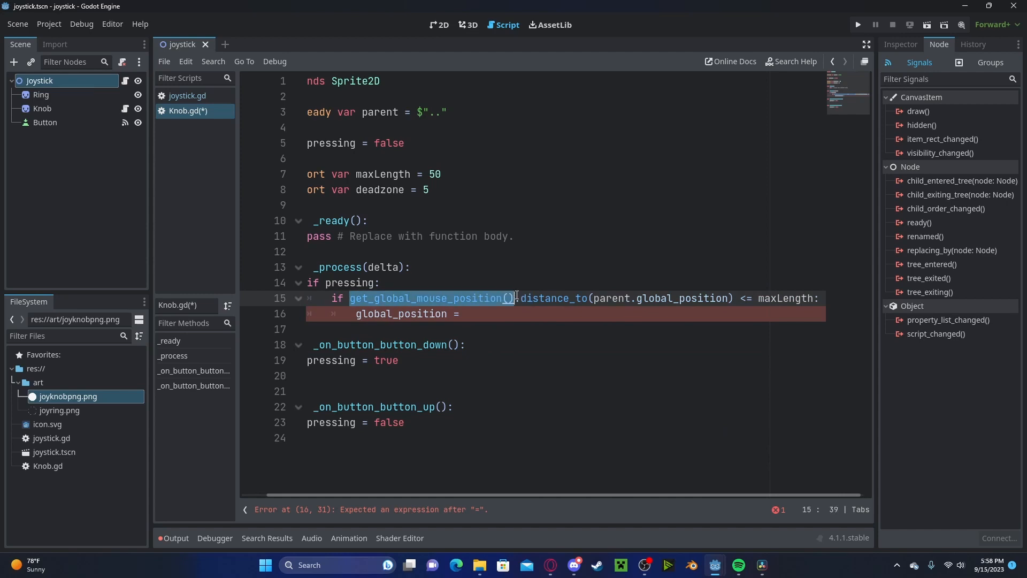
type("get_global_mouse_position()")
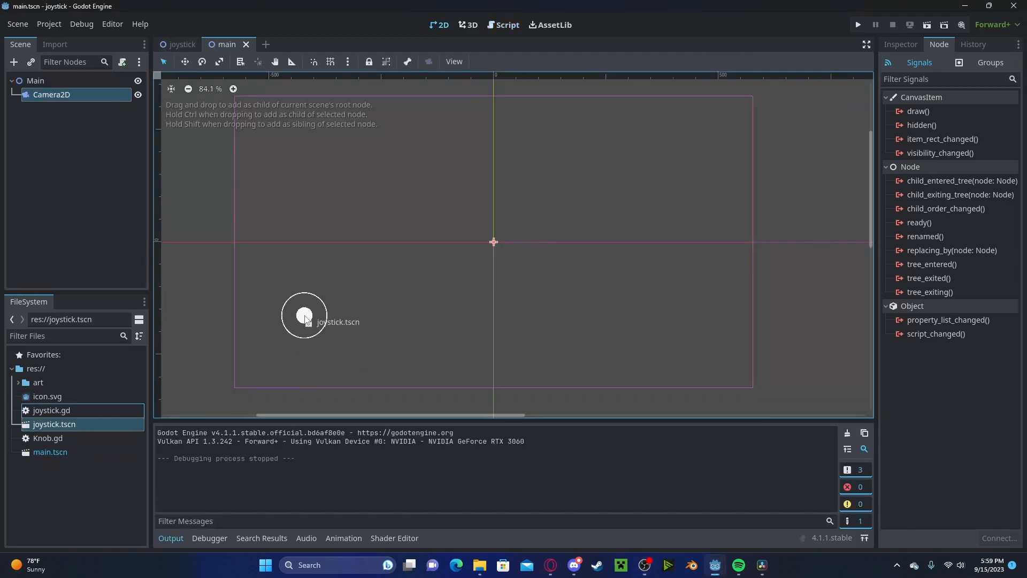
Run the game and drag the knob to test the joystick in the main scene.
left_click(857, 24)
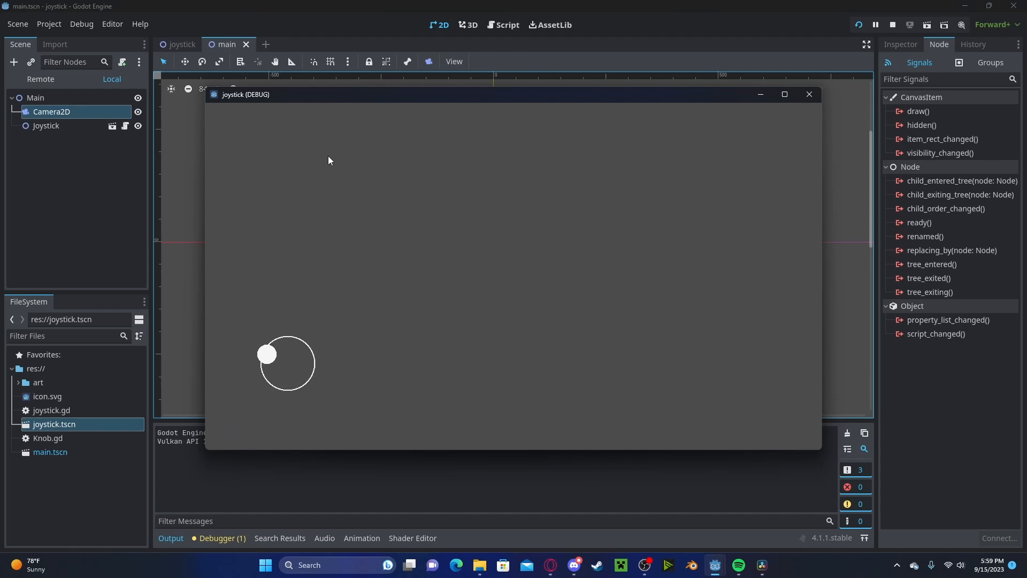
left_click(507, 25)
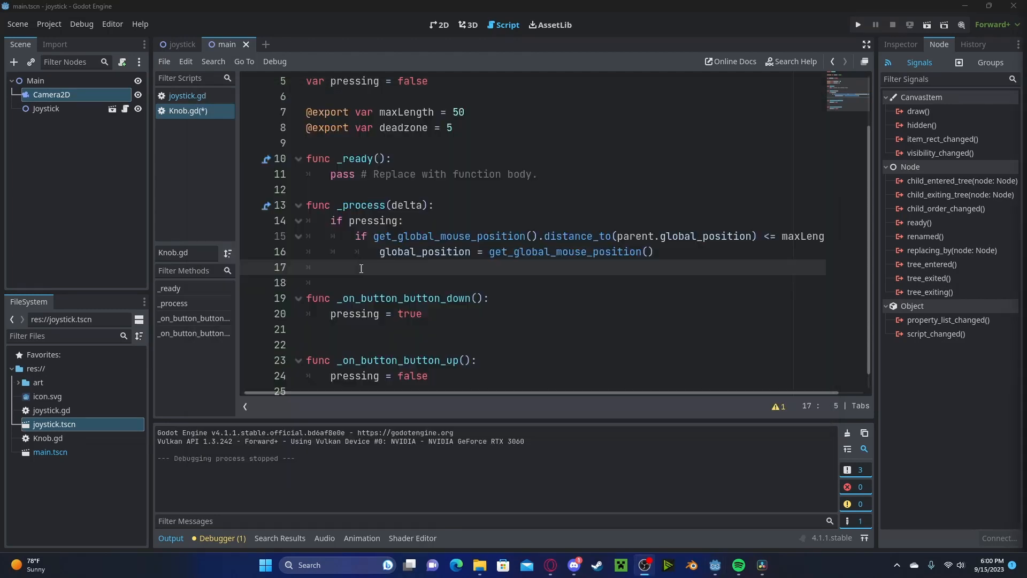
Add 'else: global_position = lerp(global_position, parent.global_position, delta*50)' in _process.
type("else:")
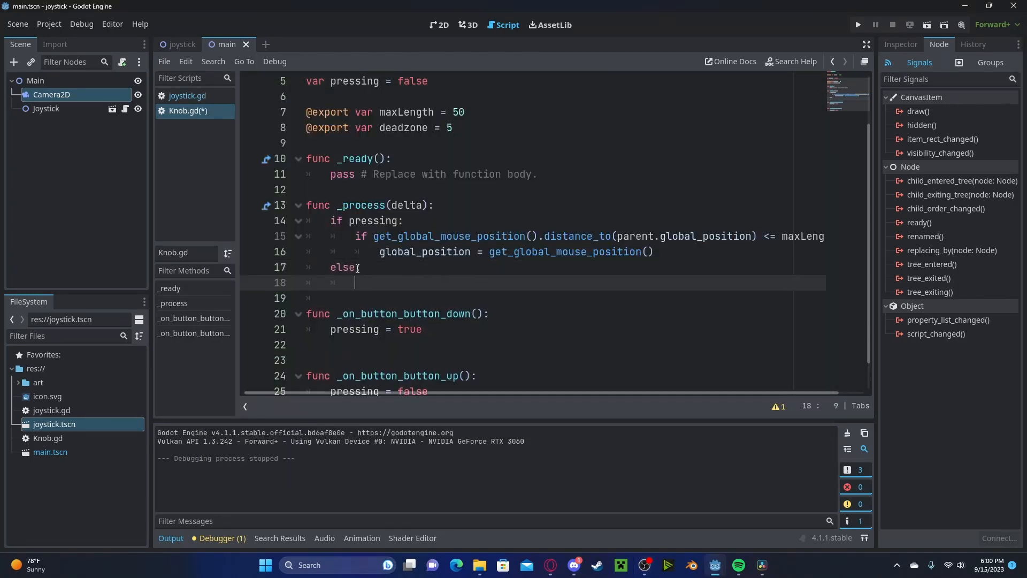
type("glob")
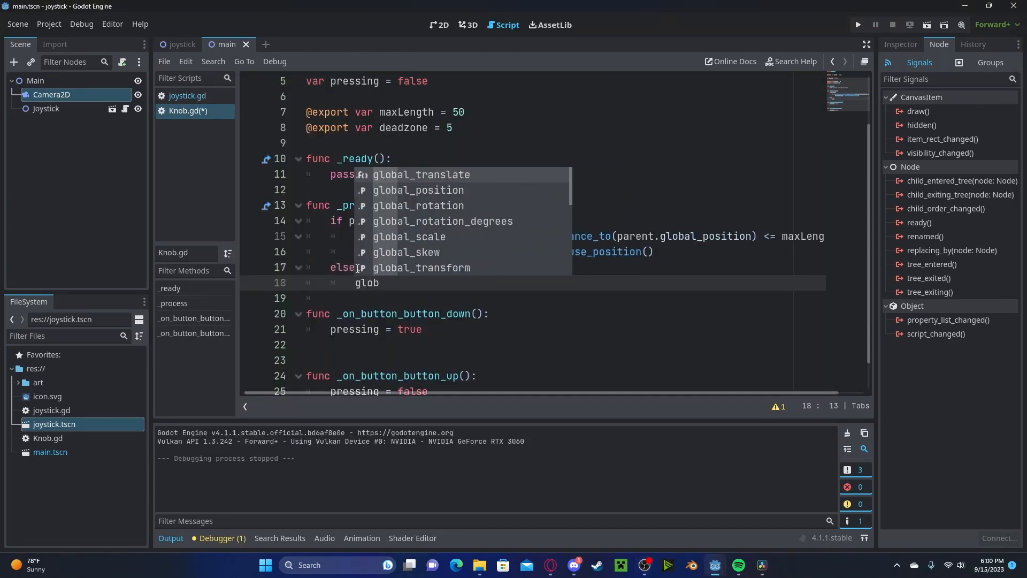
type("lerp(")
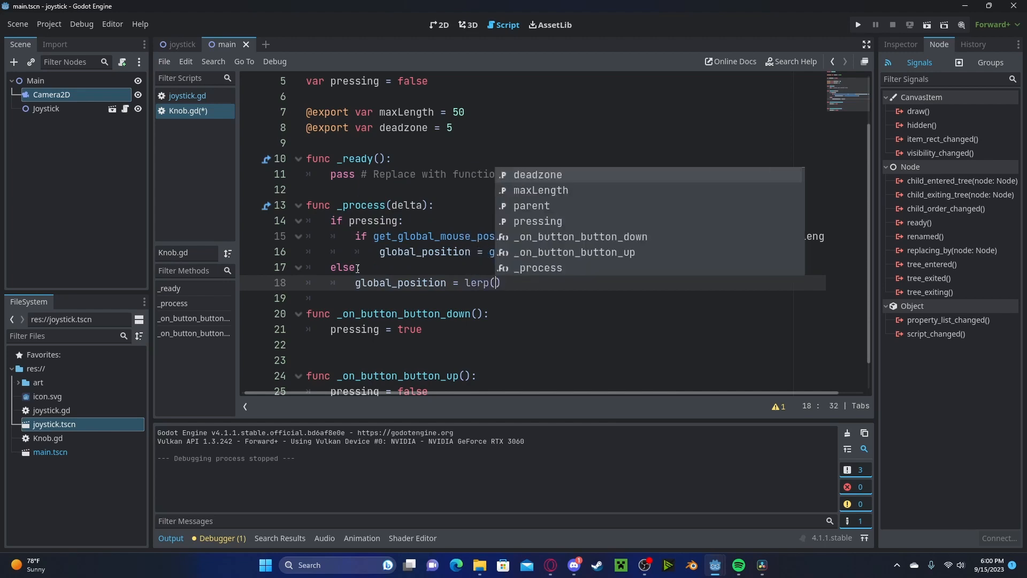
type("global_position, p")
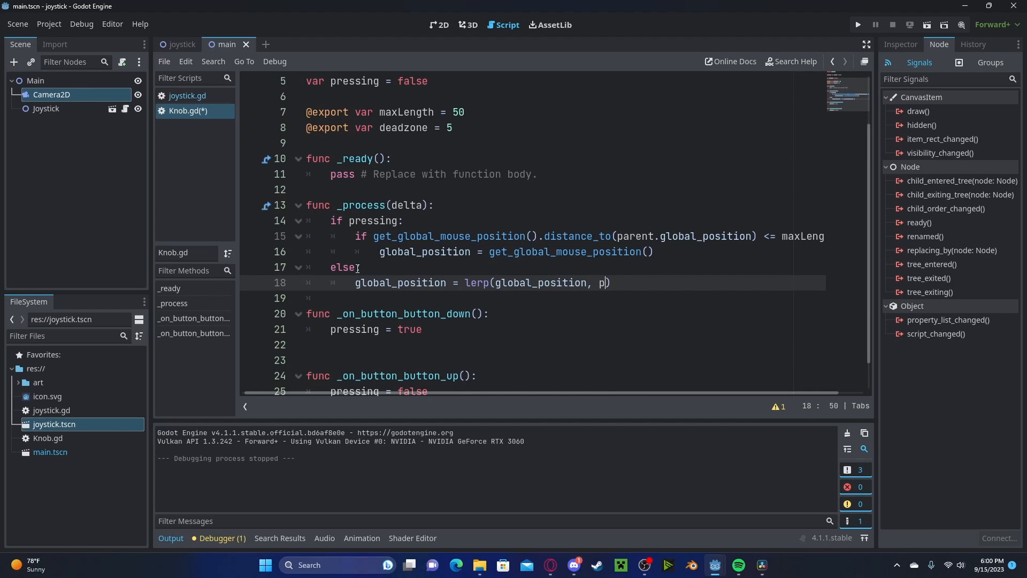
type("arent.")
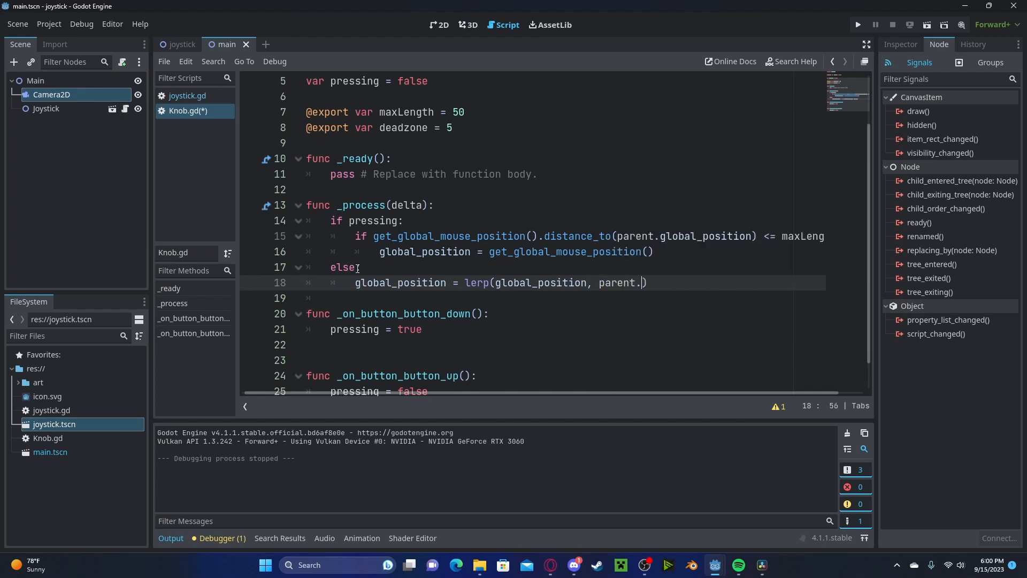
type("global")
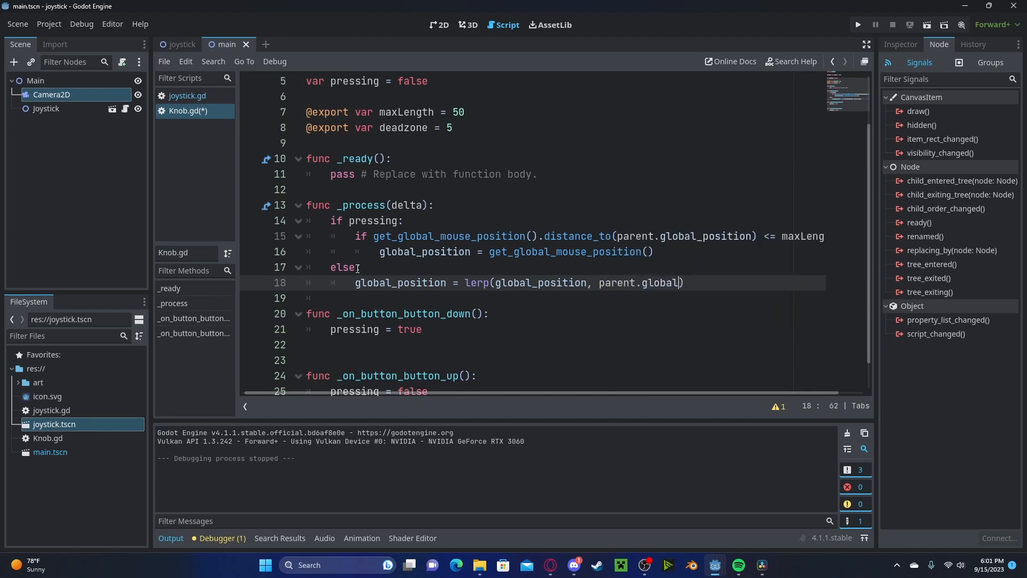
type("_position, delta*10")
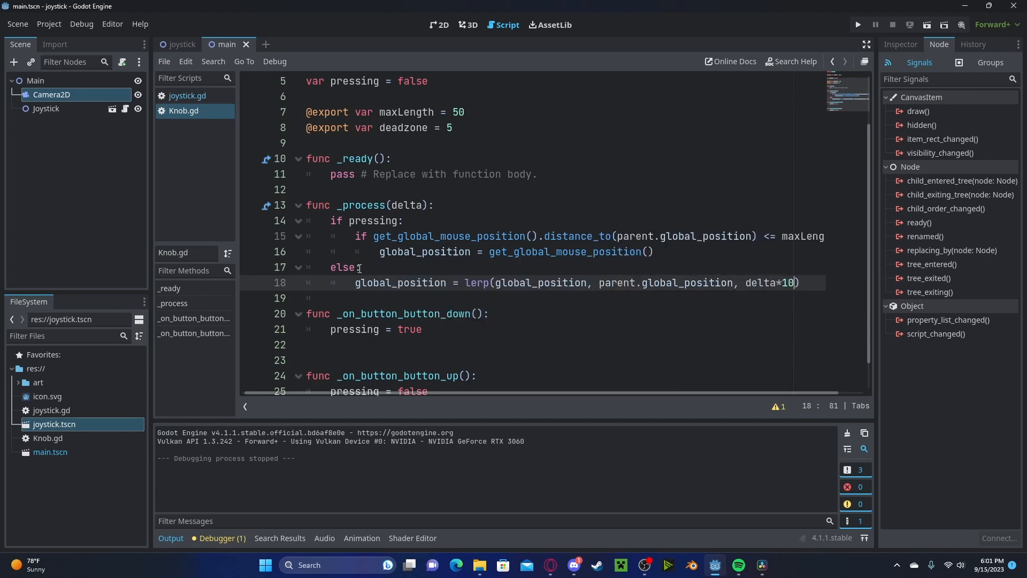
Run the game twice to test the knob's return to centre.
left_click(856, 24)
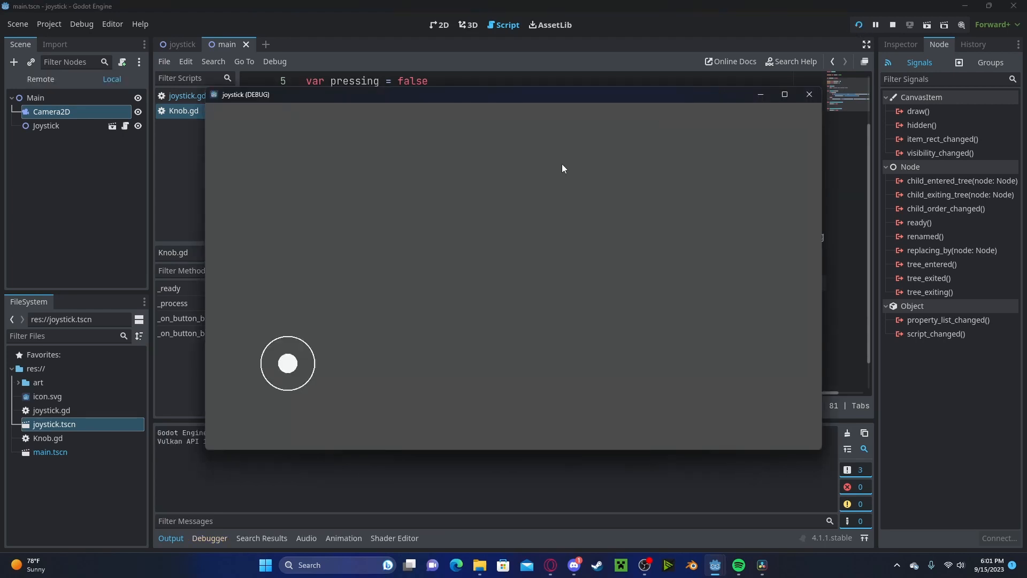
mouse_move(203, 375)
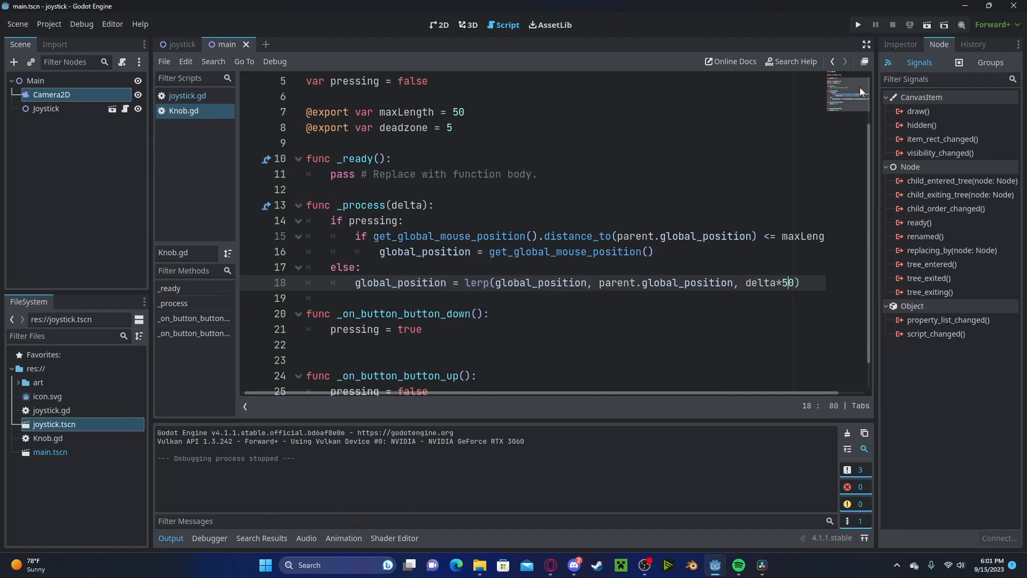
left_click(857, 25)
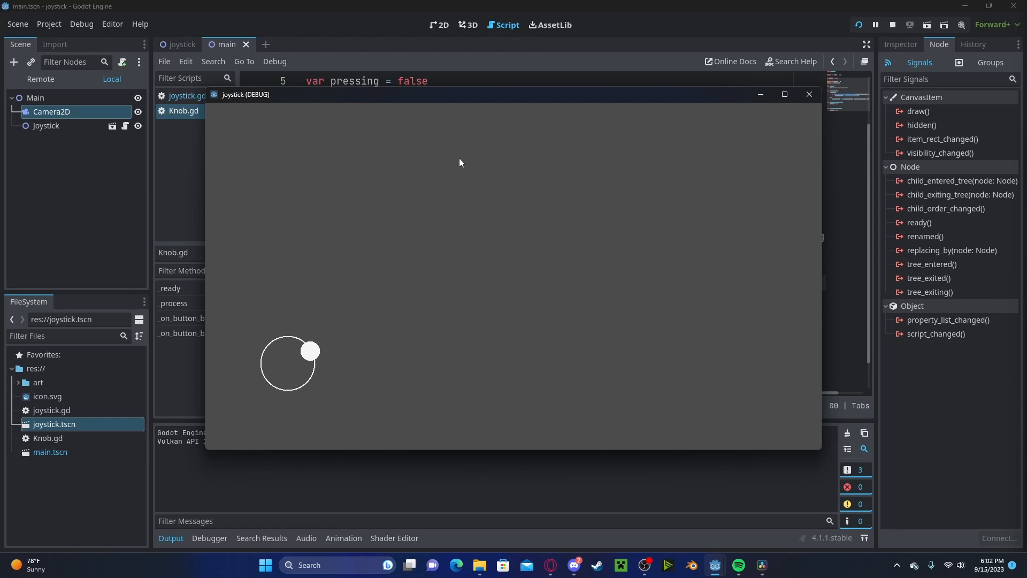
mouse_move(371, 333)
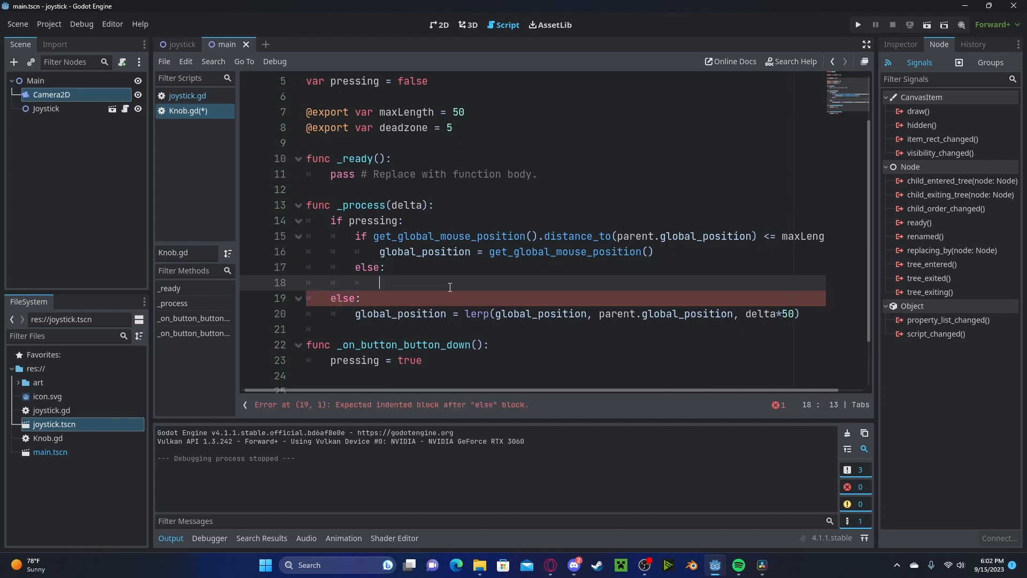
Compute var angle = parent.global_position.angle_to_point(get_global_mouse_position()) in the else branch.
type("var angl")
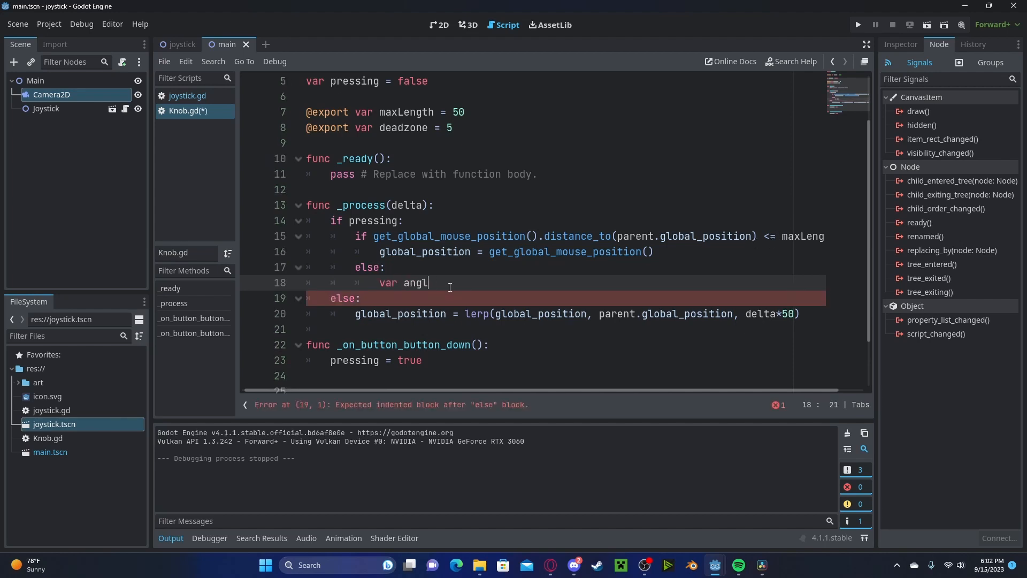
type("e =")
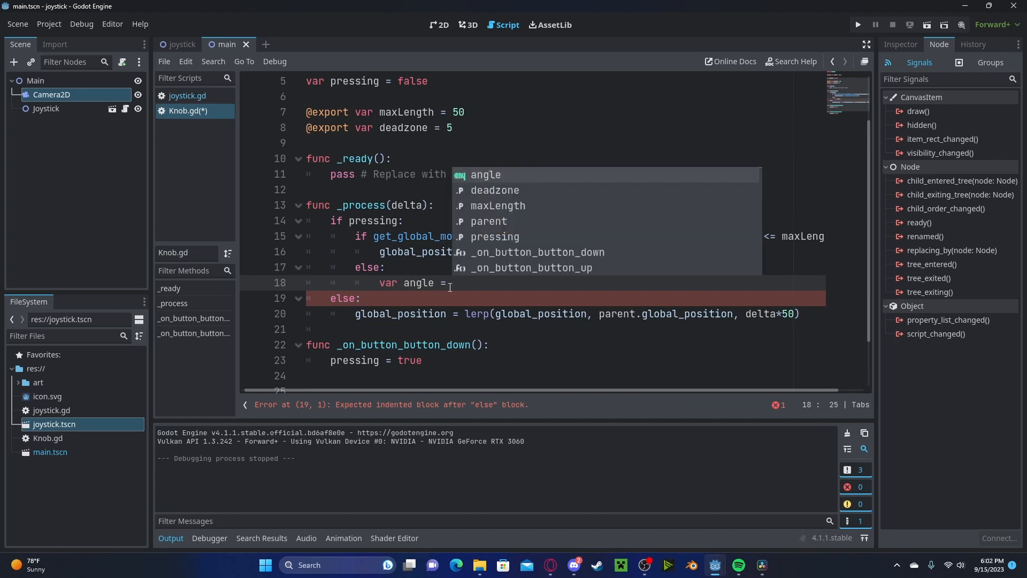
type("parent")
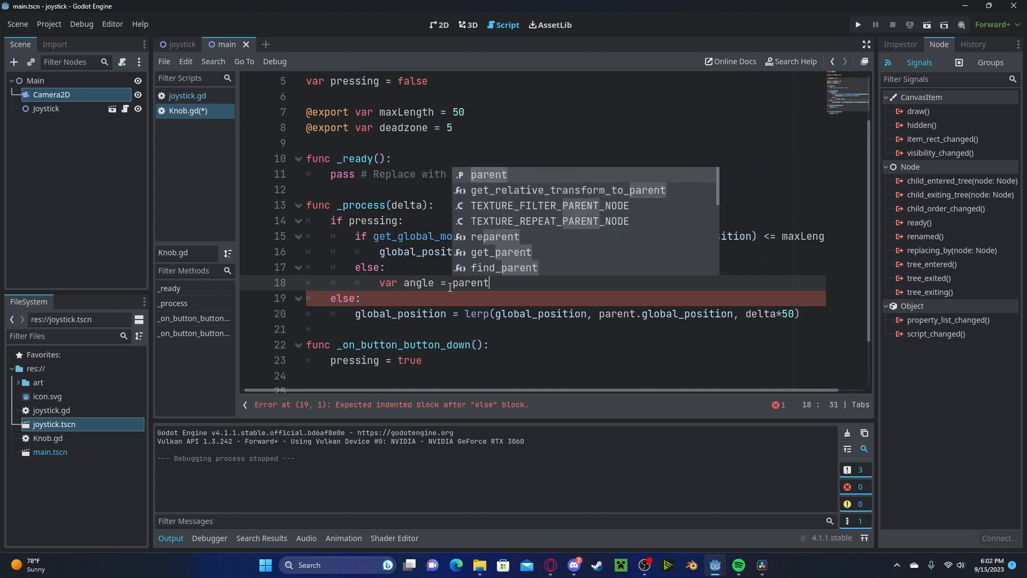
type(".global")
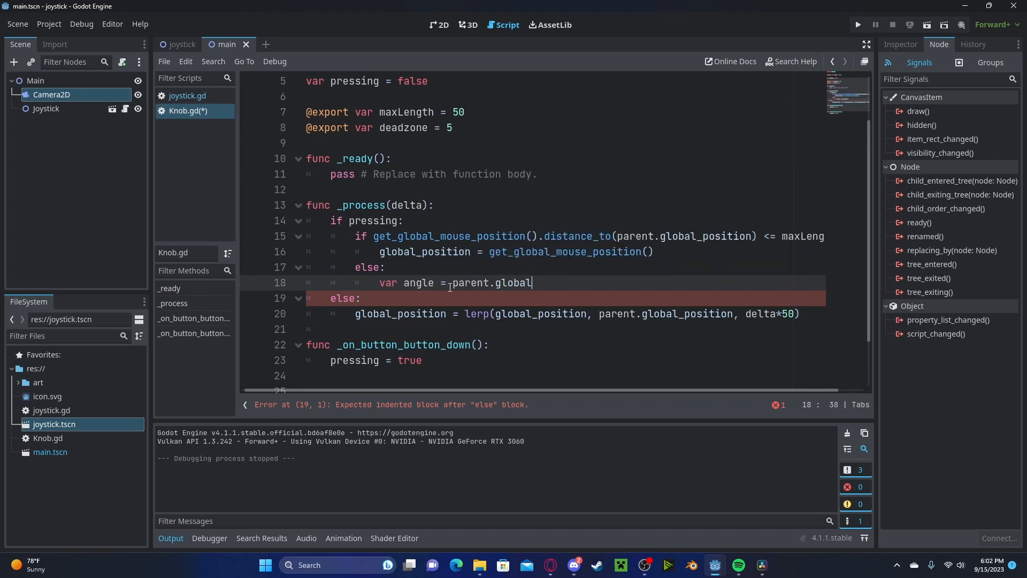
type("_positio")
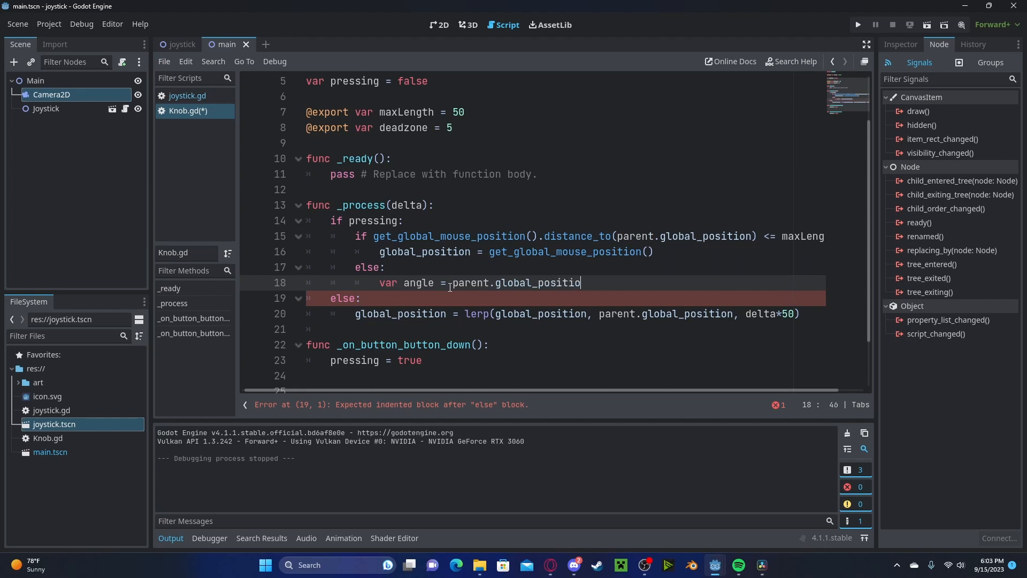
type("n.an")
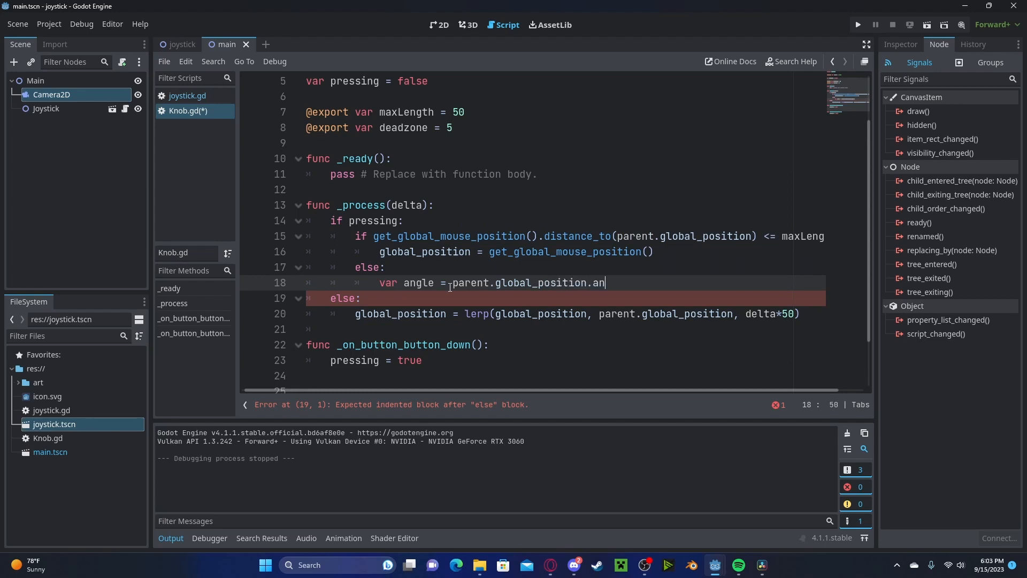
type("gle_to_point(")
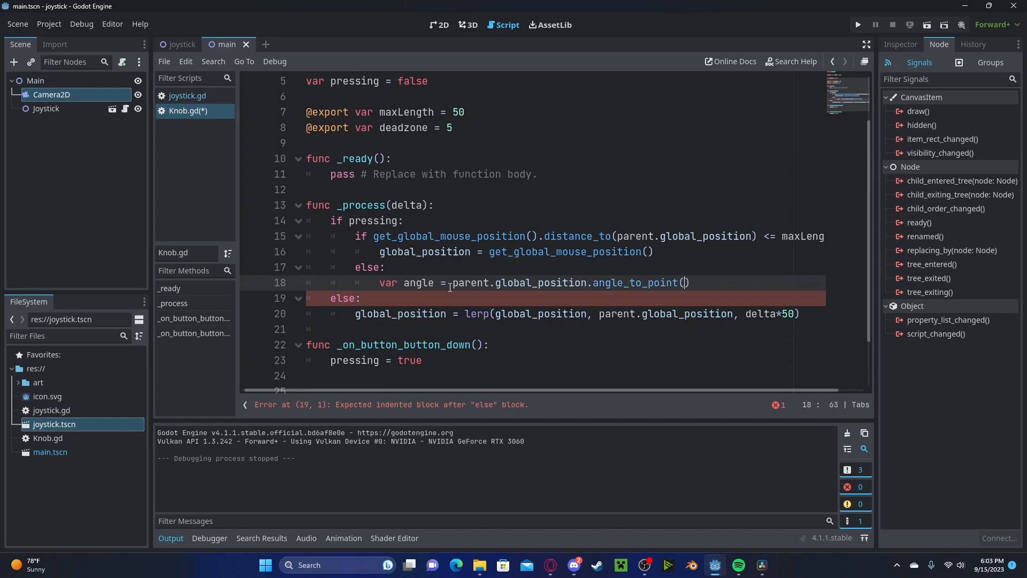
type("get_global_mouse_position(")
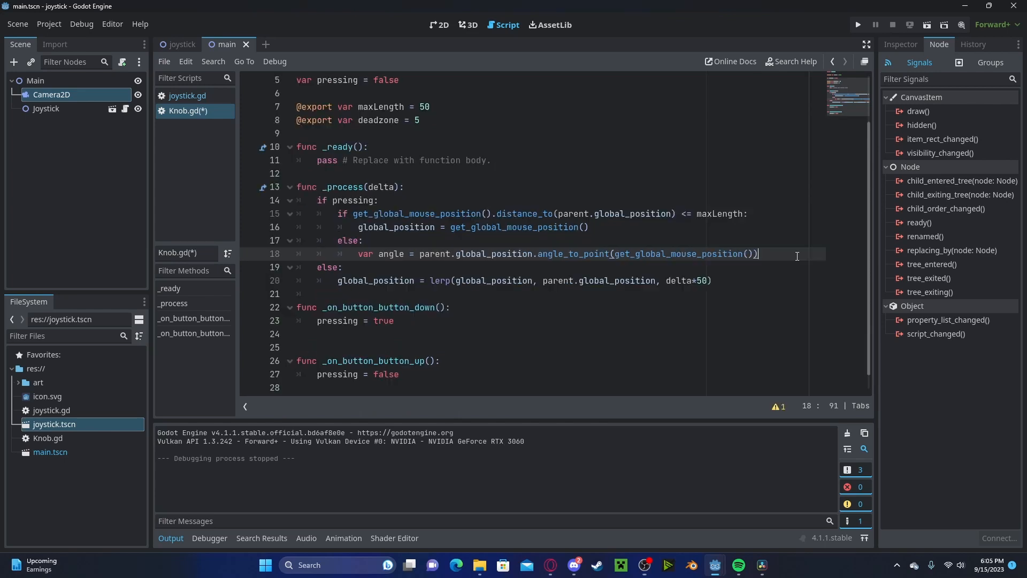
type("global_position.x = p(")
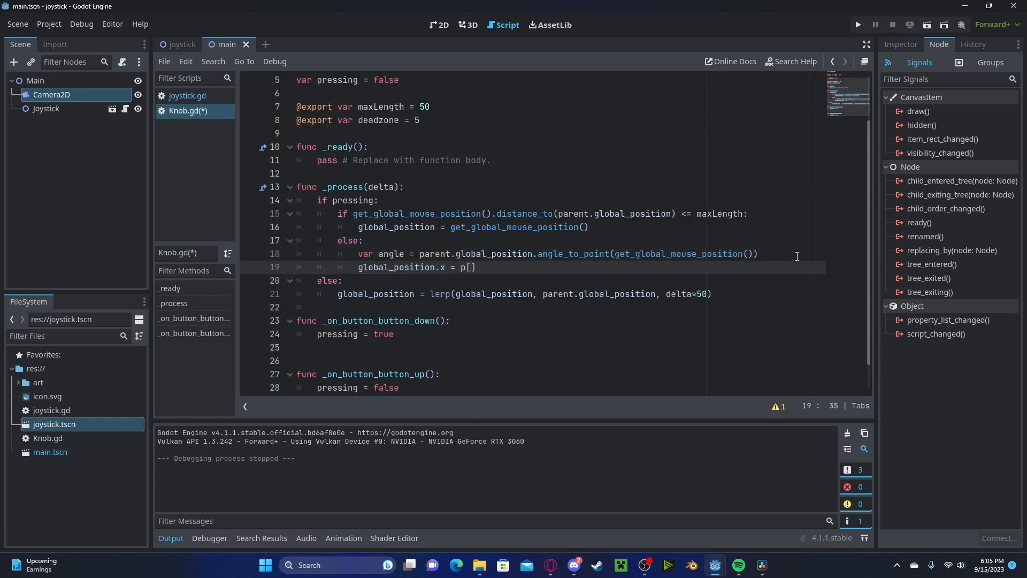
Set global_position.x/.y to parent position plus cos/sin(angle)*maxLength and run the game.
type("parent.")
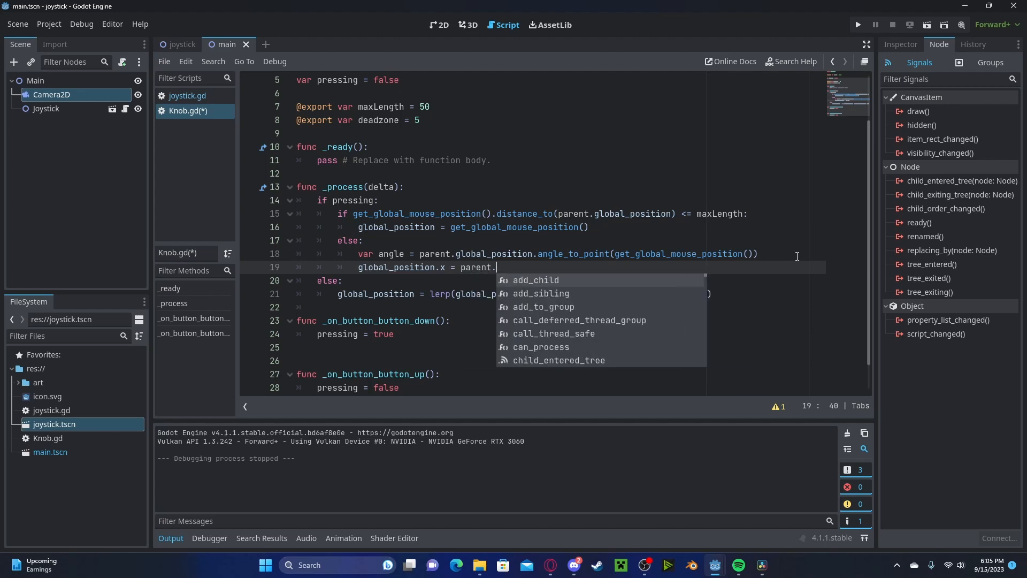
type("global_position.x")
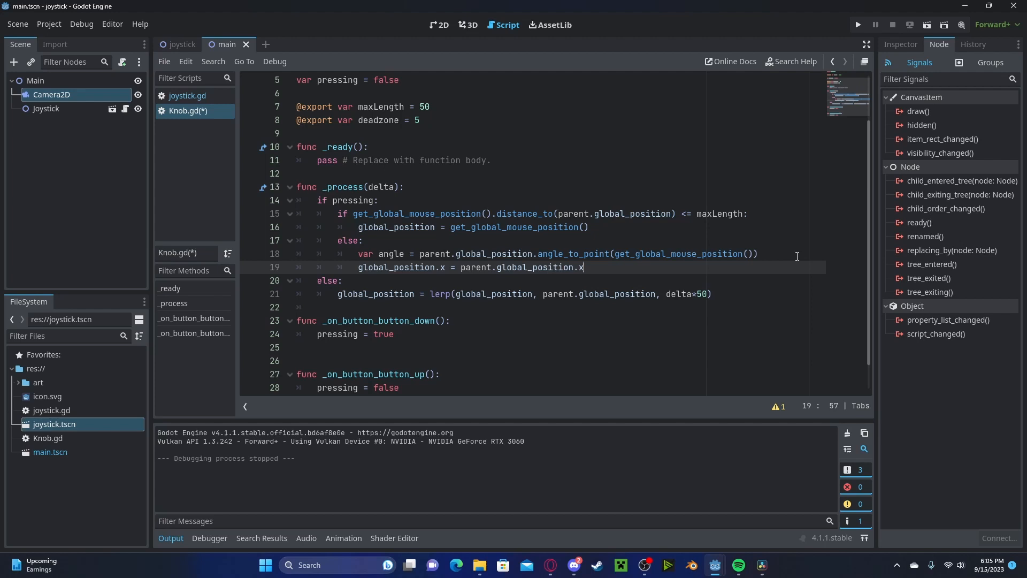
type("+")
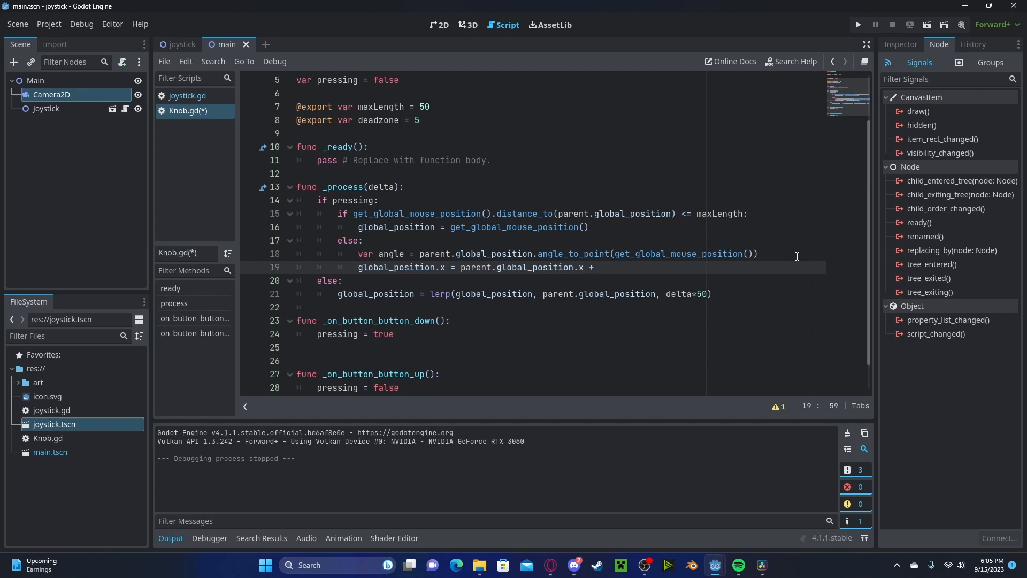
type("cos(angle")
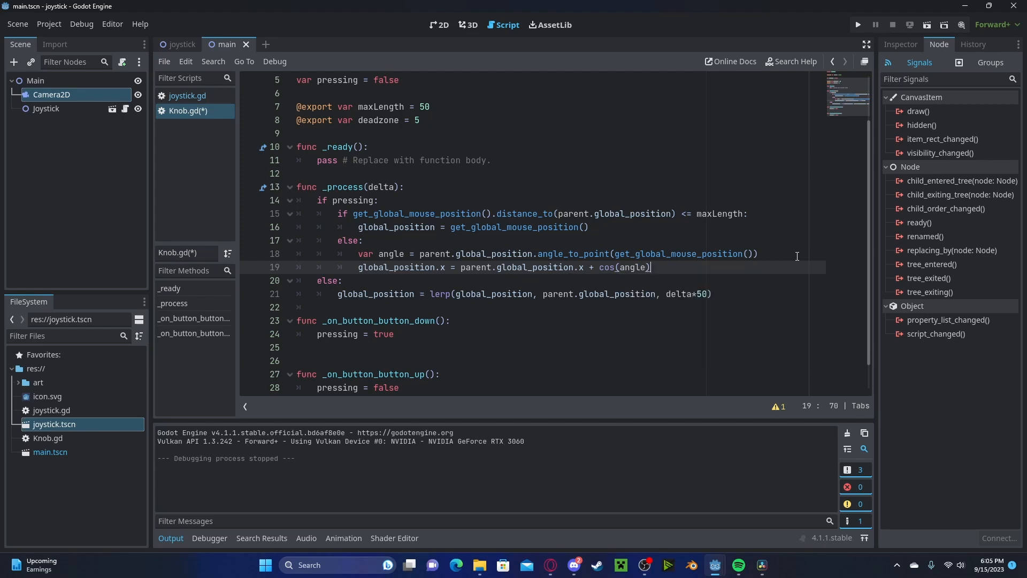
type("*maxLength")
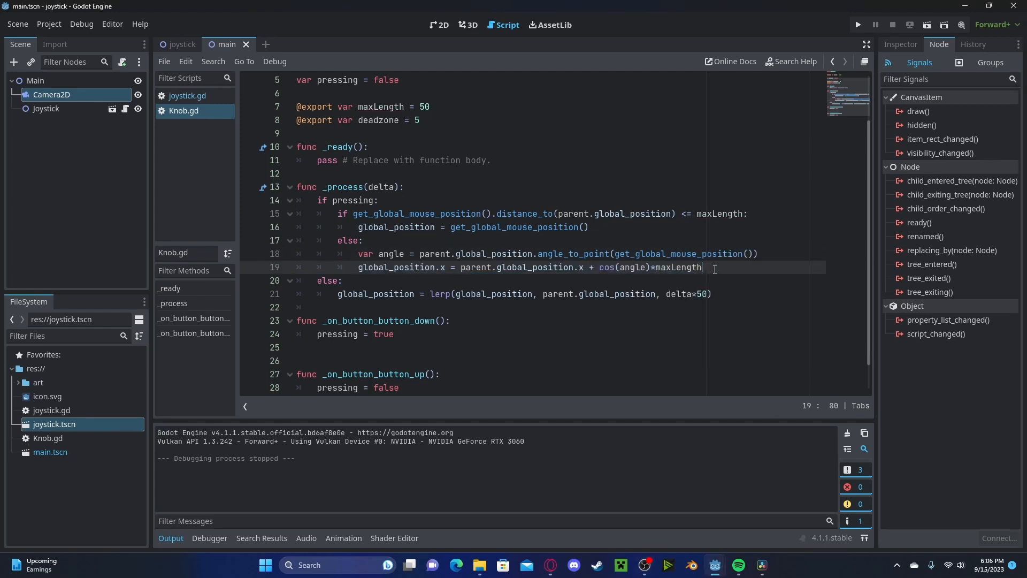
key("Enter")
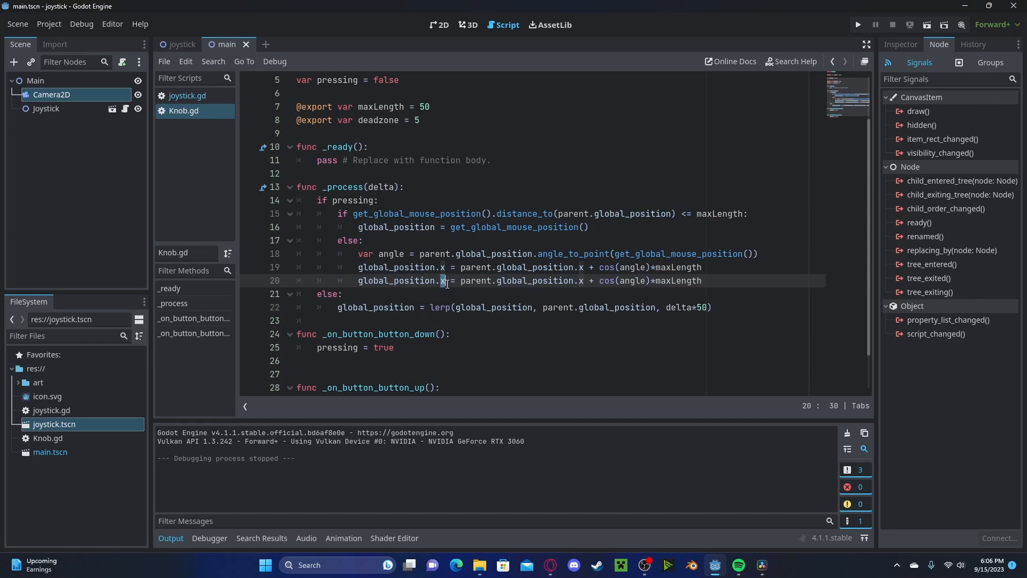
type("y")
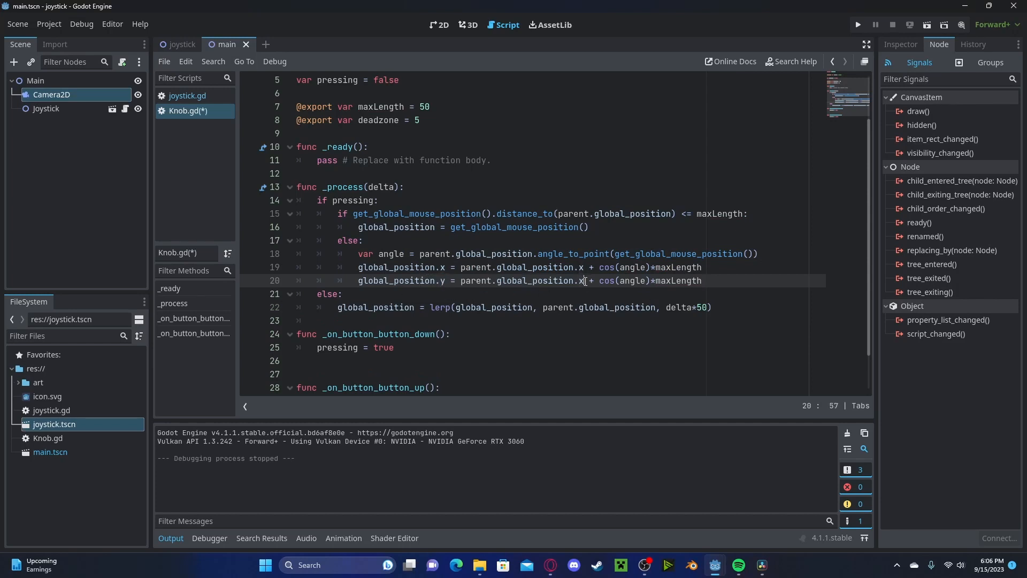
double_click(606, 280)
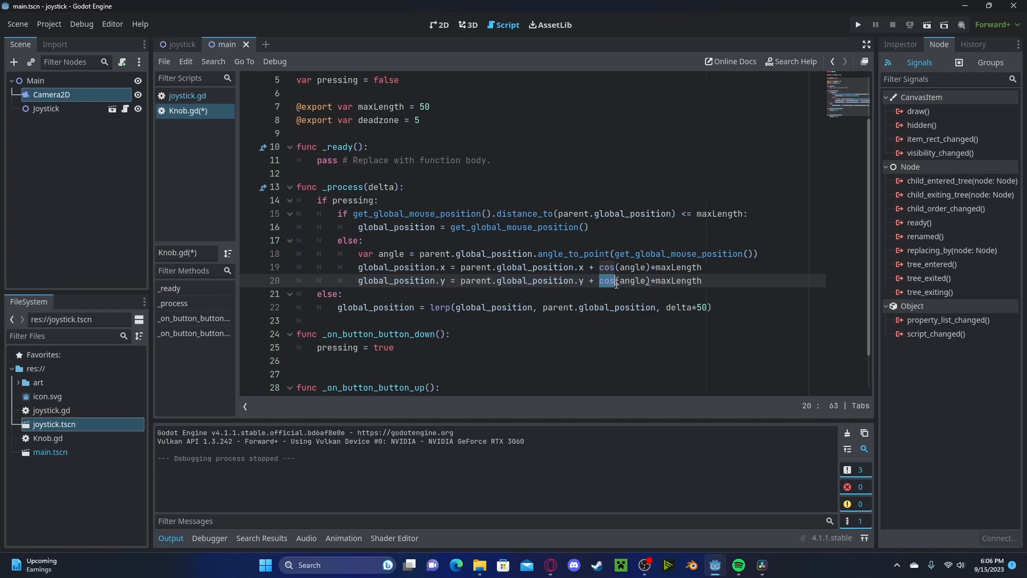
left_click(856, 24)
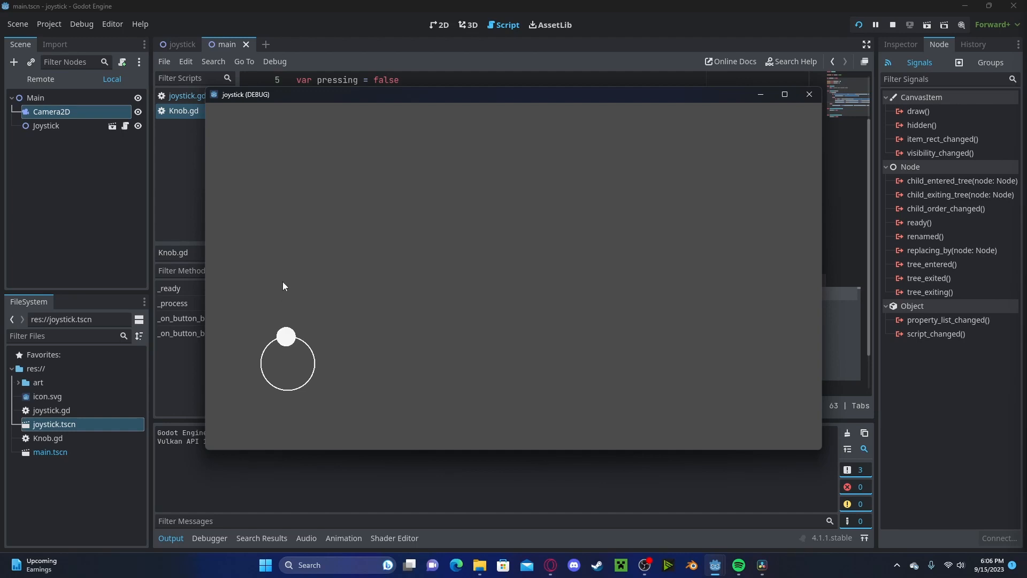
Scale the Joystick node in the main scene to 3.
left_click(892, 25)
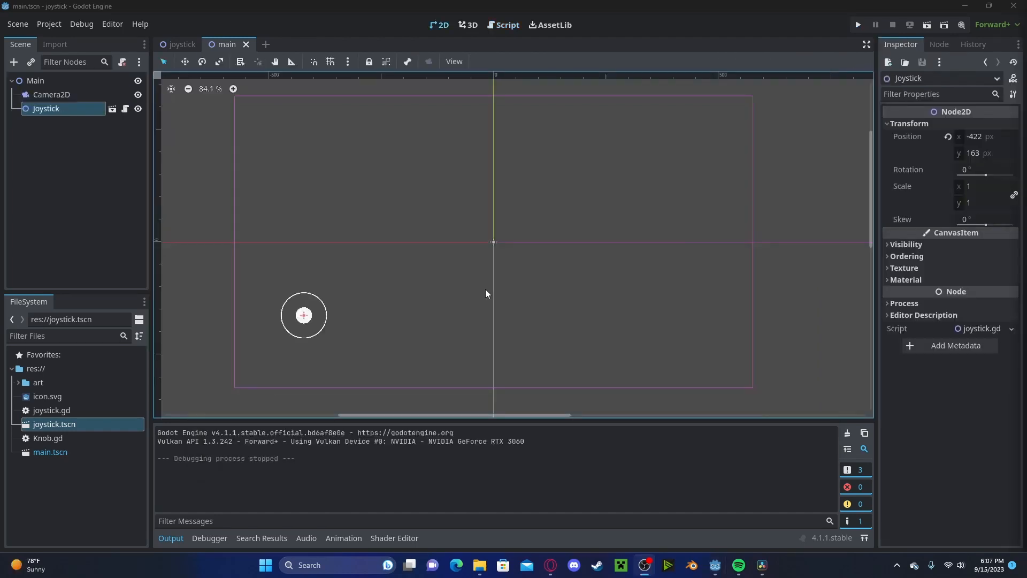
type("3")
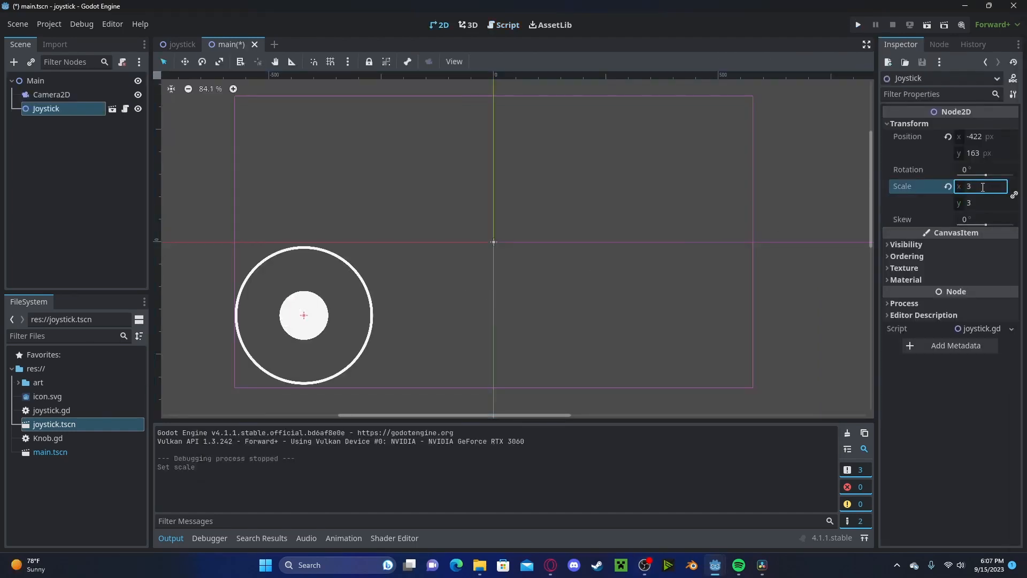
left_click(857, 25)
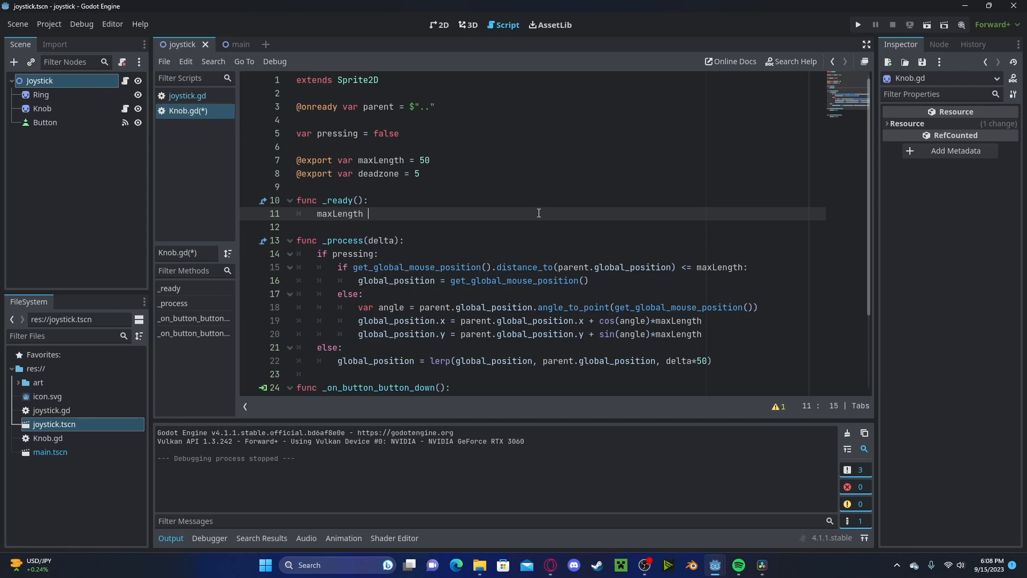
In _ready(), multiply maxLength by parent.scale.x so the knob range follows the joystick scale.
type("*= parent.scale.")
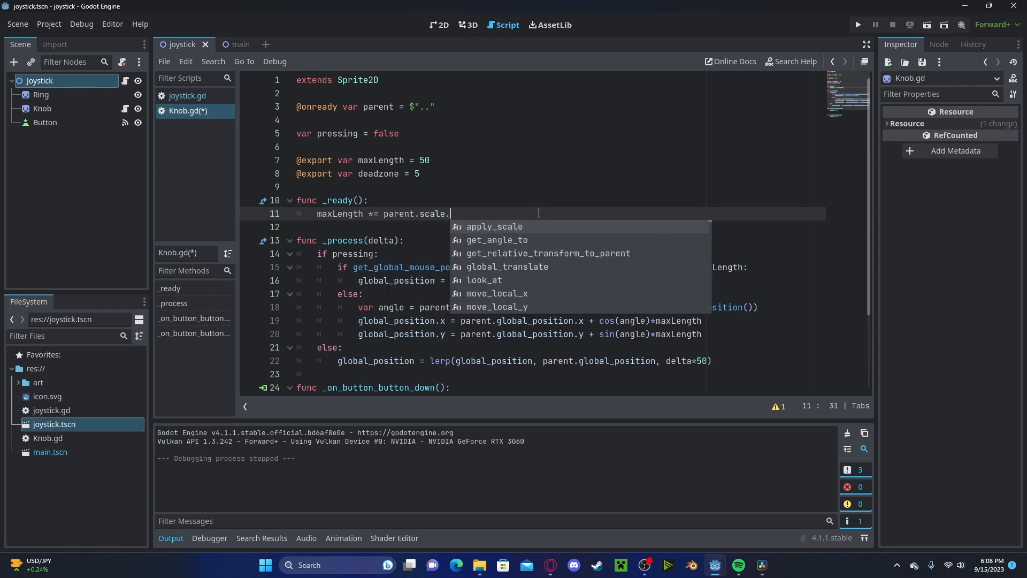
left_click(857, 24)
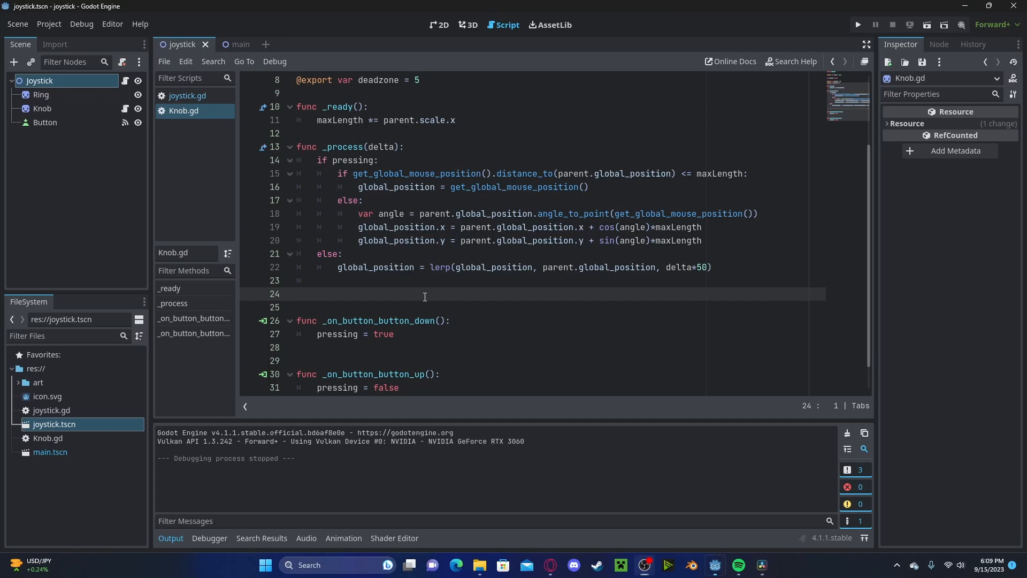
Start func calculateVector() with a deadzone check on the knob's offset from parent.global_position.
type("func calculateVector")
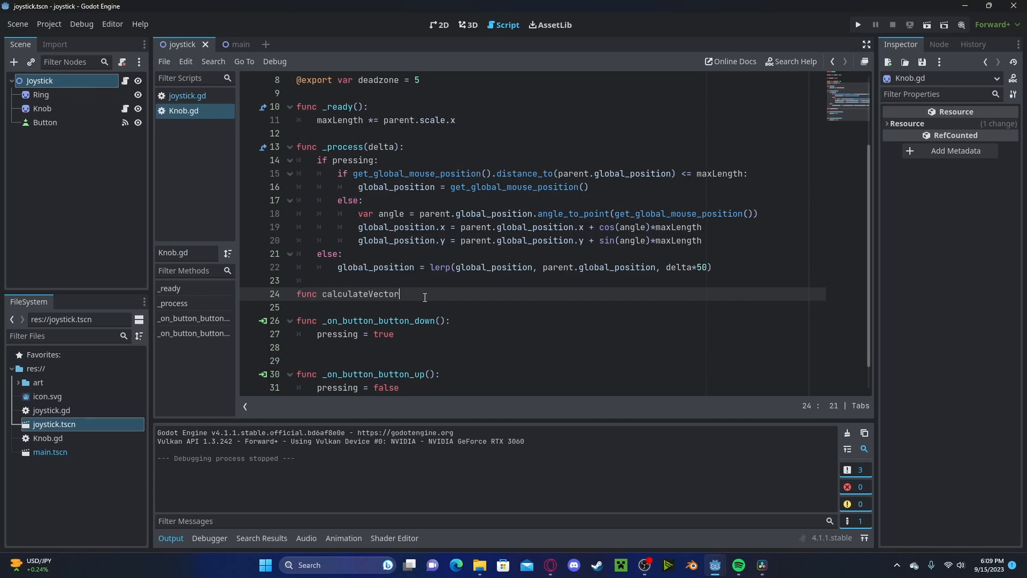
type("():")
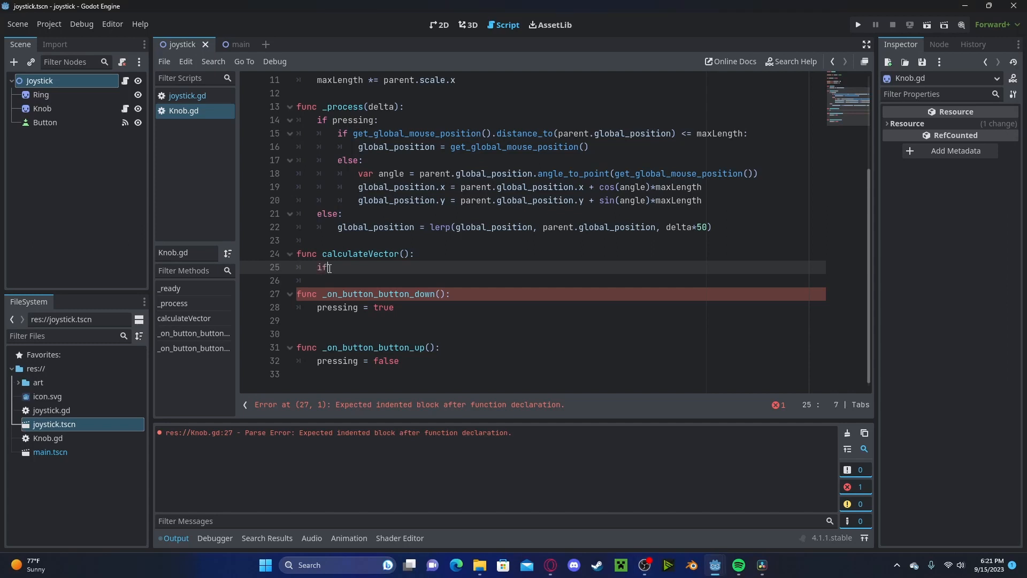
type("(global_position.x -")
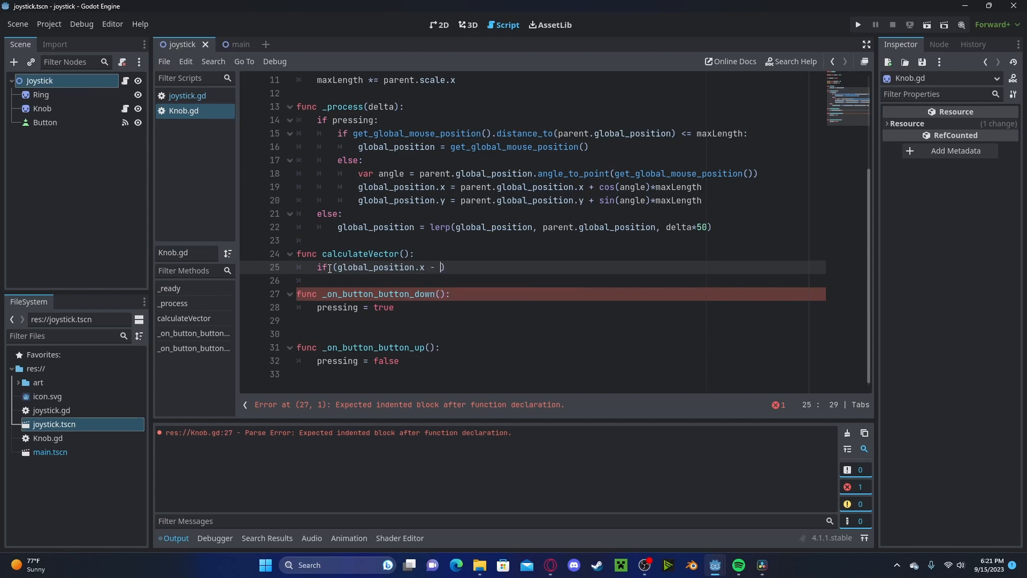
type("parent.")
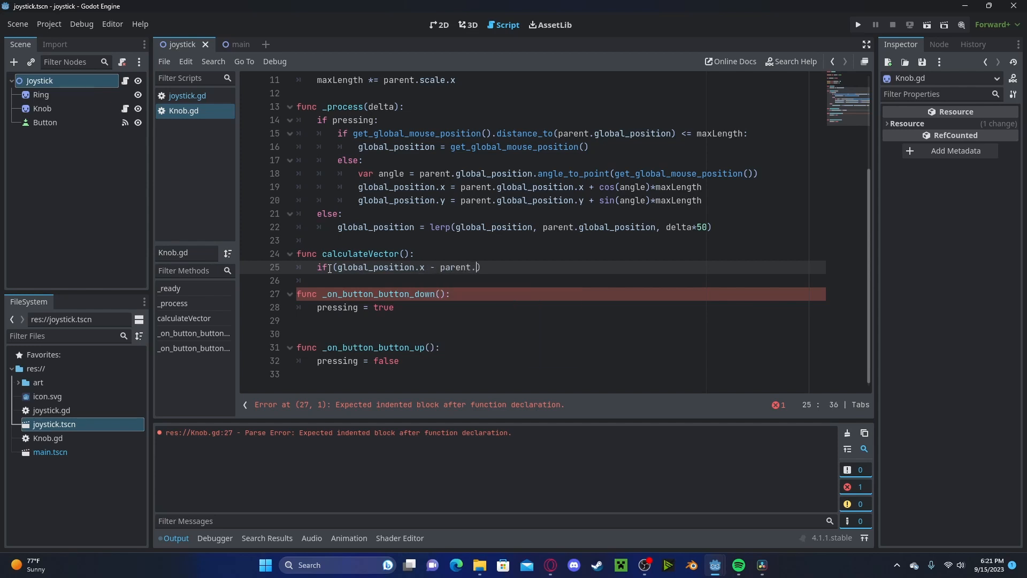
type("global_position.x")
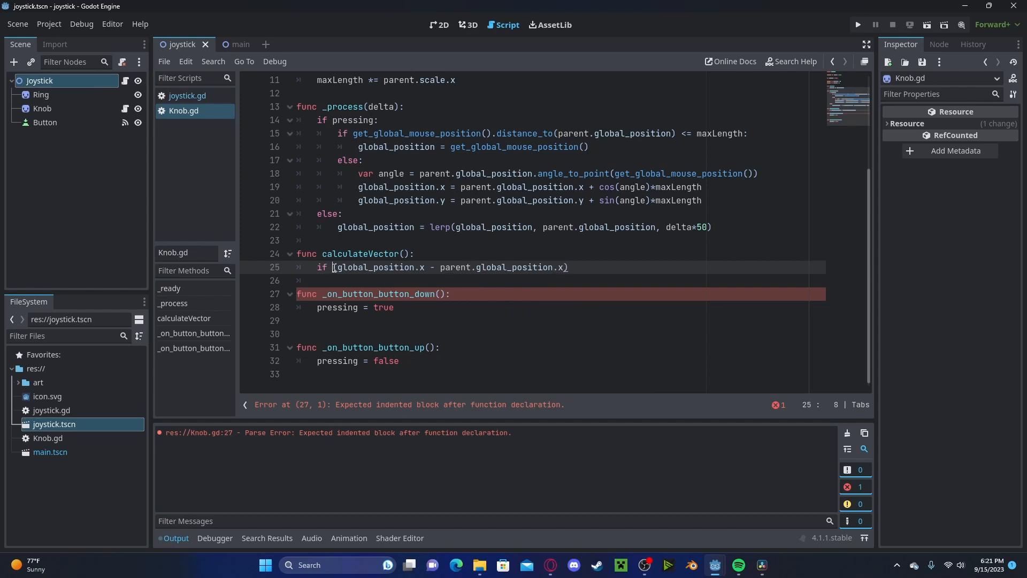
type("abs(")
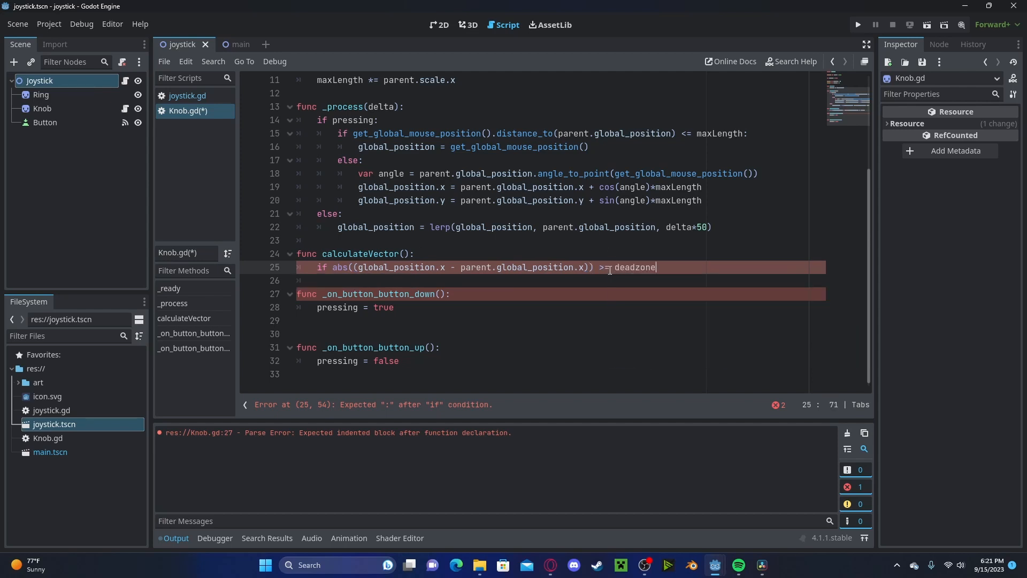
type(":")
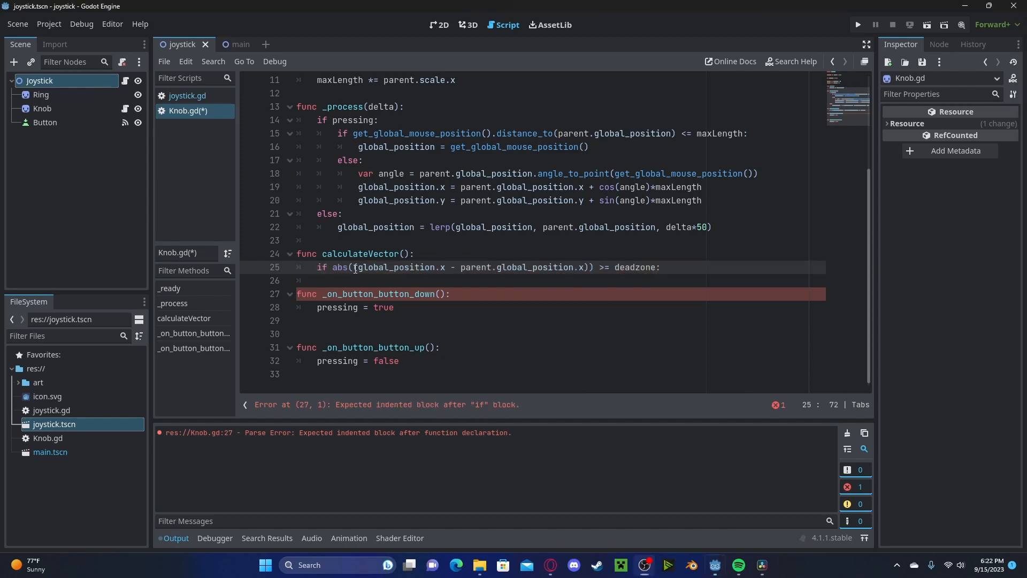
left_click(440, 293)
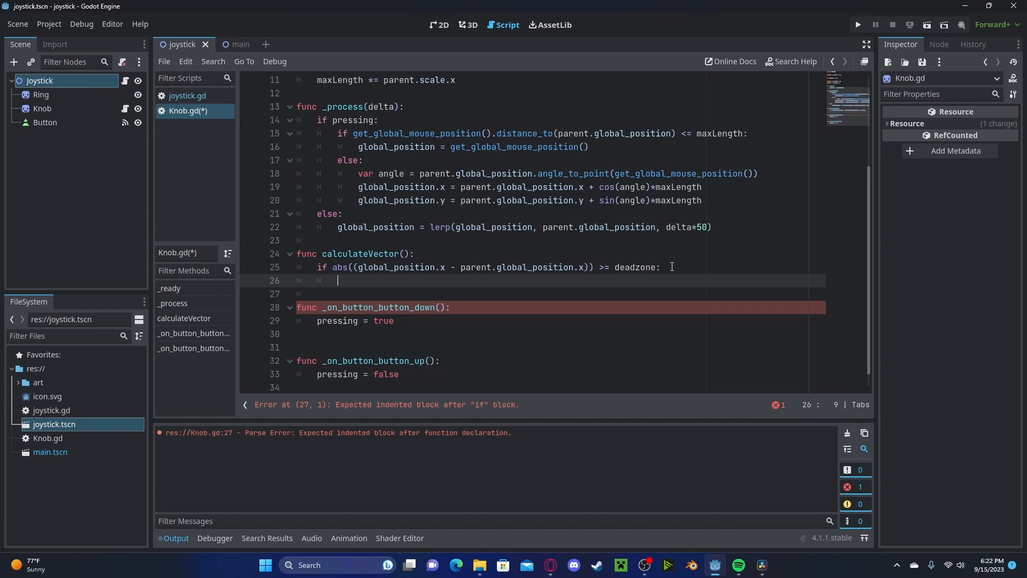
Set parent.posVector.x to (global_position.x - parent.global_position.x) / maxLength and save.
type("parent")
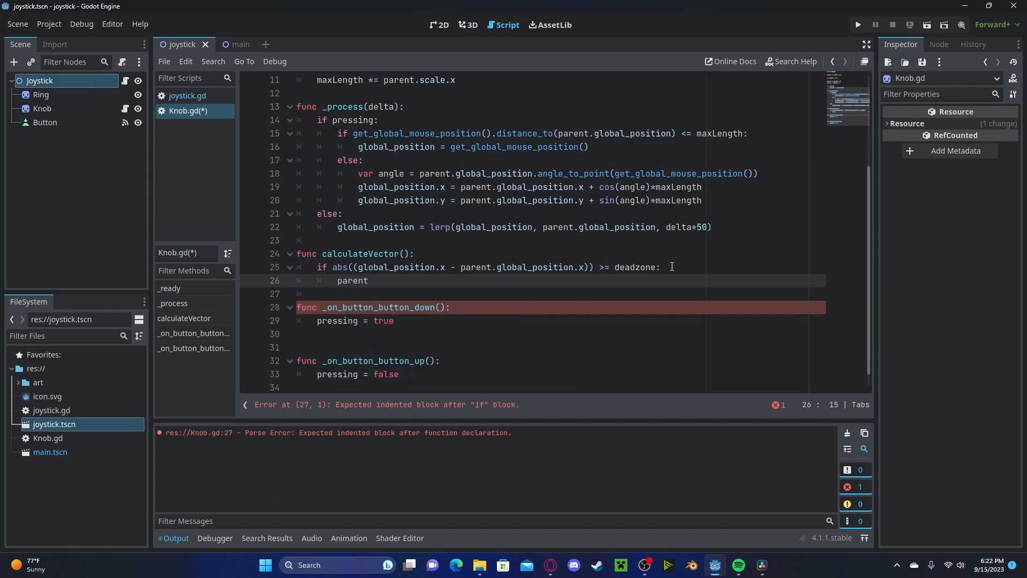
type(".pos")
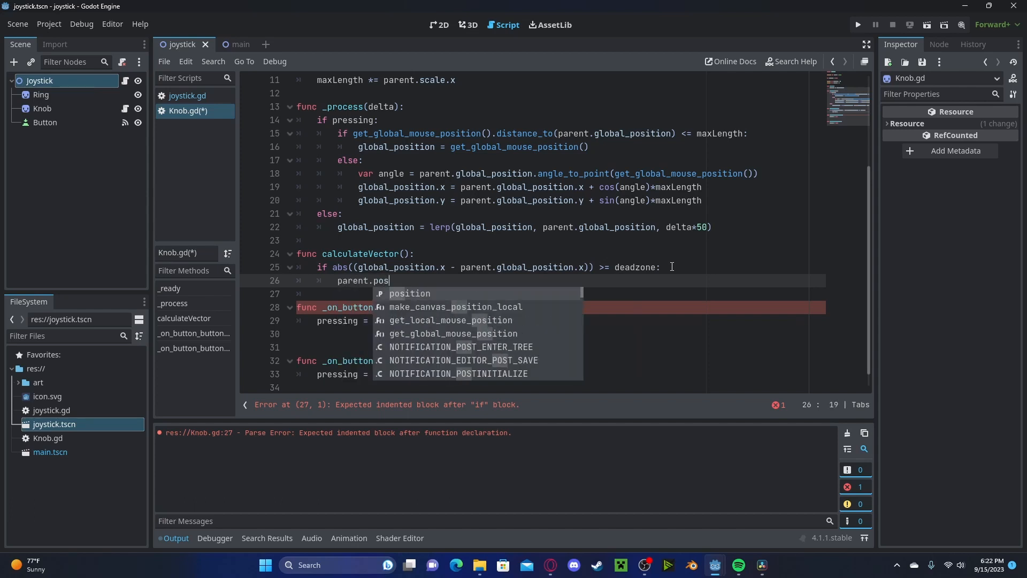
type("Vector.")
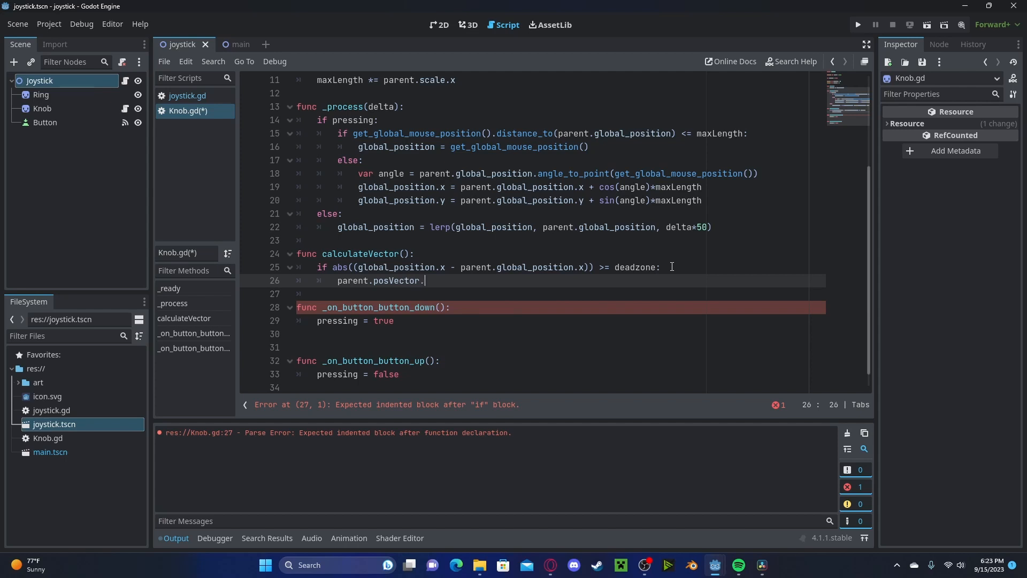
type("x = (global_position.x - parent.global_position.x)")
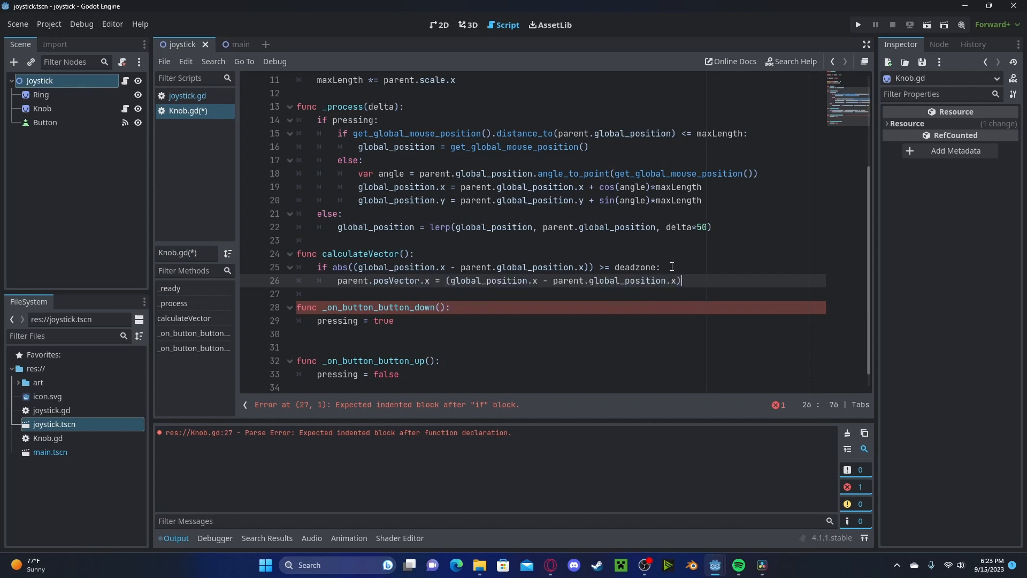
type("/max")
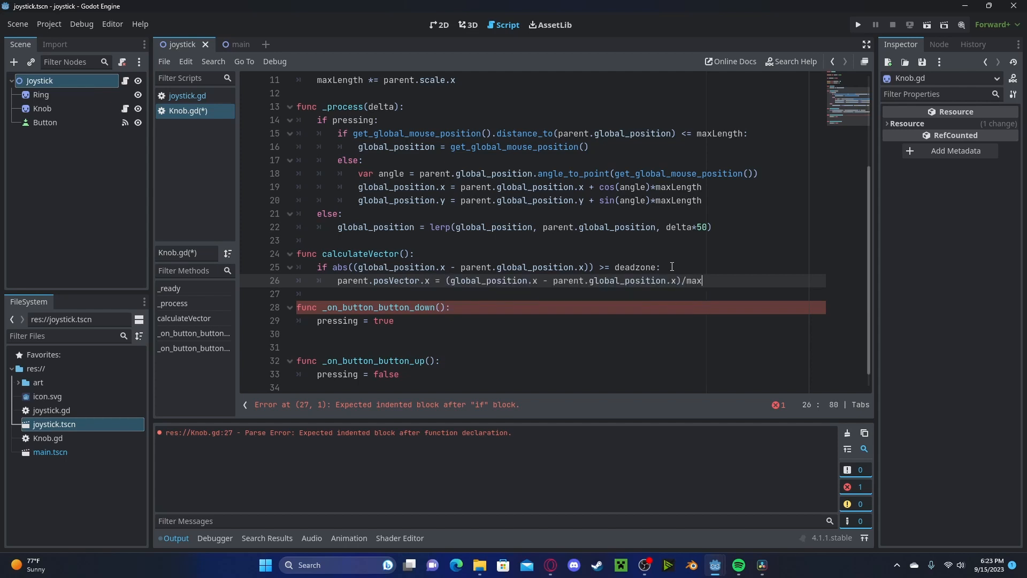
type("Length")
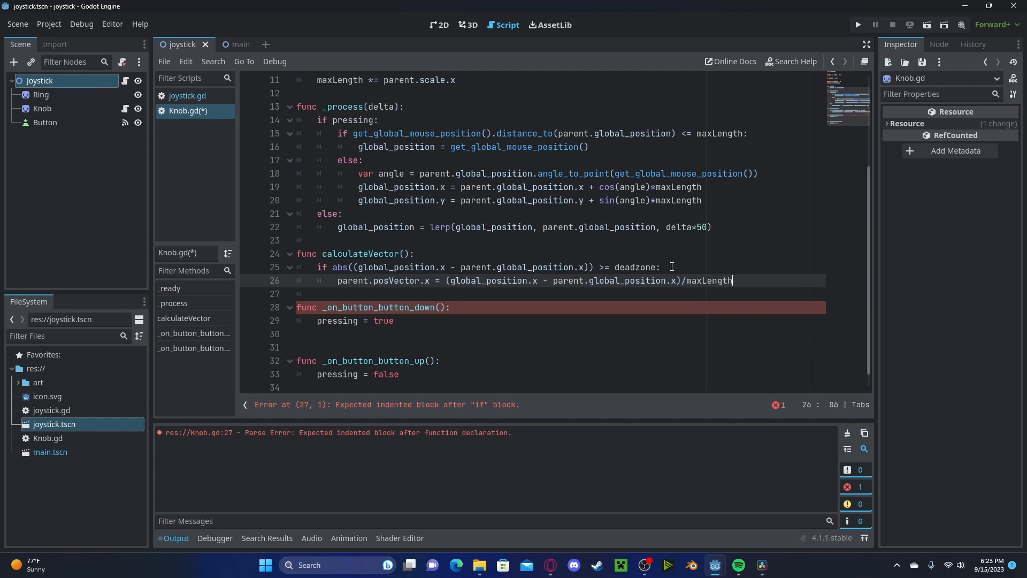
key("ctrl+s")
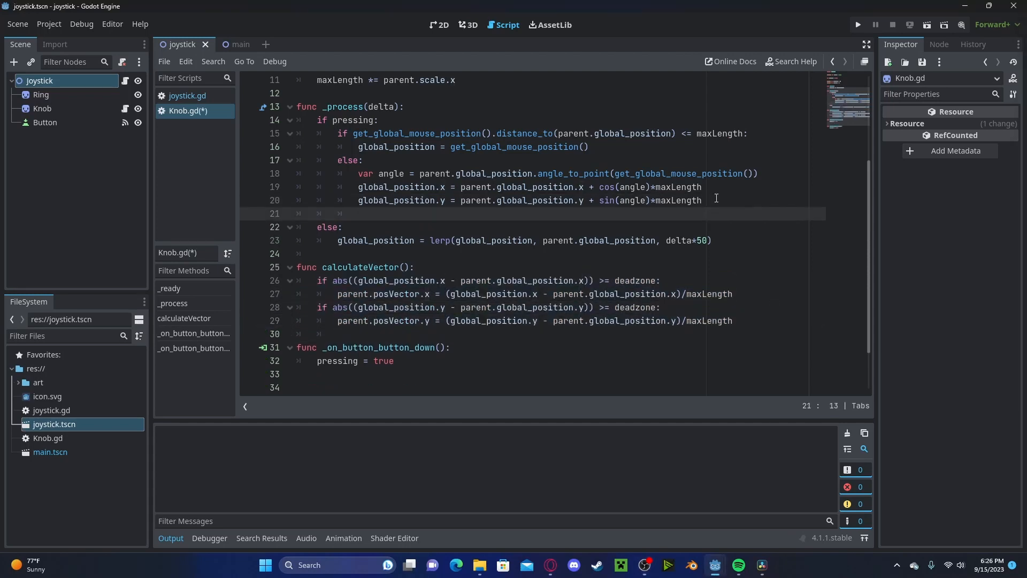
Call calculateVector() while pressing and reset parent.posVector to Vector2(0,0) on release.
type("calculateVector(")
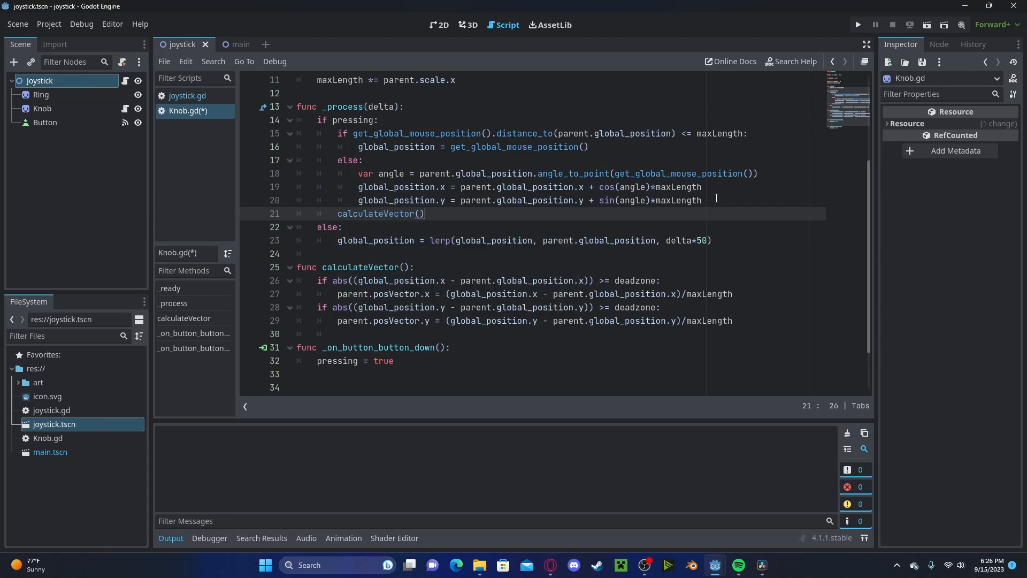
left_click(714, 241)
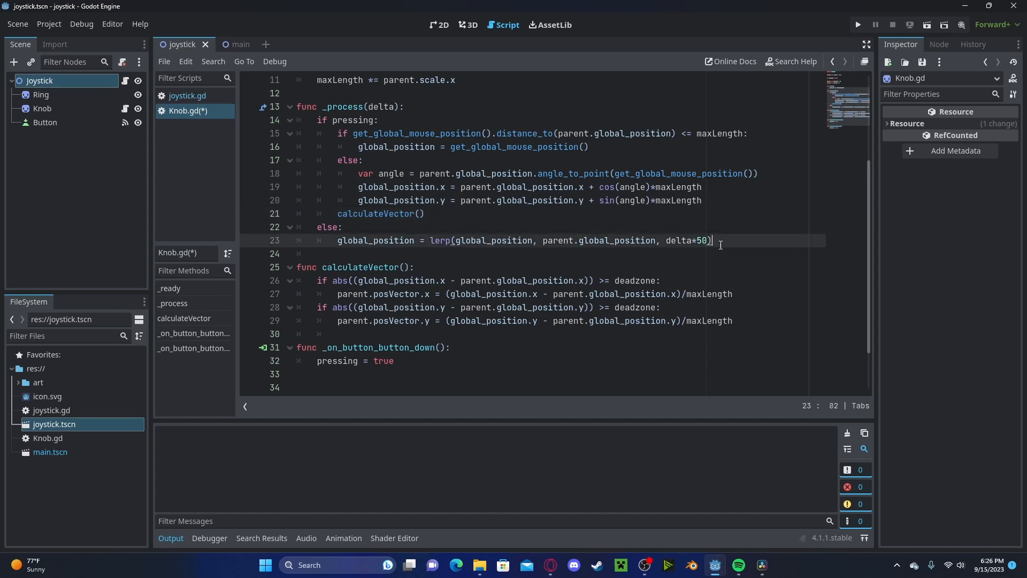
type("parent")
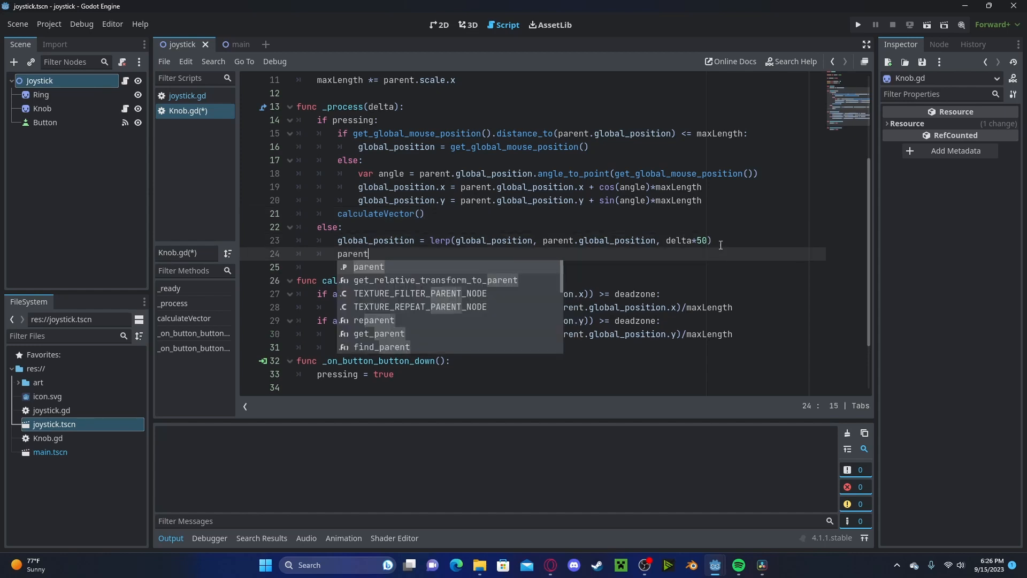
type(".pos")
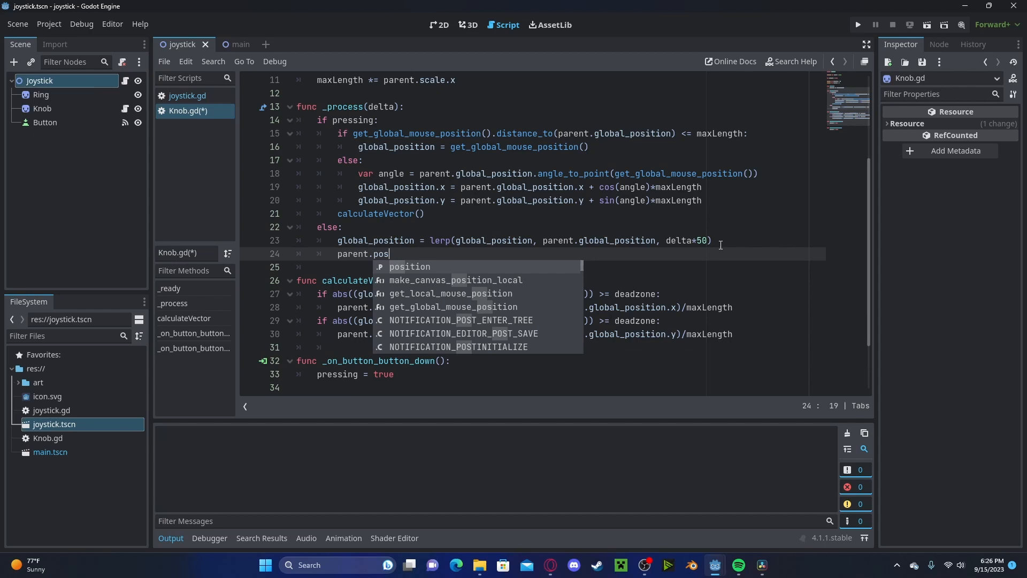
type("Vector = Vector2(0,0")
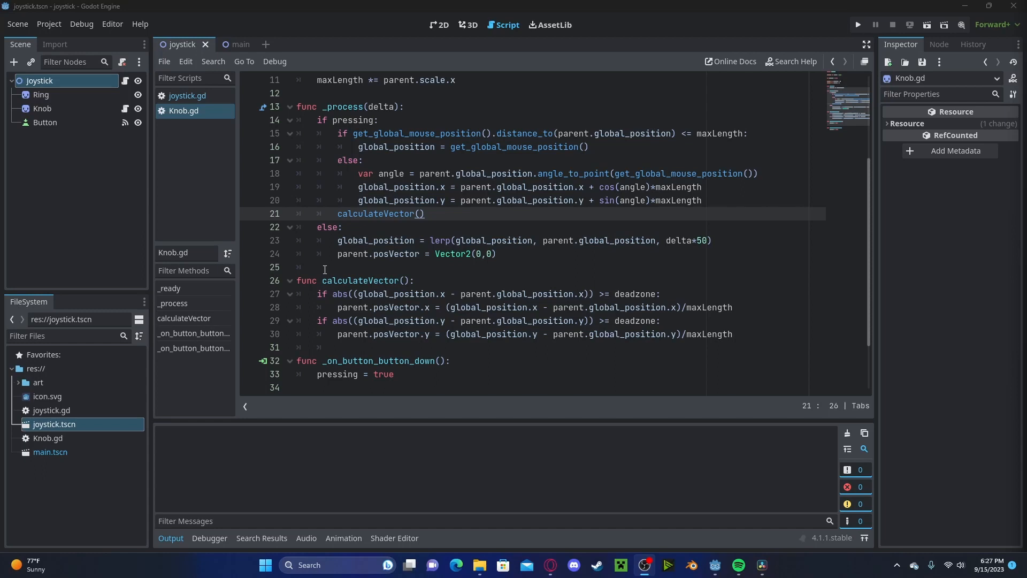
Add print(parent.posVector) for debugging and save Knob.gd.
type("pritn")
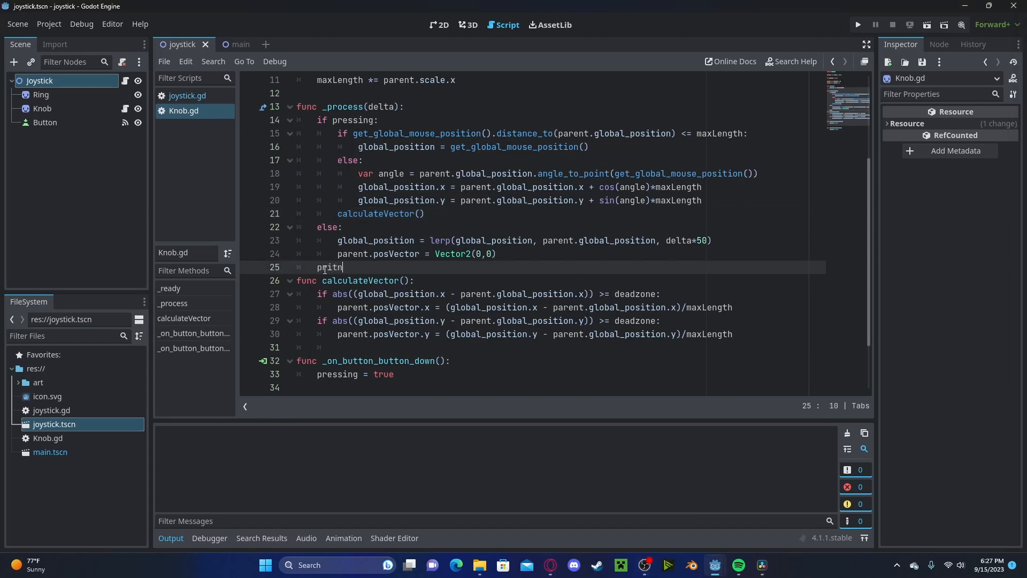
type("print(pre")
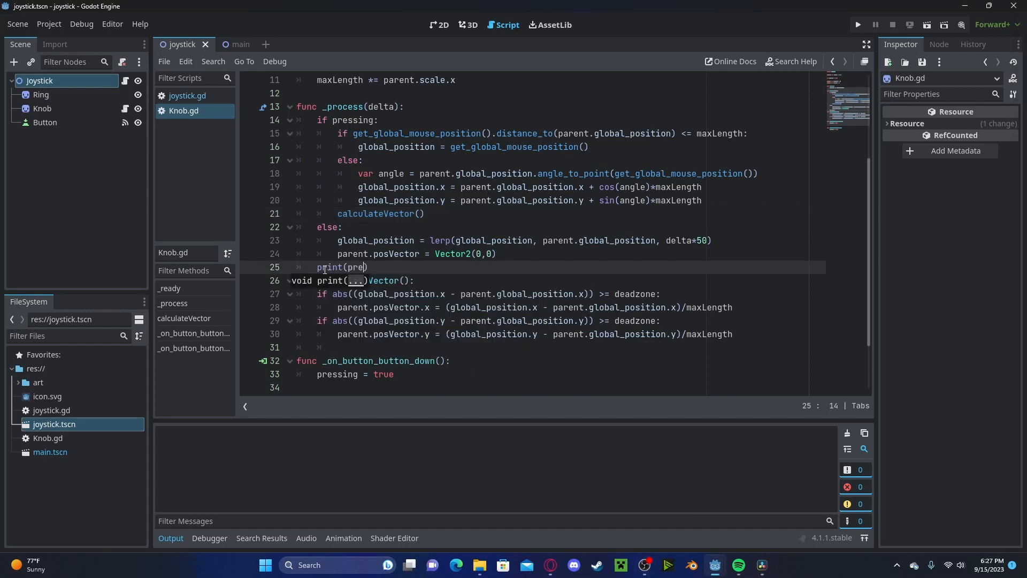
type("arent.posVector")
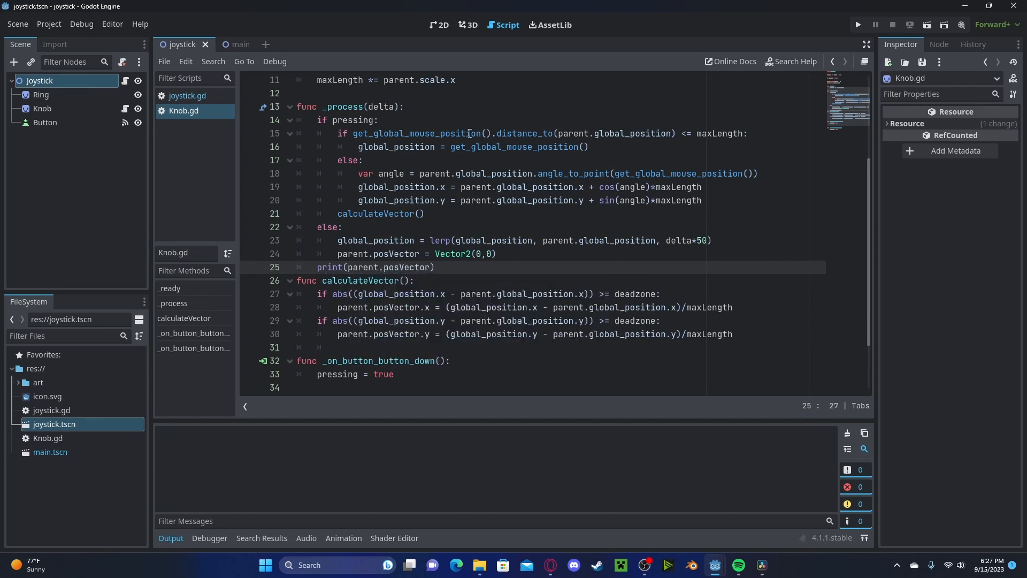
left_click(857, 25)
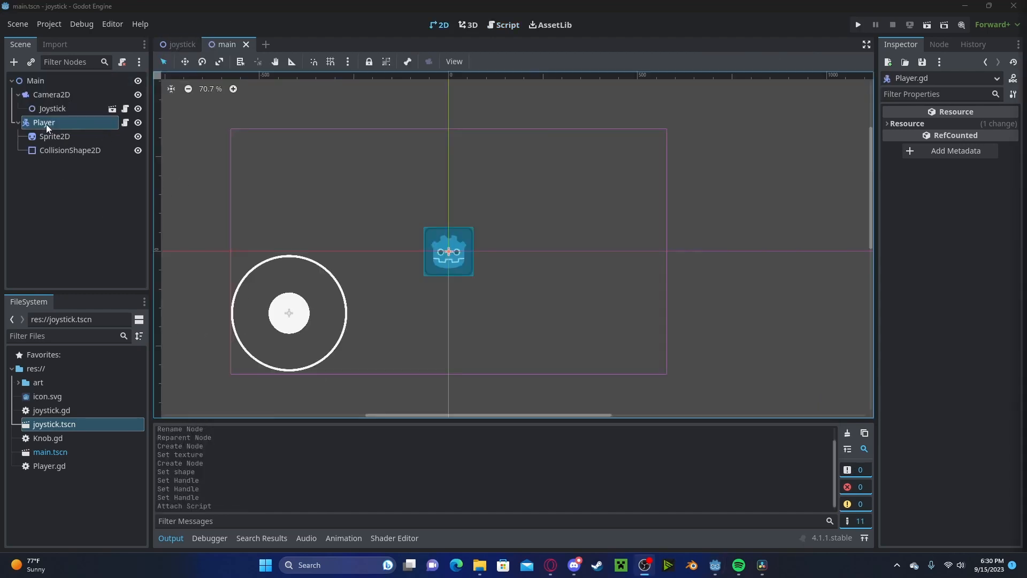
mouse_move(55, 210)
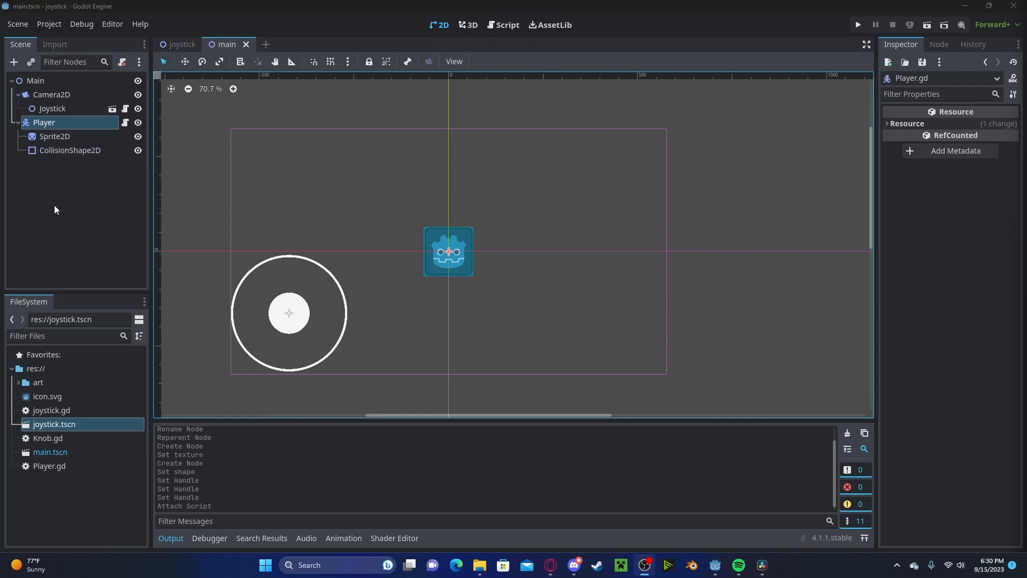
Open Player.gd from the Player node in the main scene.
left_click(506, 25)
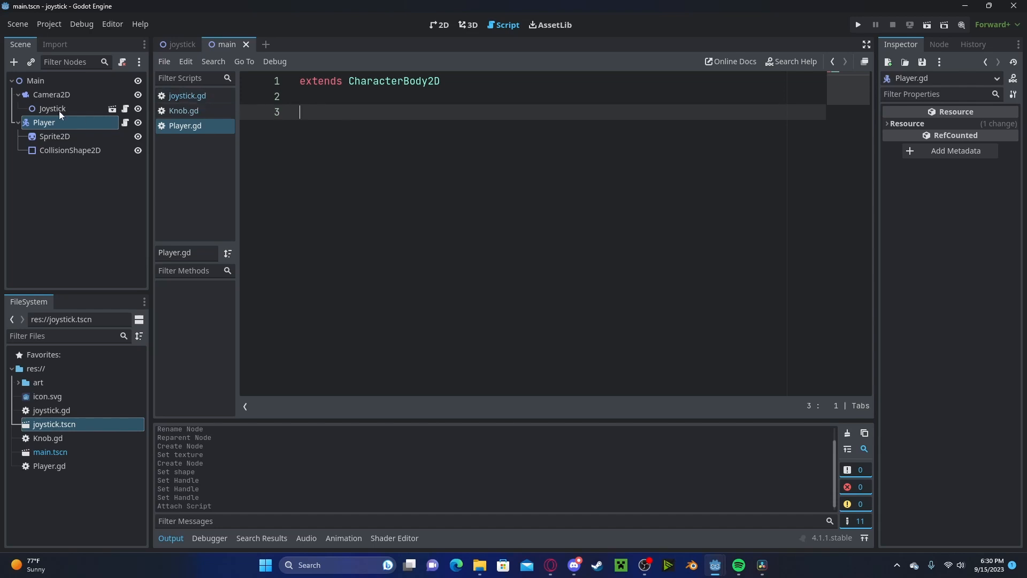
left_click(52, 109)
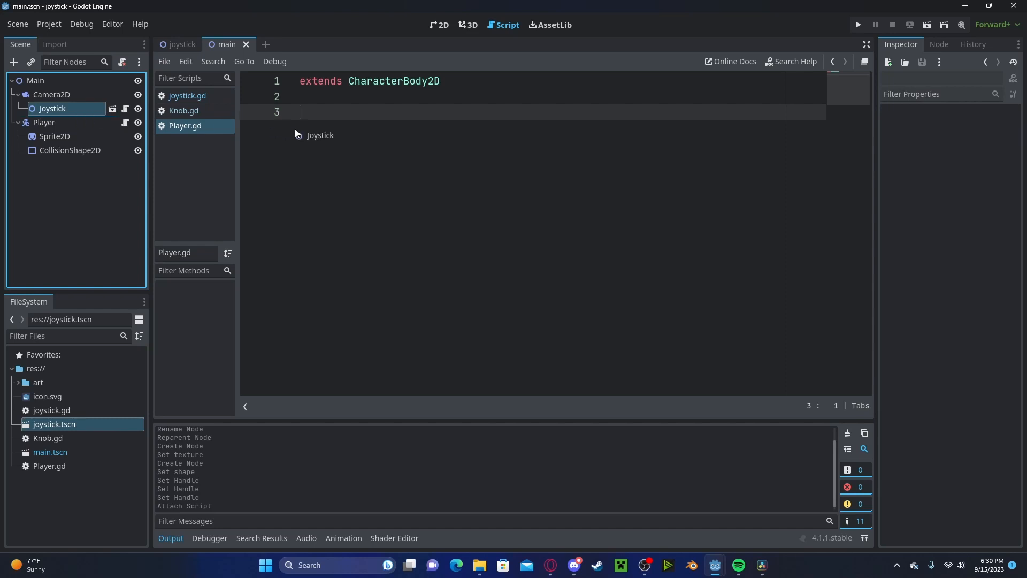
type("@onready var joystick = $\"../Camera2D/Joystick\"")
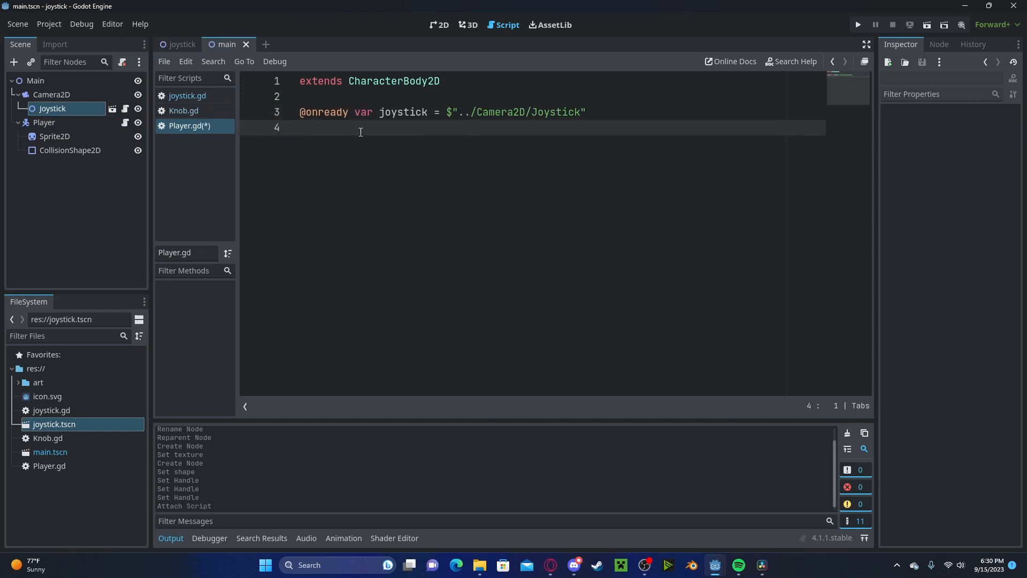
type("var speed = 300")
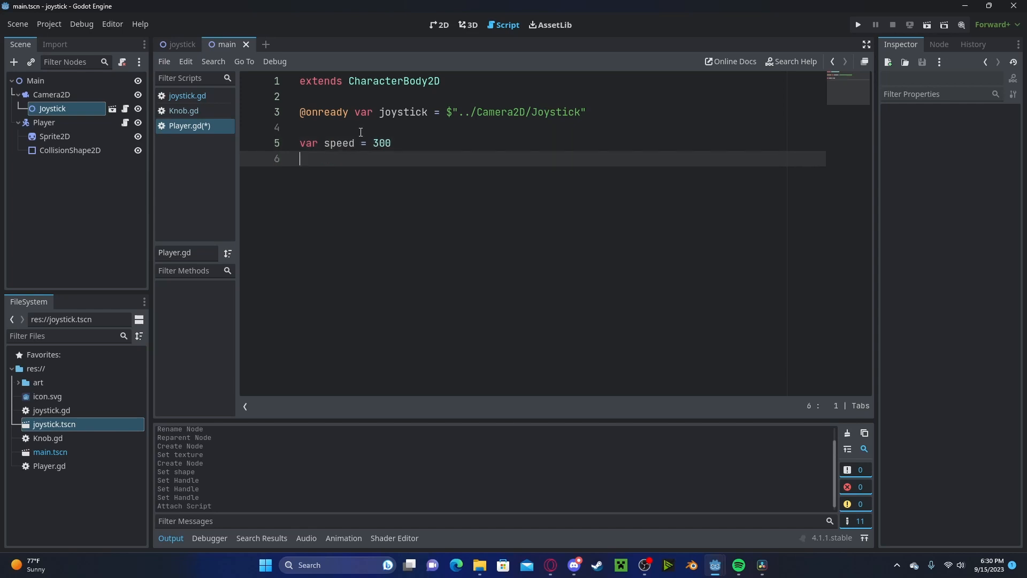
type("func")
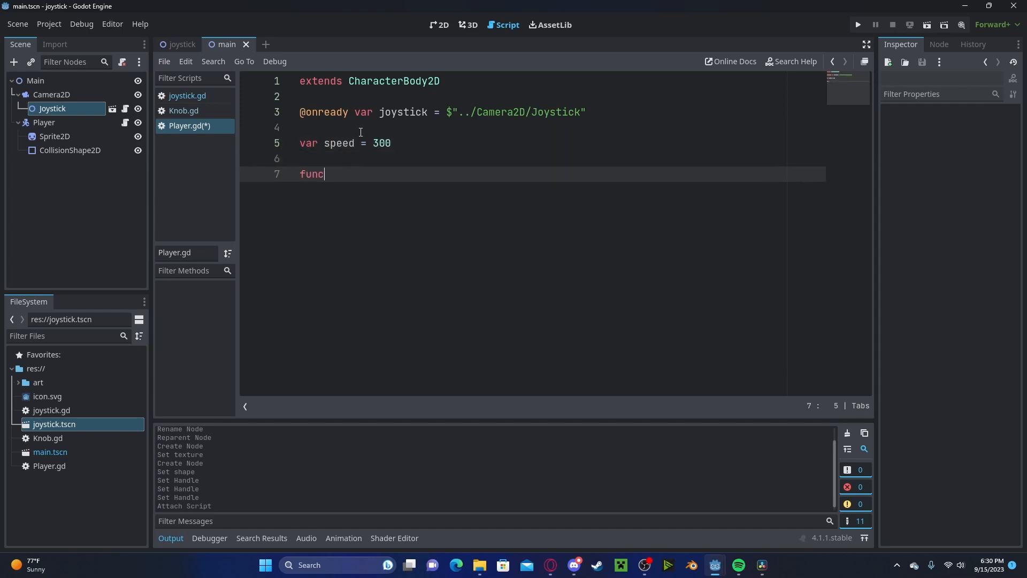
type("_physics_process(delta):")
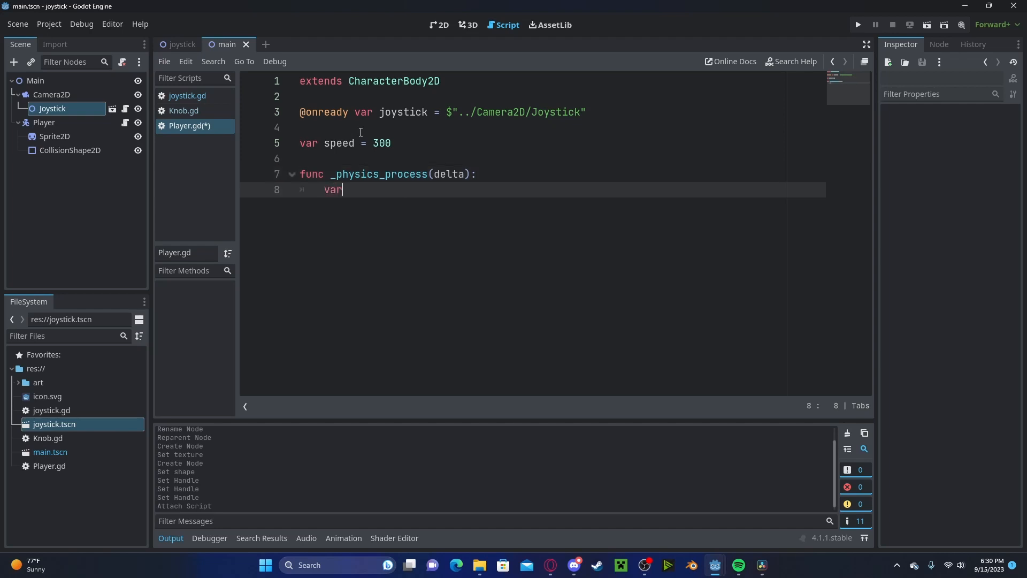
Read direction from joystick.posVector and set velocity = direction * speed when it is non-zero.
type("direction = j")
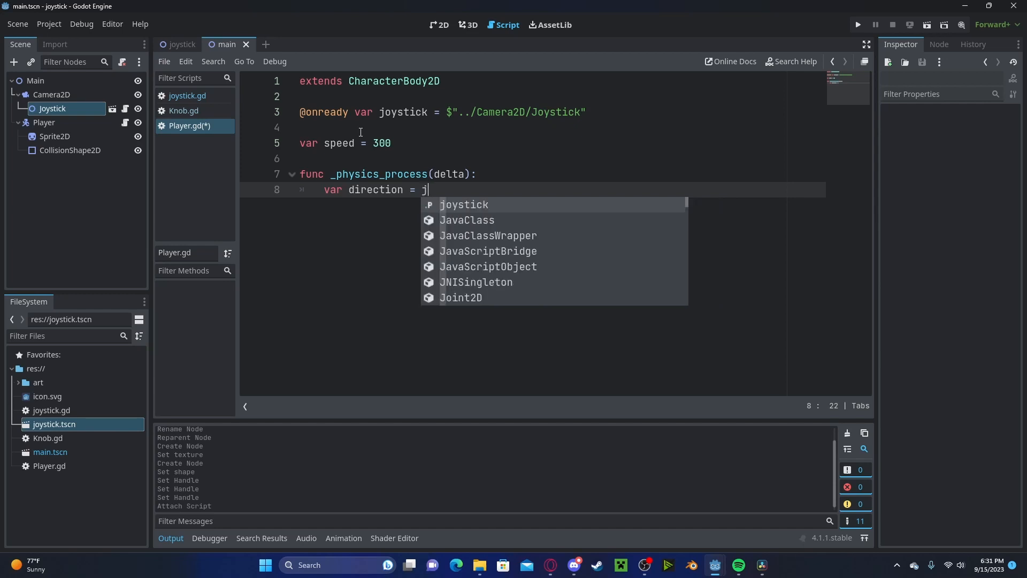
type("oystick.p")
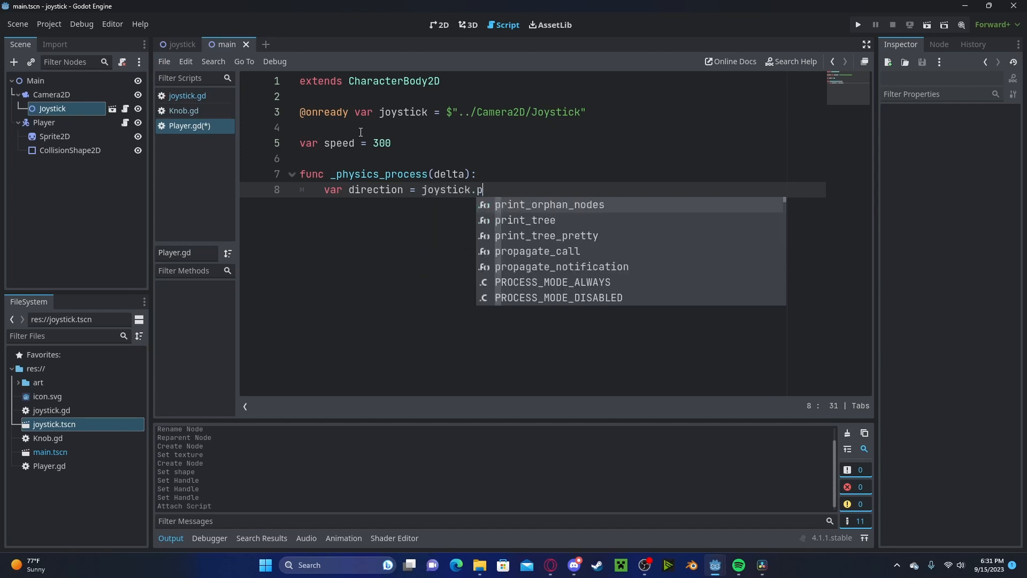
type("osVector")
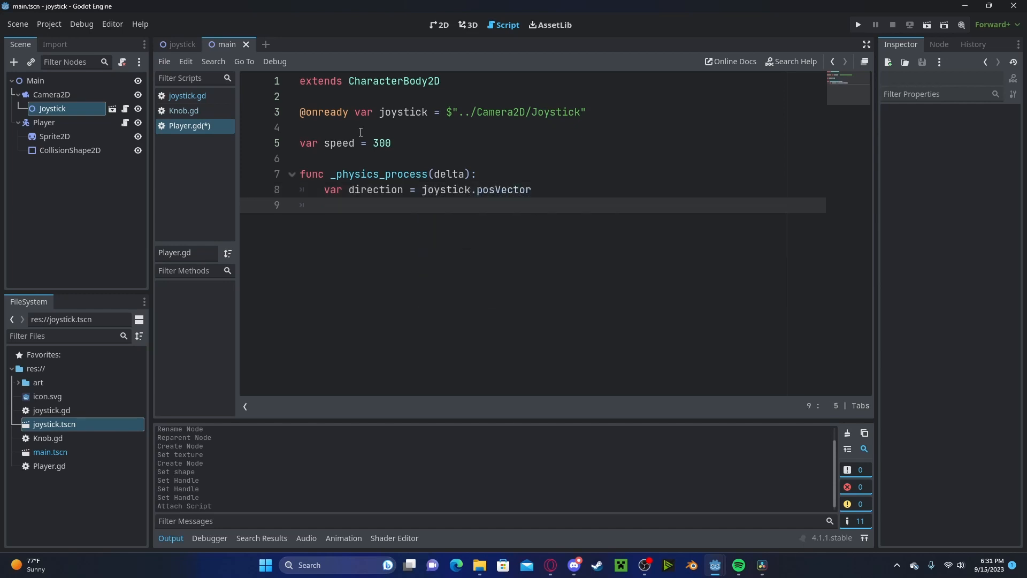
type("if")
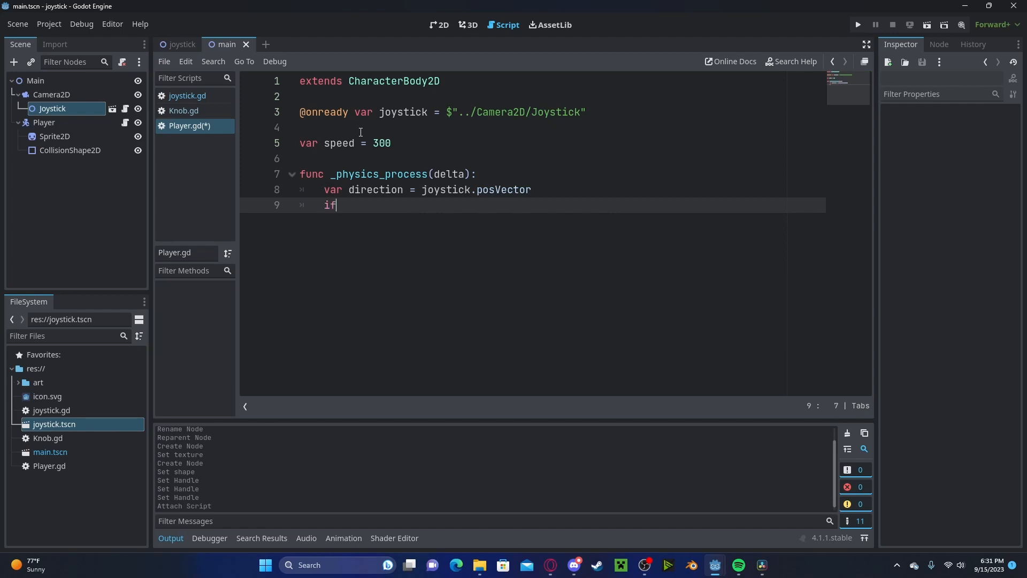
type("direction:")
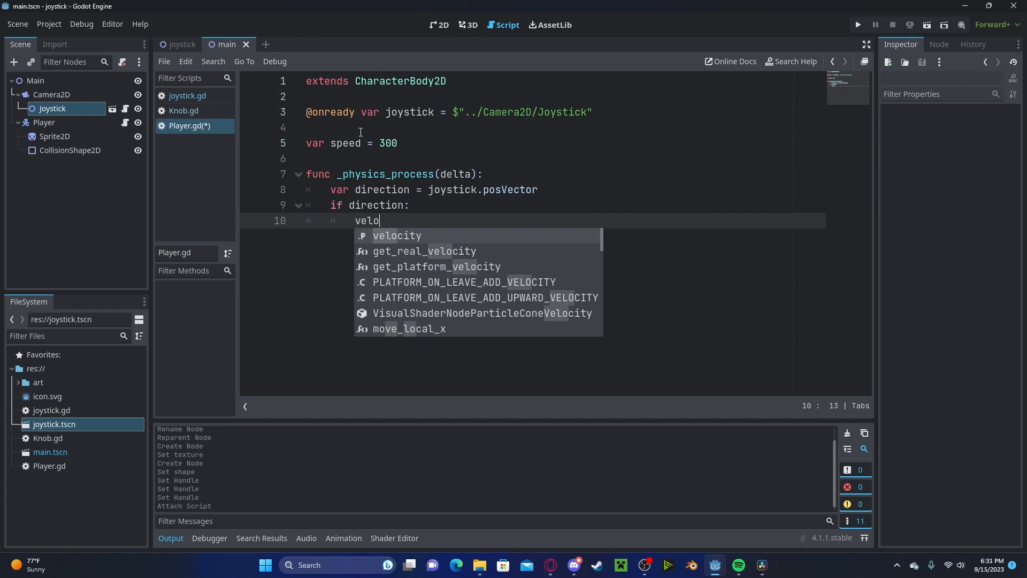
left_click(396, 235)
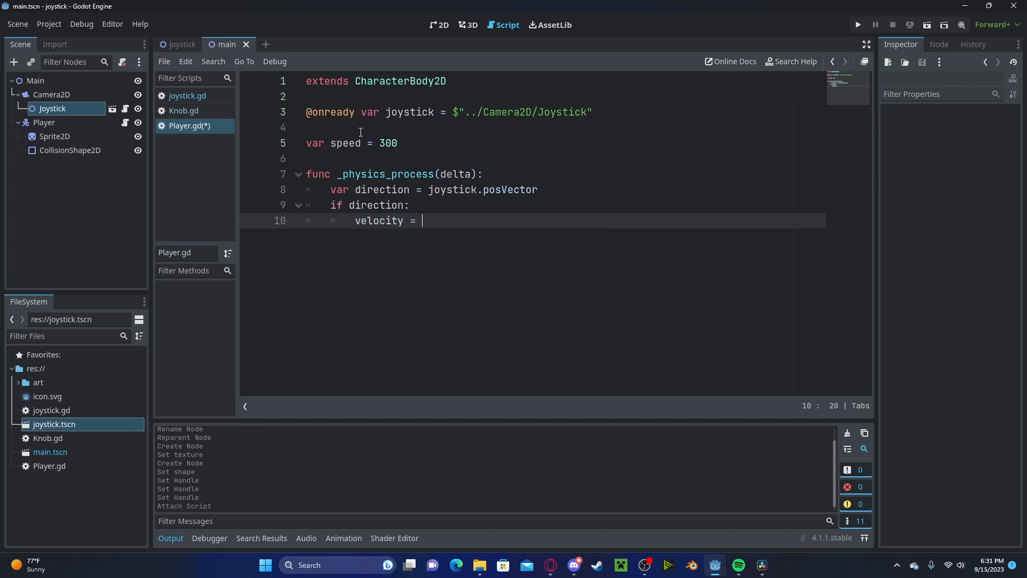
type("direction * speed")
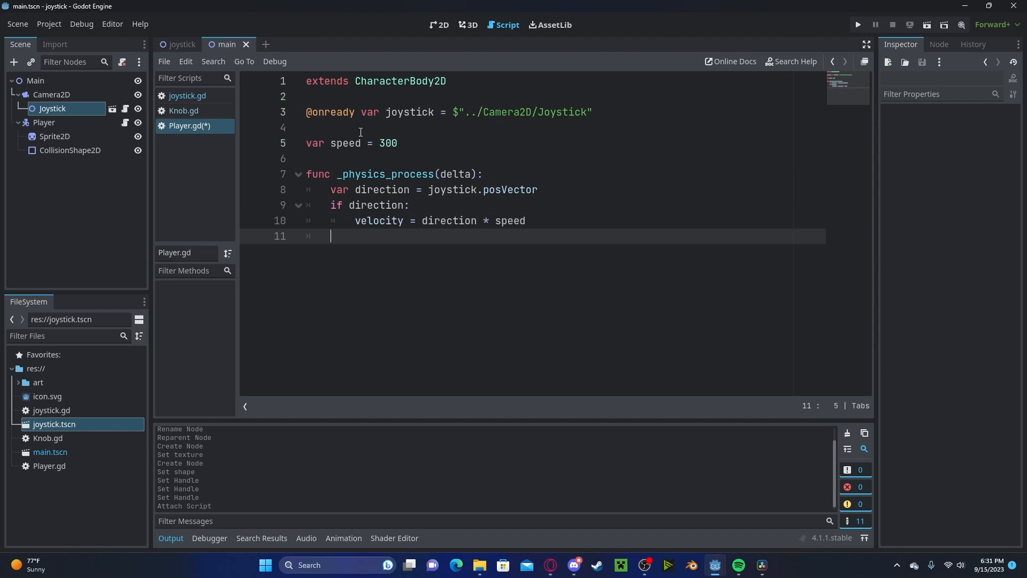
Otherwise zero the velocity, call move_and_slide(), and run the game to test the joystick.
type("else:")
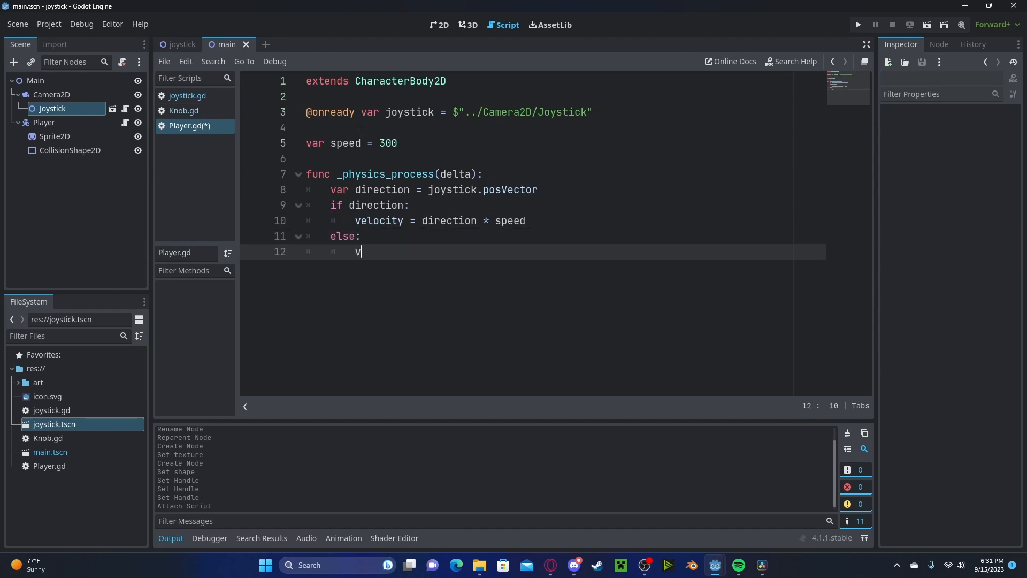
type("elocity = Vector2(0,0,")
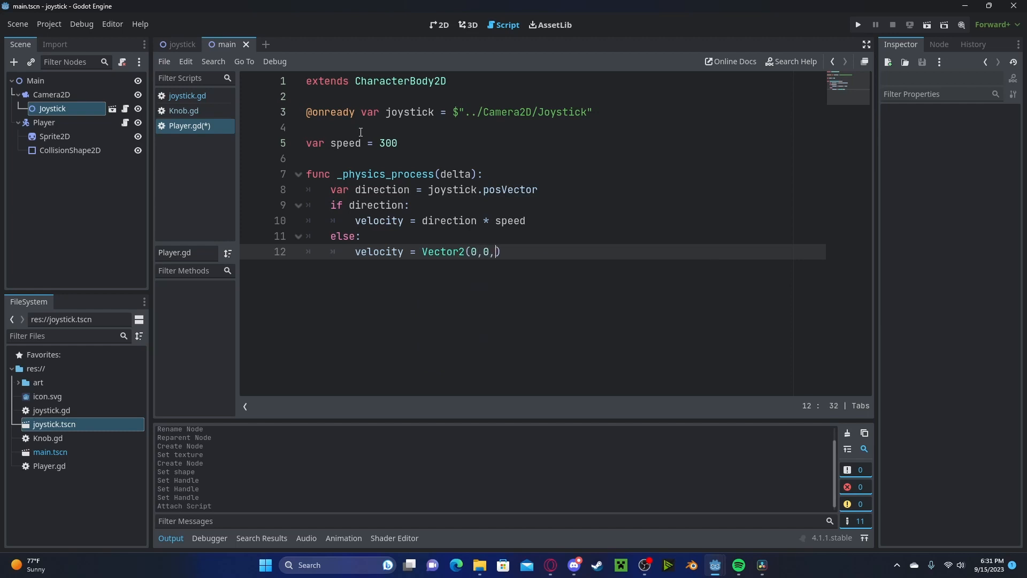
key("enter")
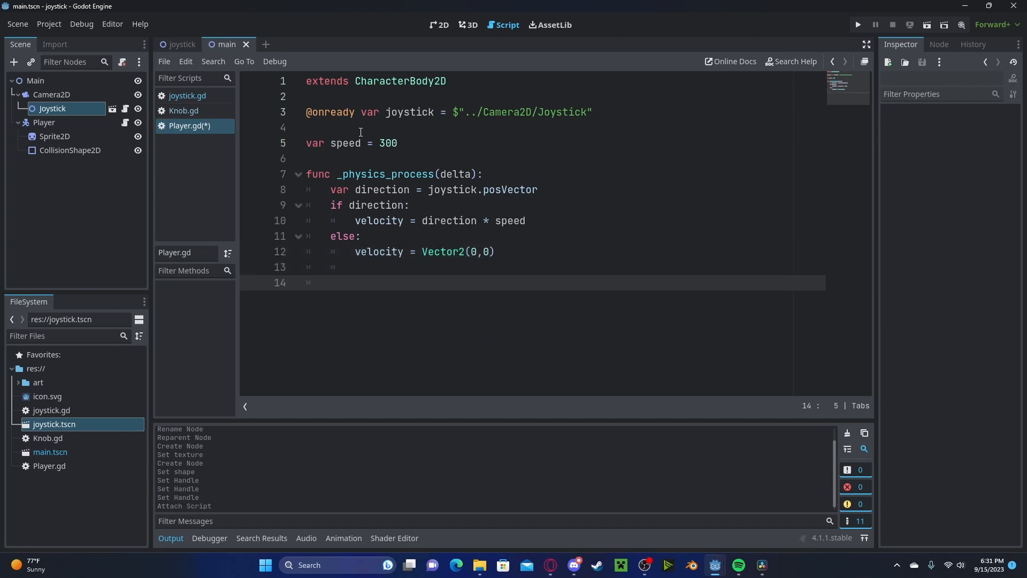
type("move_and_slide(")
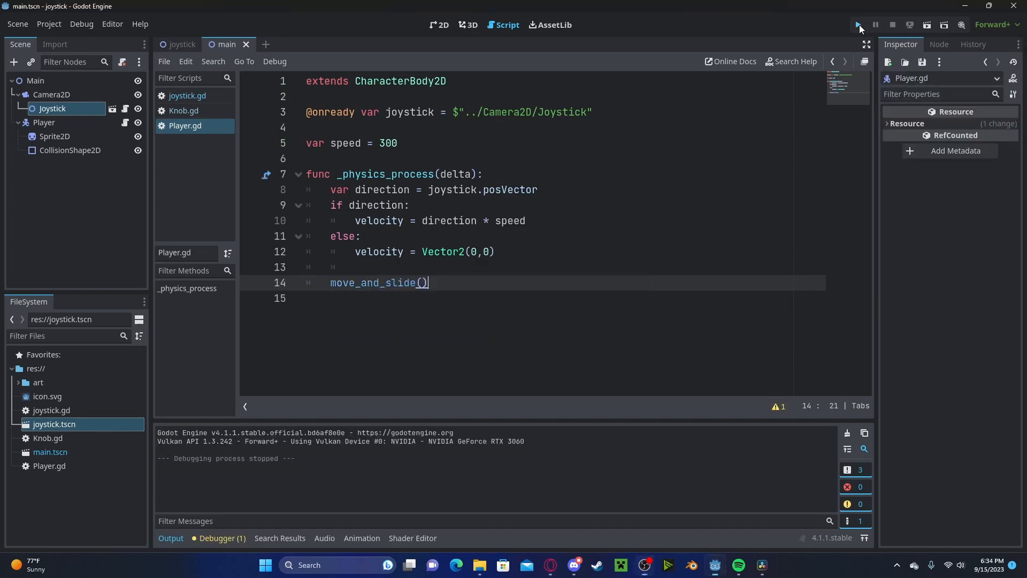
left_click(857, 24)
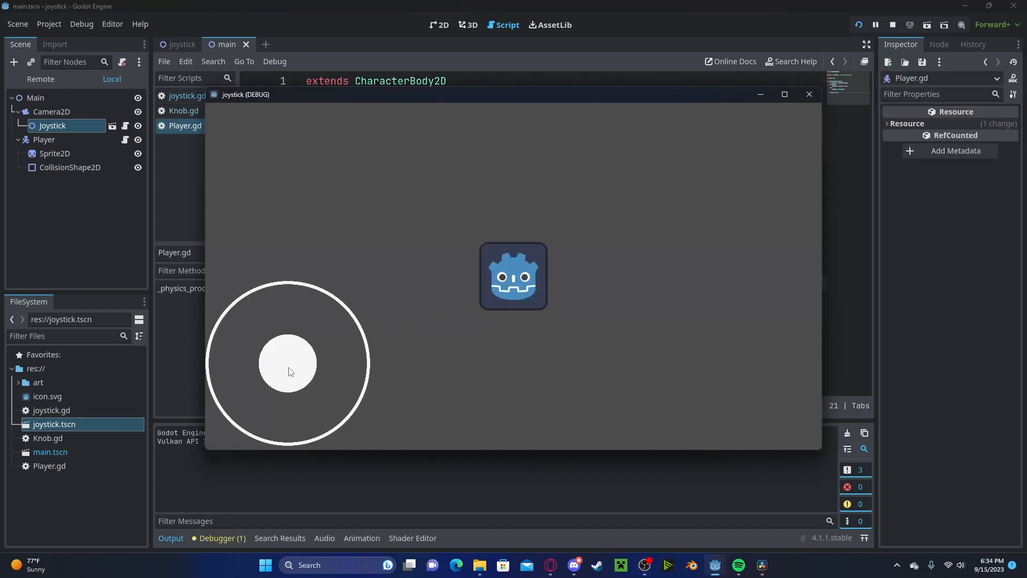